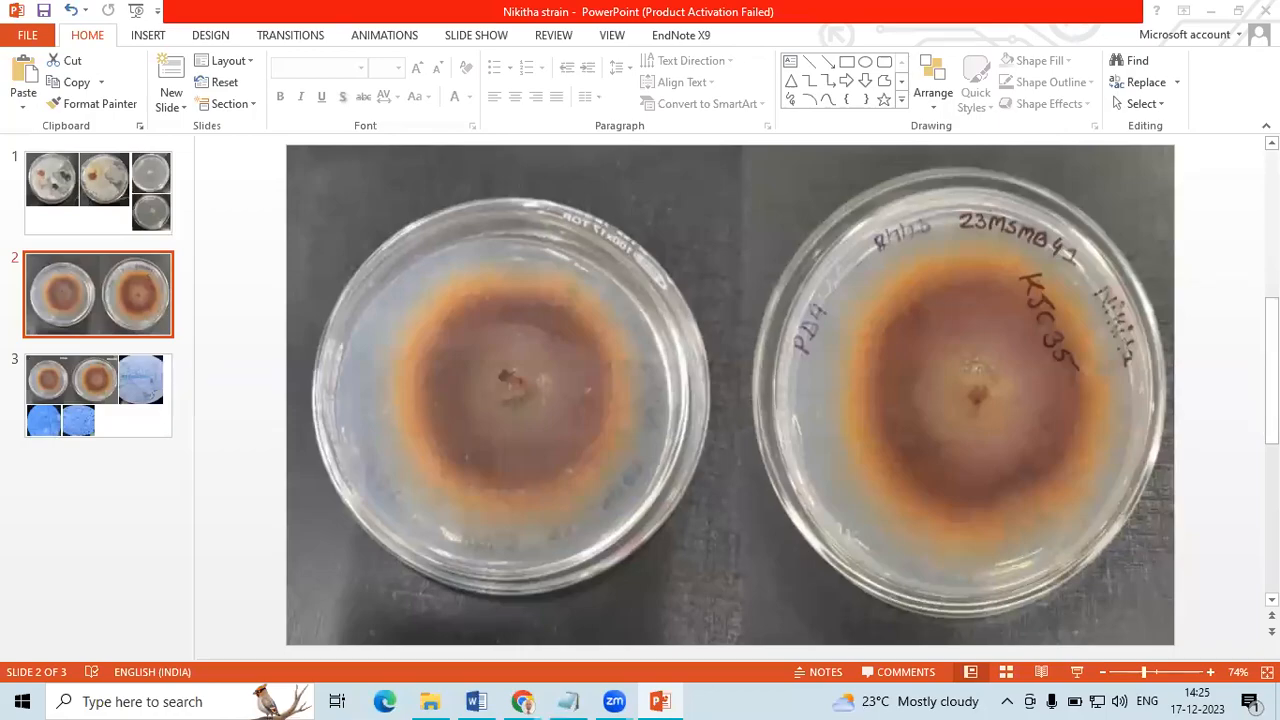
mouse_move(559, 399)
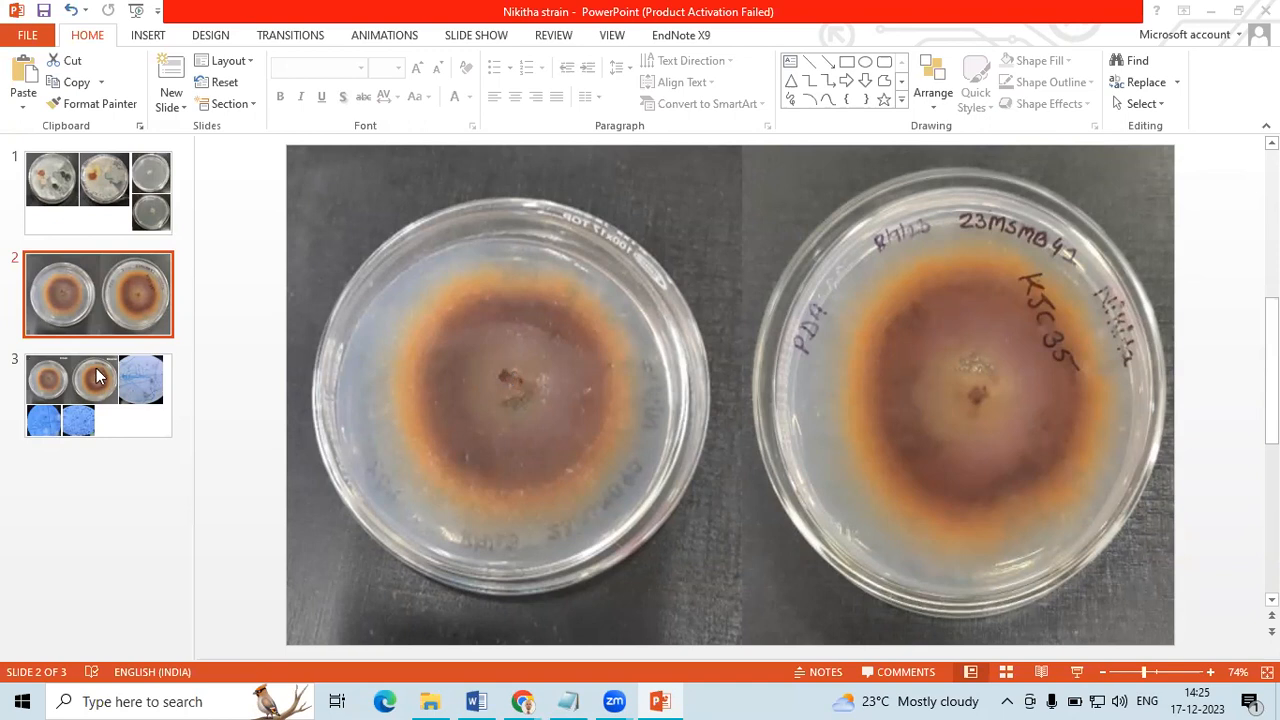
mouse_move(50, 550)
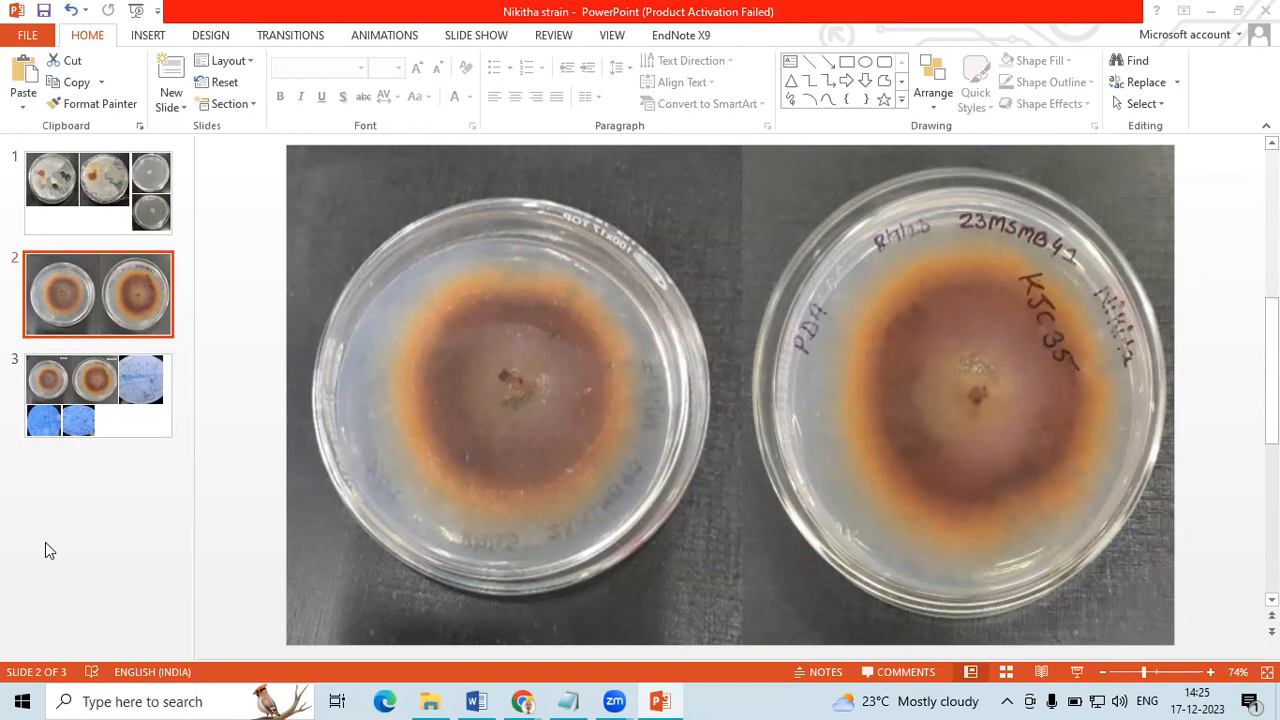
mouse_move(5, 520)
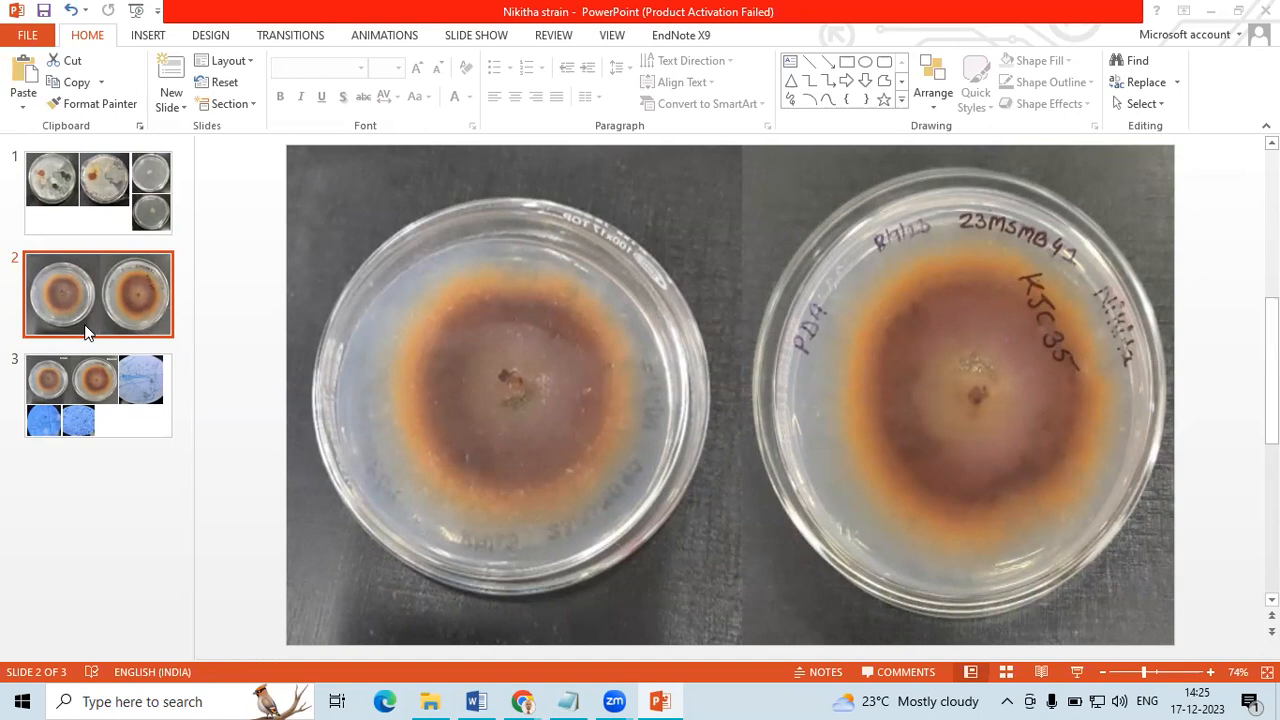
mouse_move(58, 391)
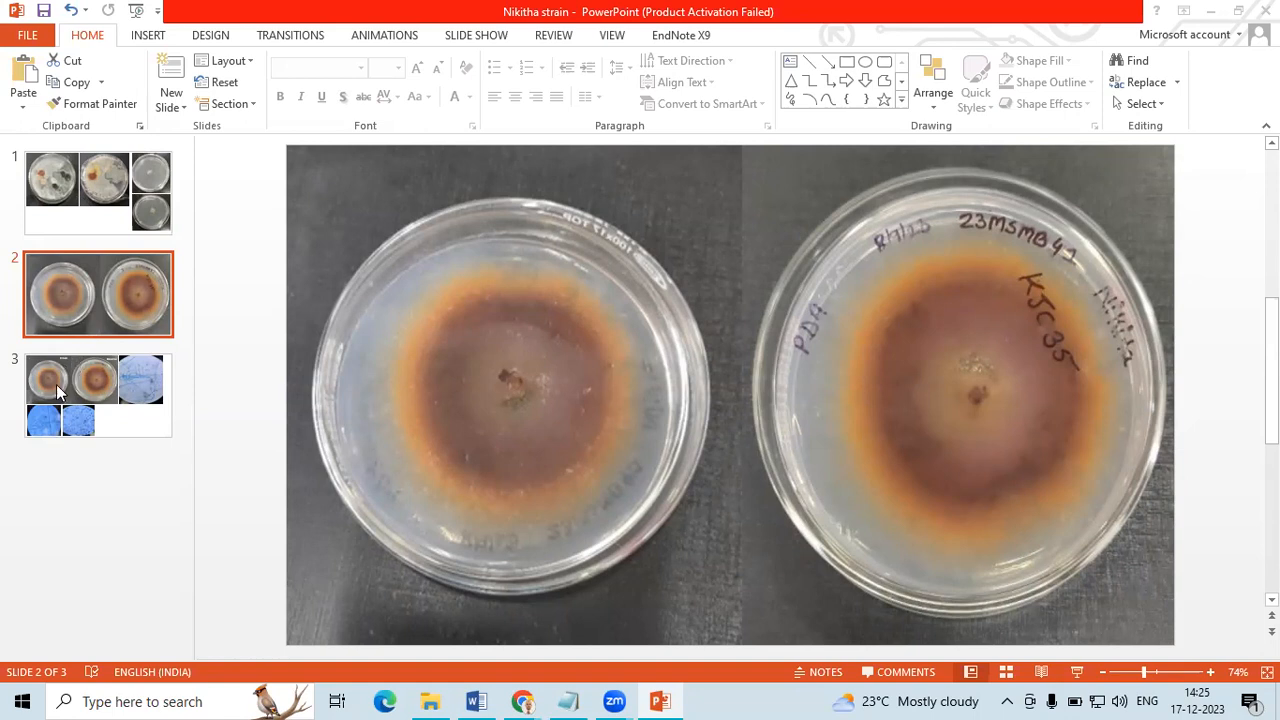
mouse_move(57, 214)
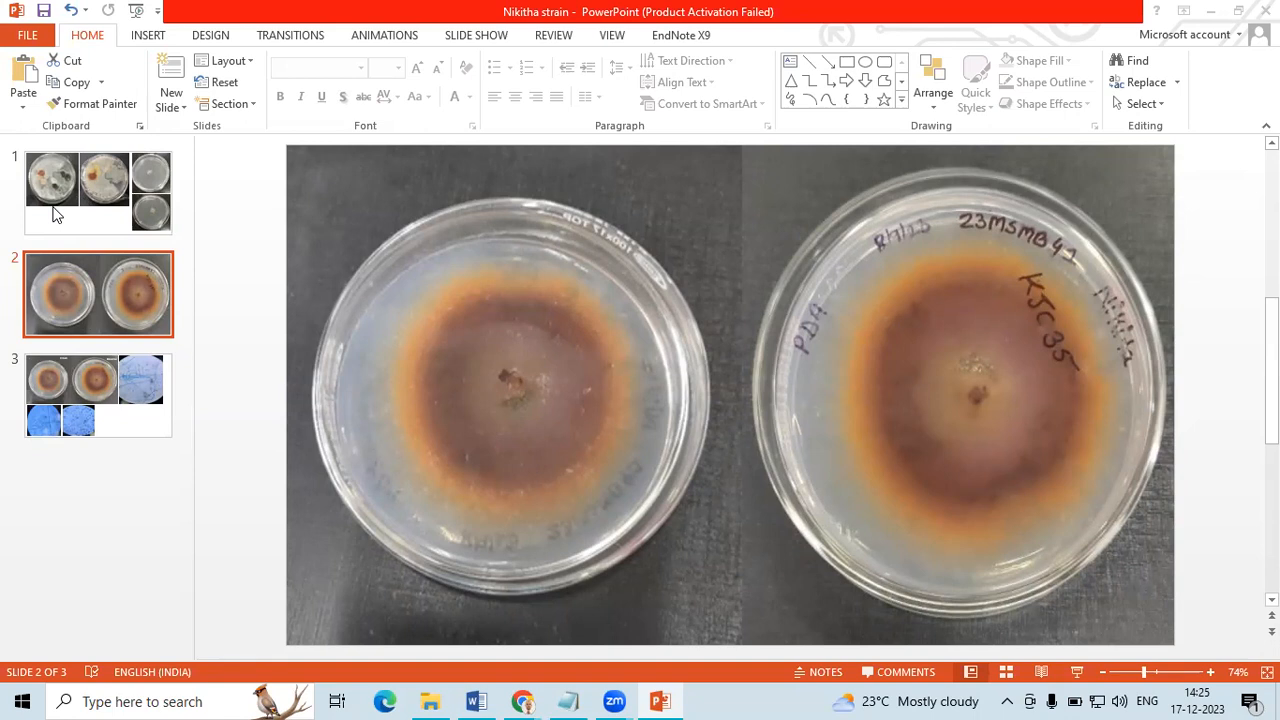
Step: Browse the plate-photo slides, ending on slide 3 with front, reverse and microscope images
click(98, 191)
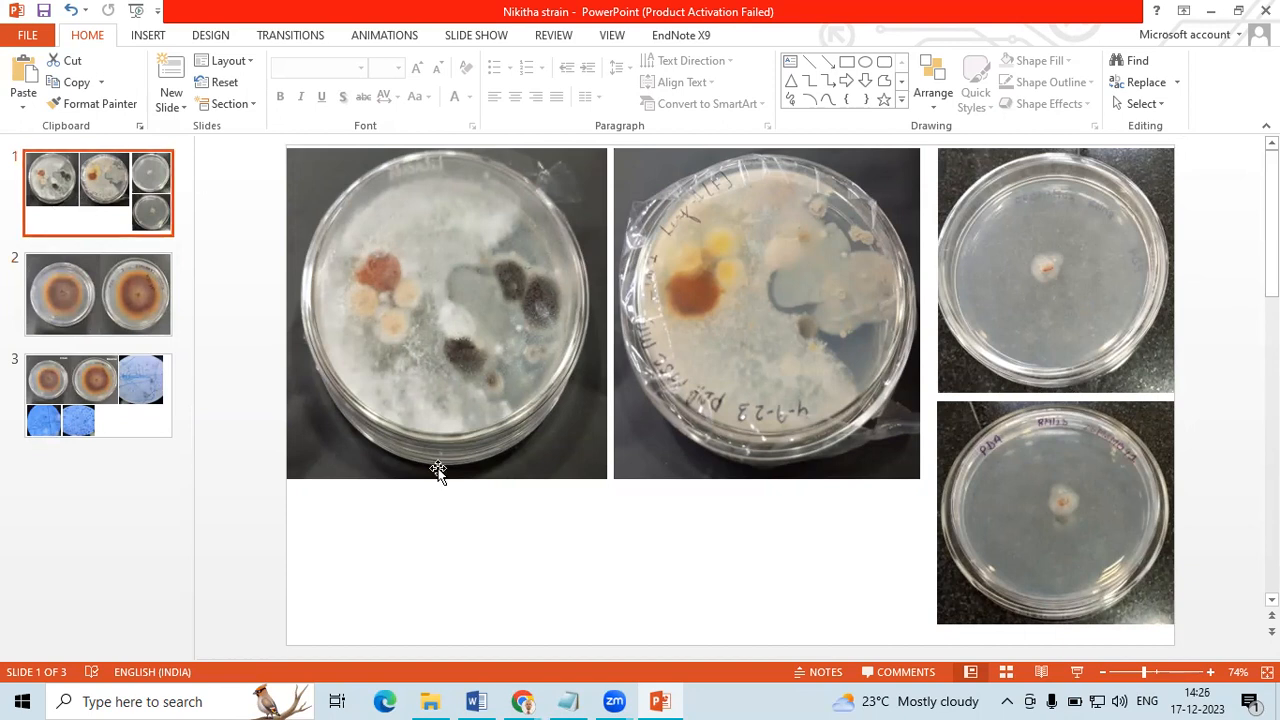
mouse_move(448, 196)
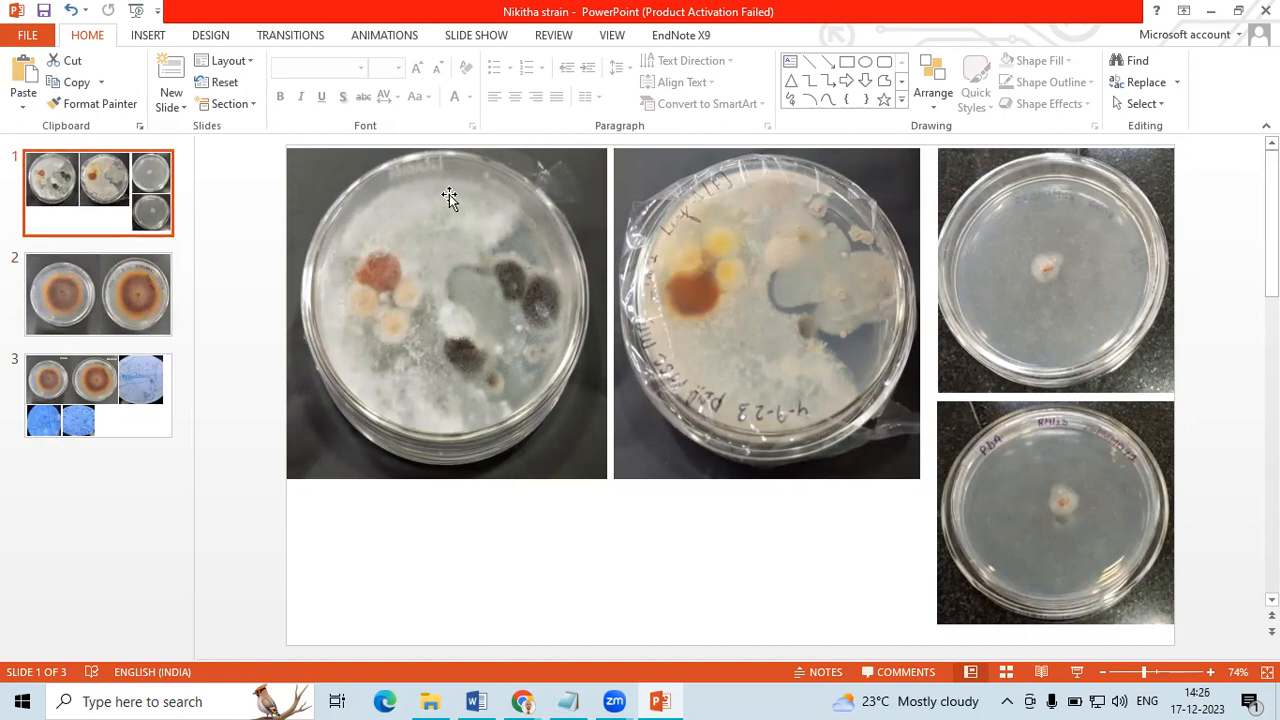
mouse_move(315, 367)
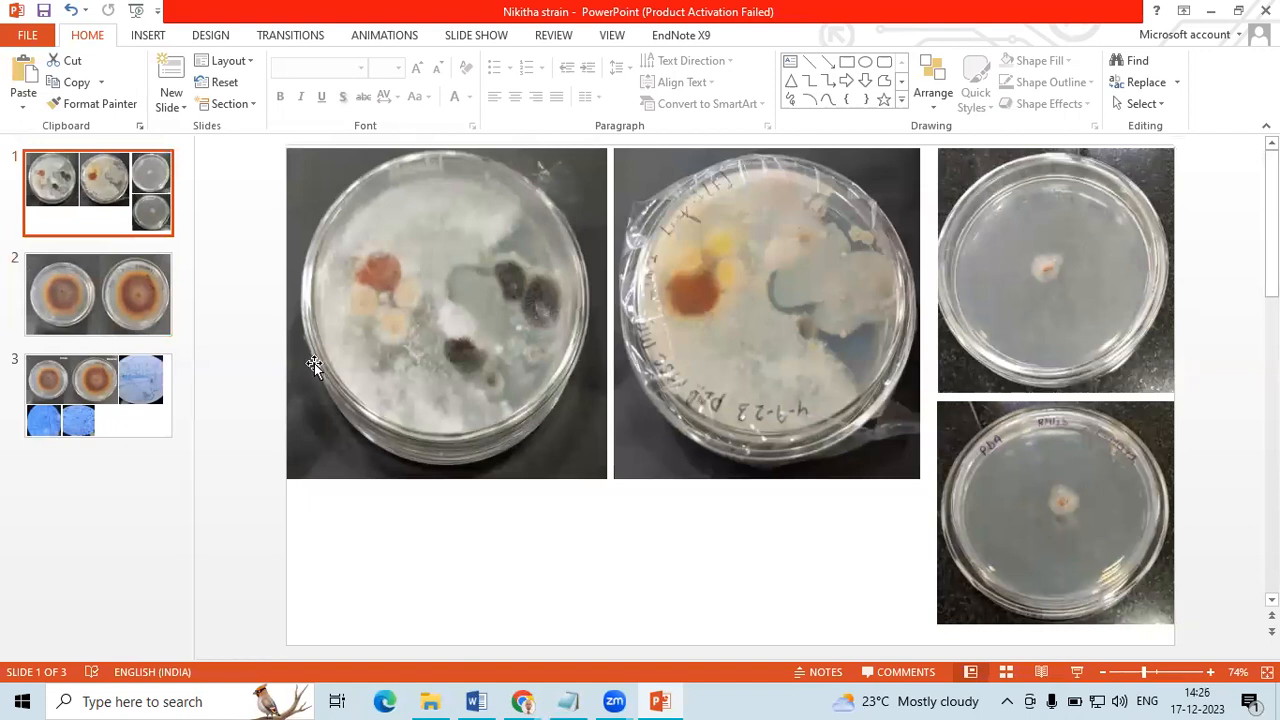
mouse_move(755, 413)
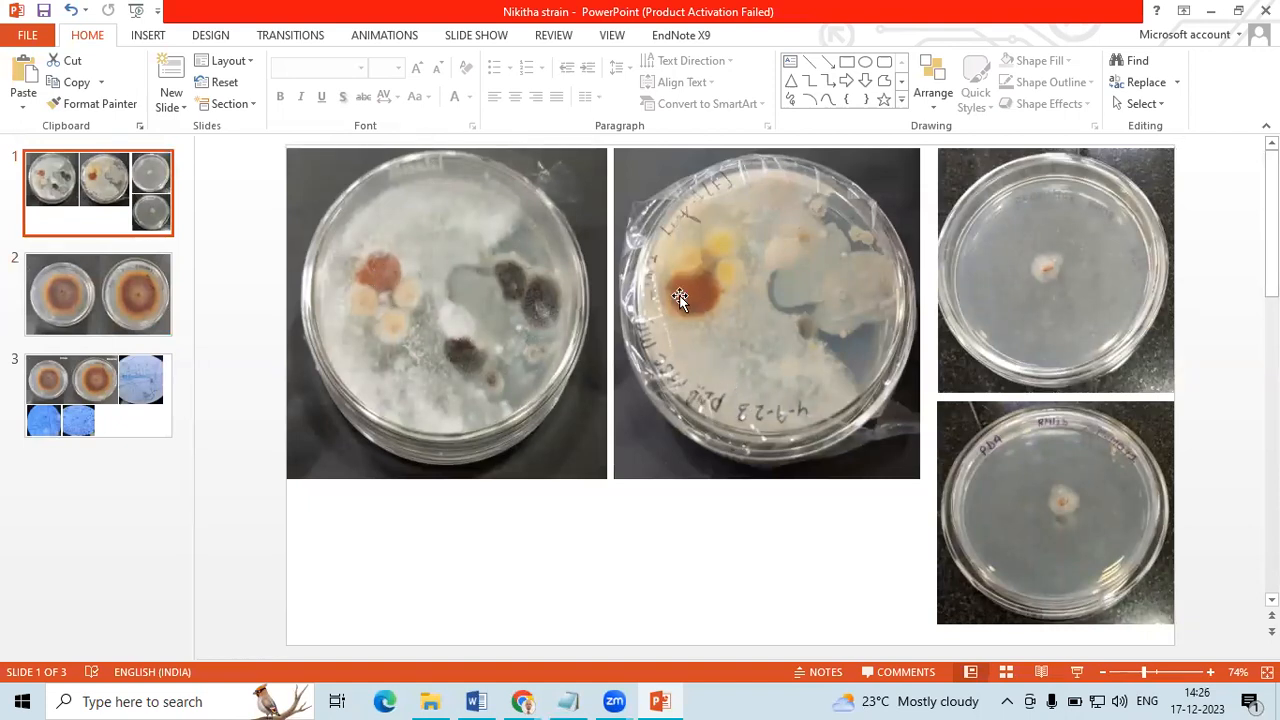
mouse_move(692, 322)
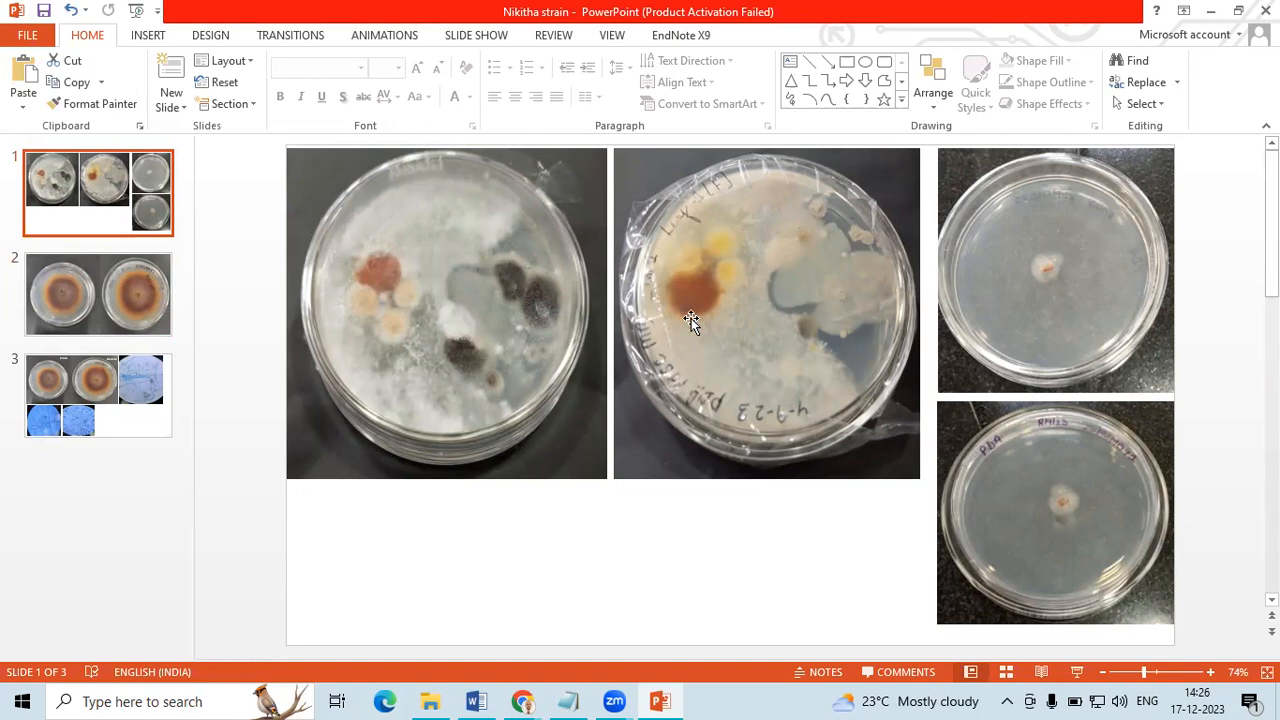
mouse_move(698, 316)
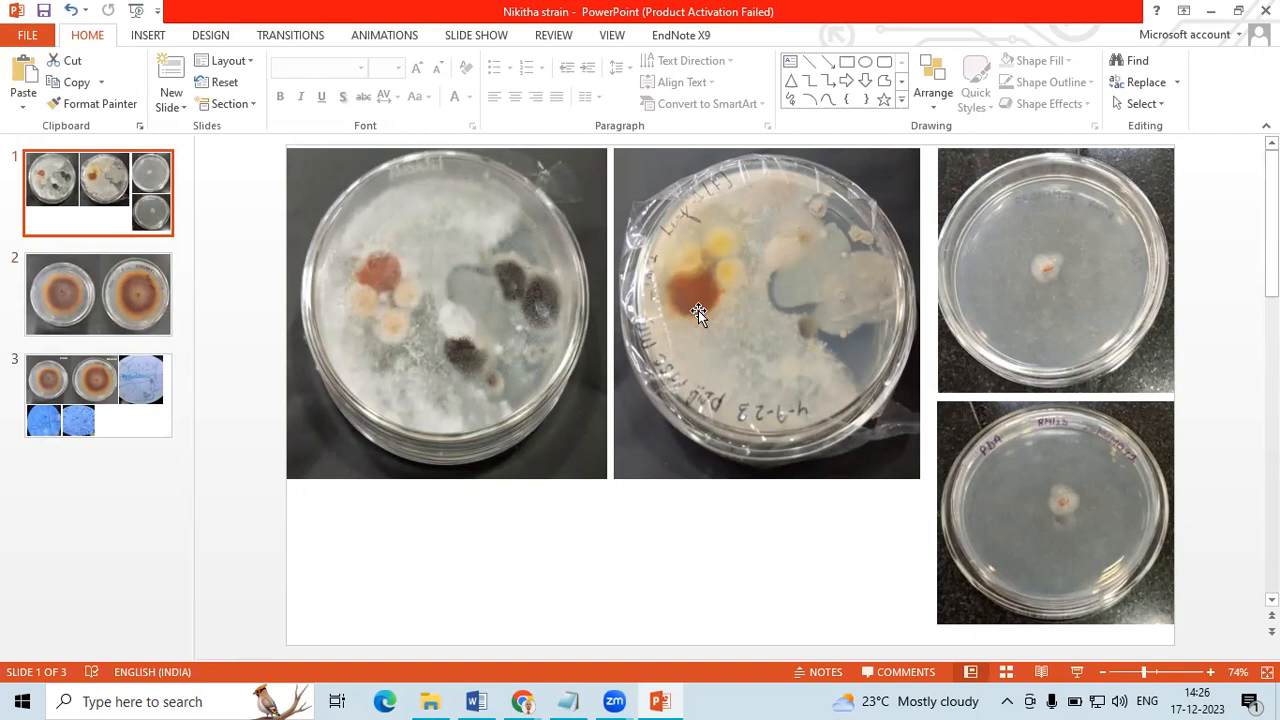
mouse_move(1058, 541)
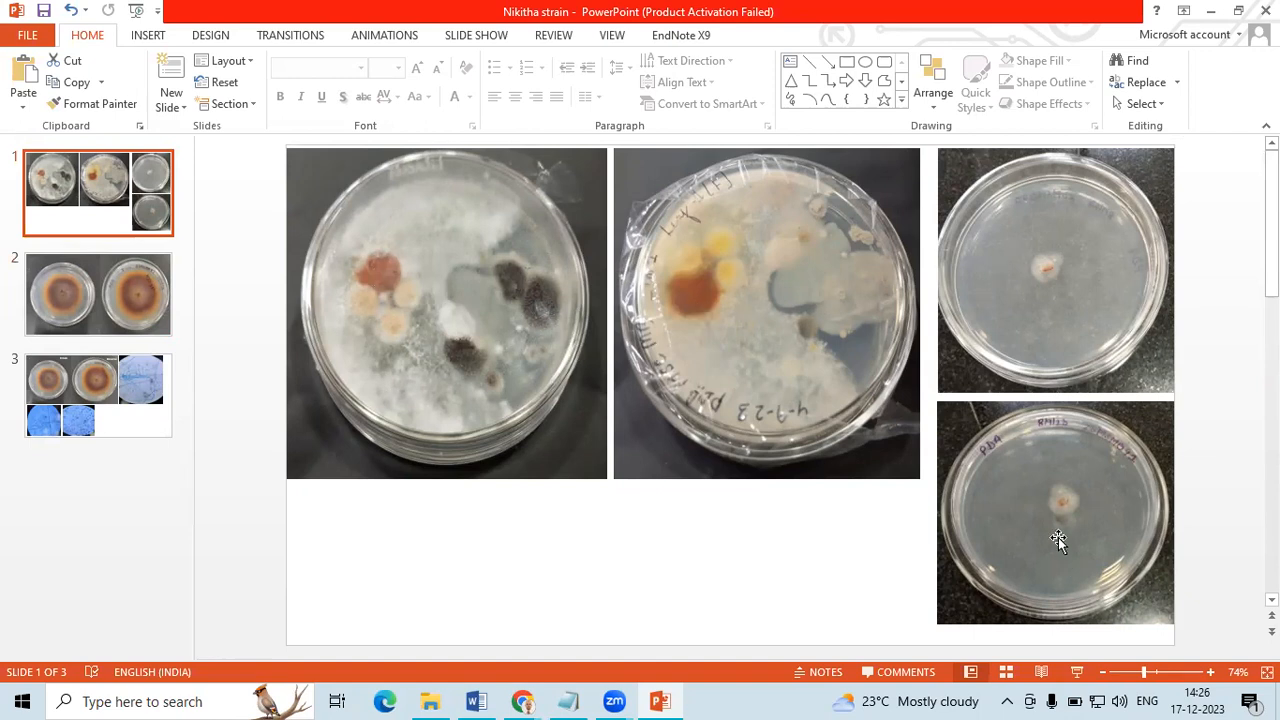
mouse_move(510, 313)
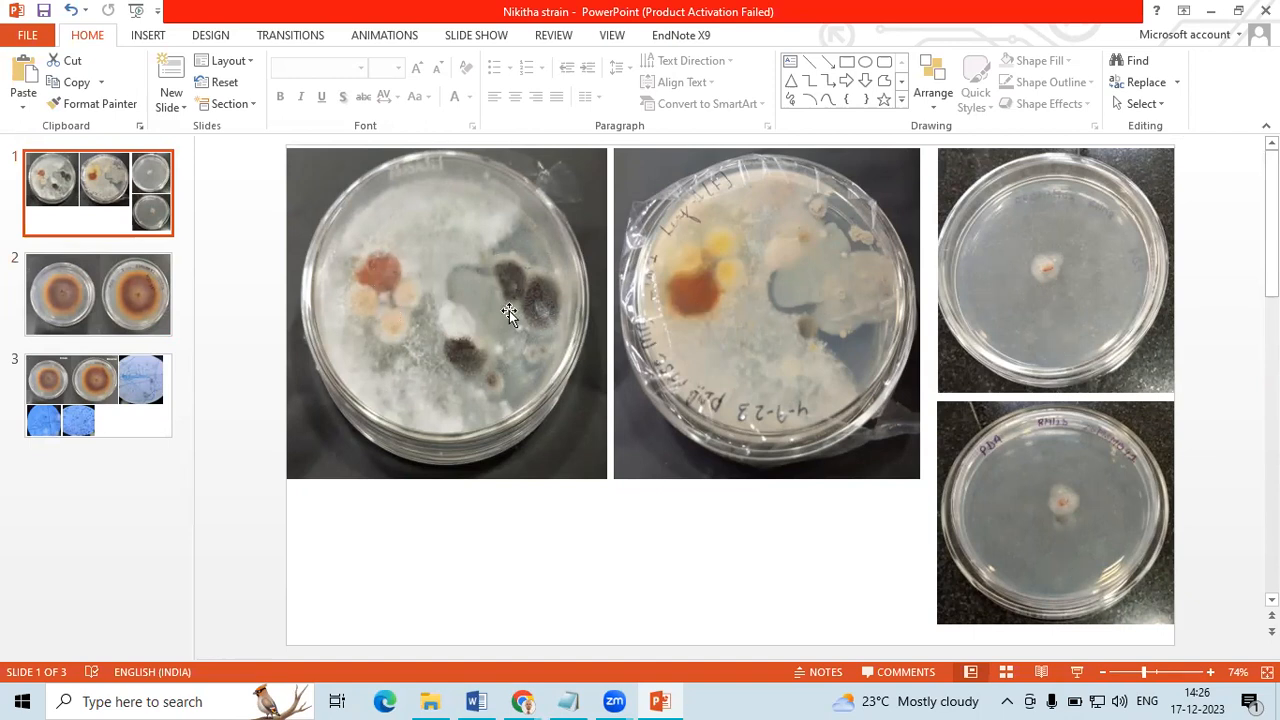
mouse_move(860, 375)
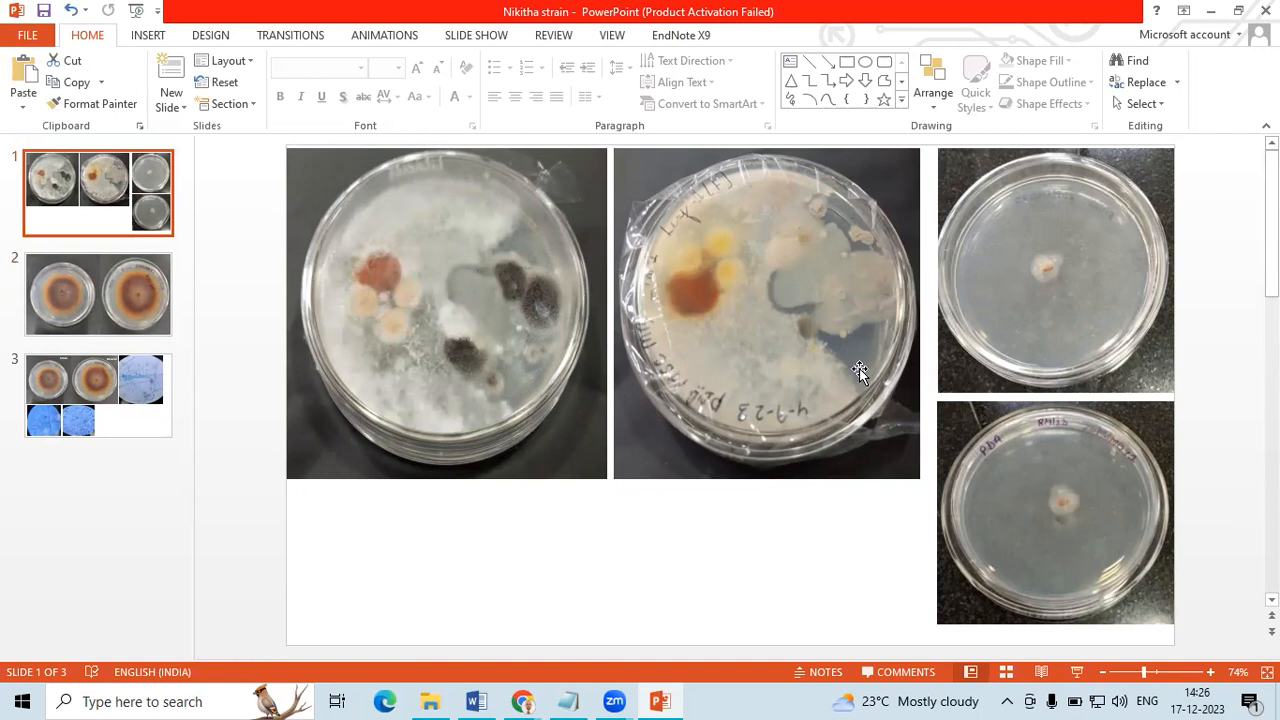
mouse_move(1075, 305)
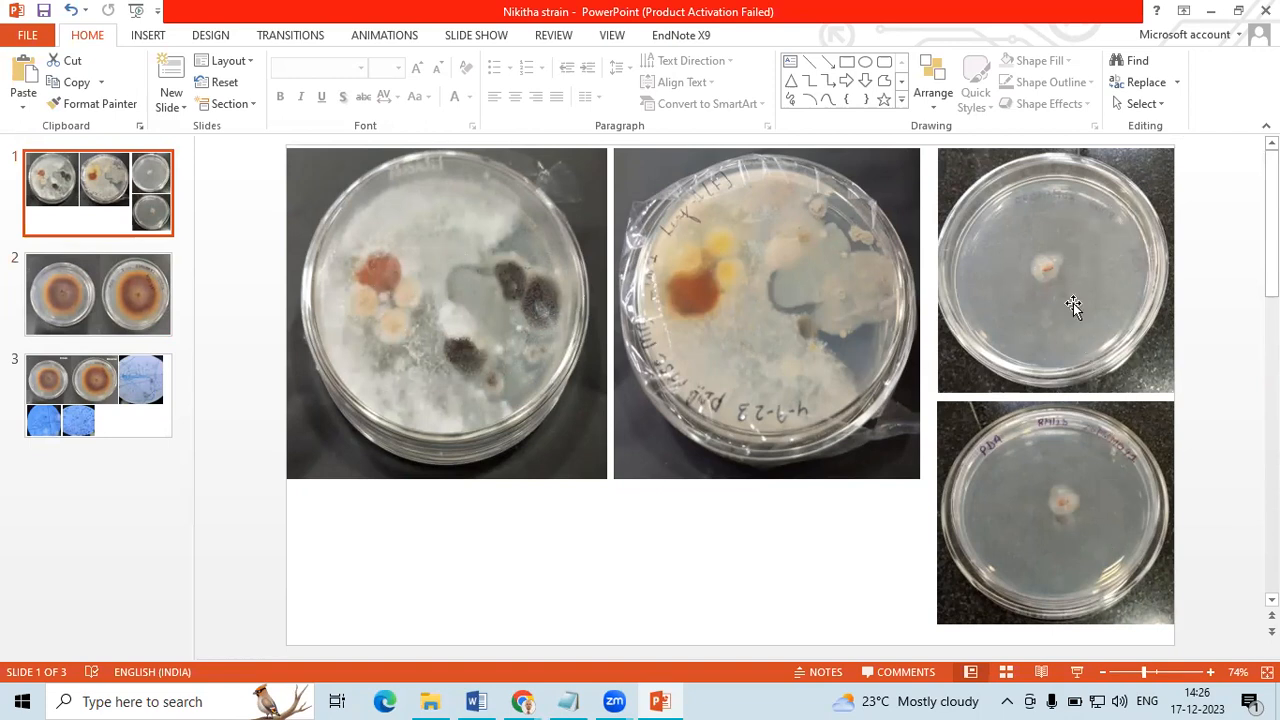
mouse_move(1055, 512)
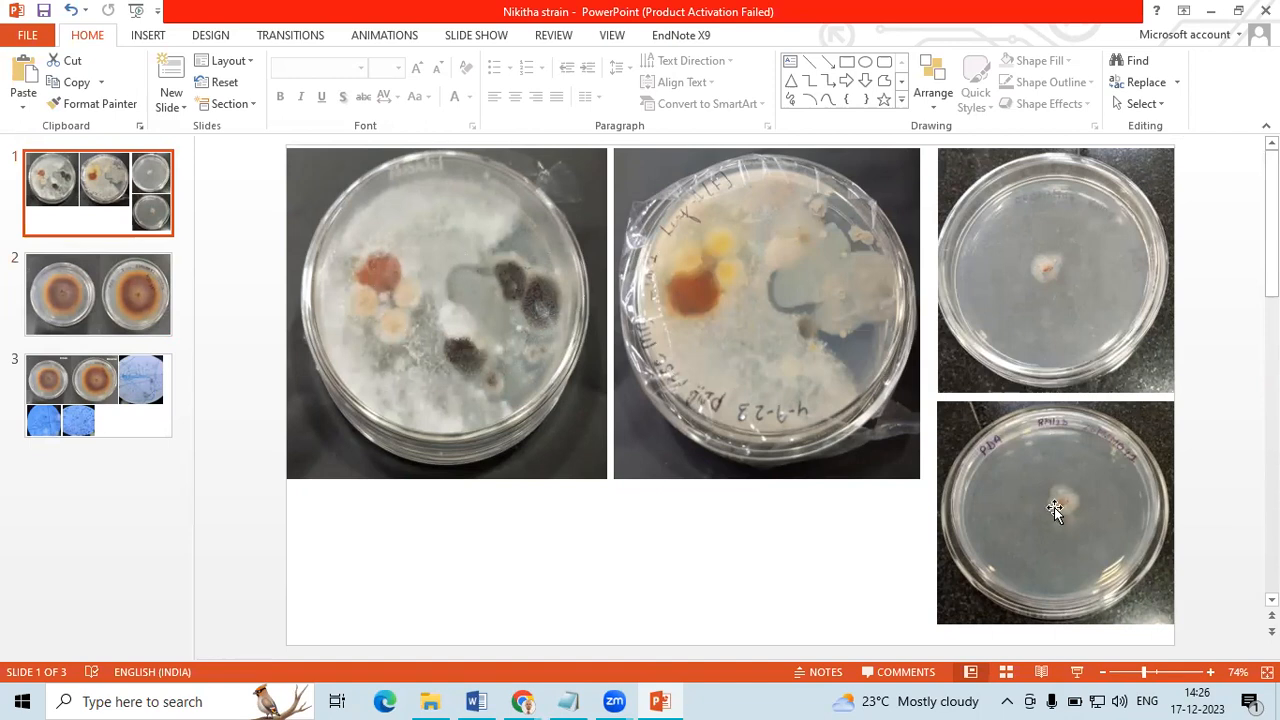
click(1055, 513)
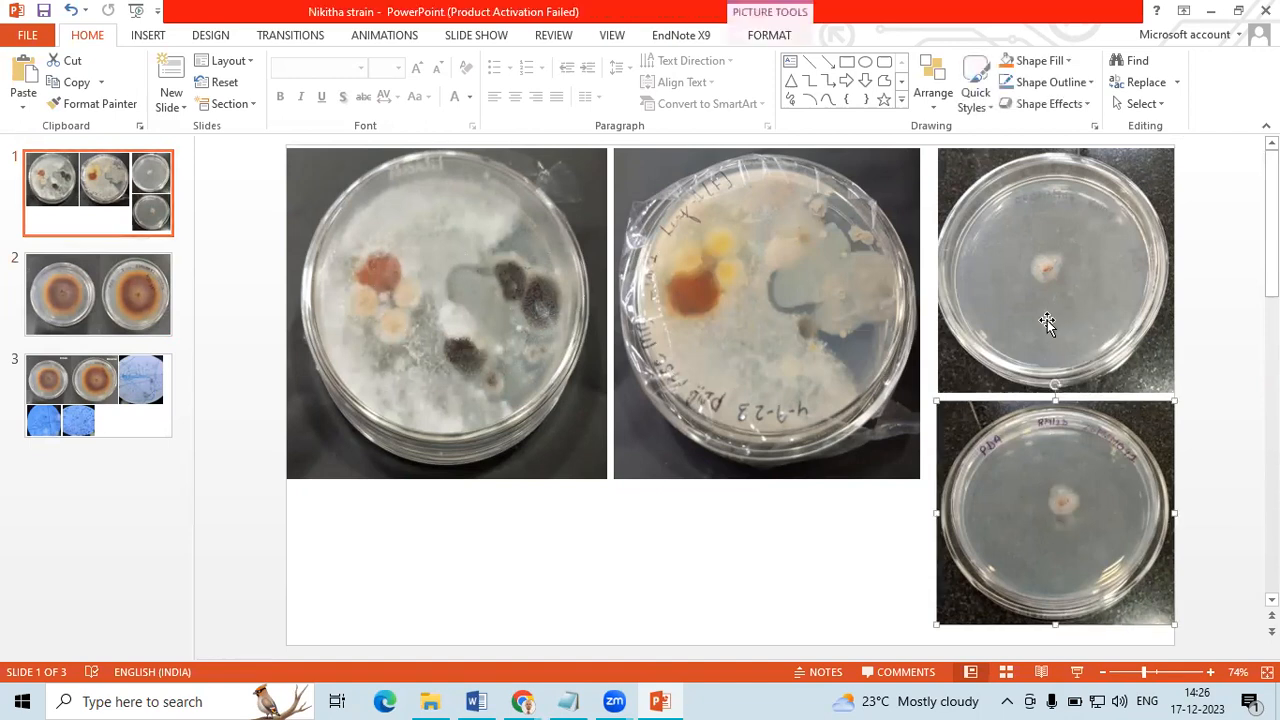
click(98, 293)
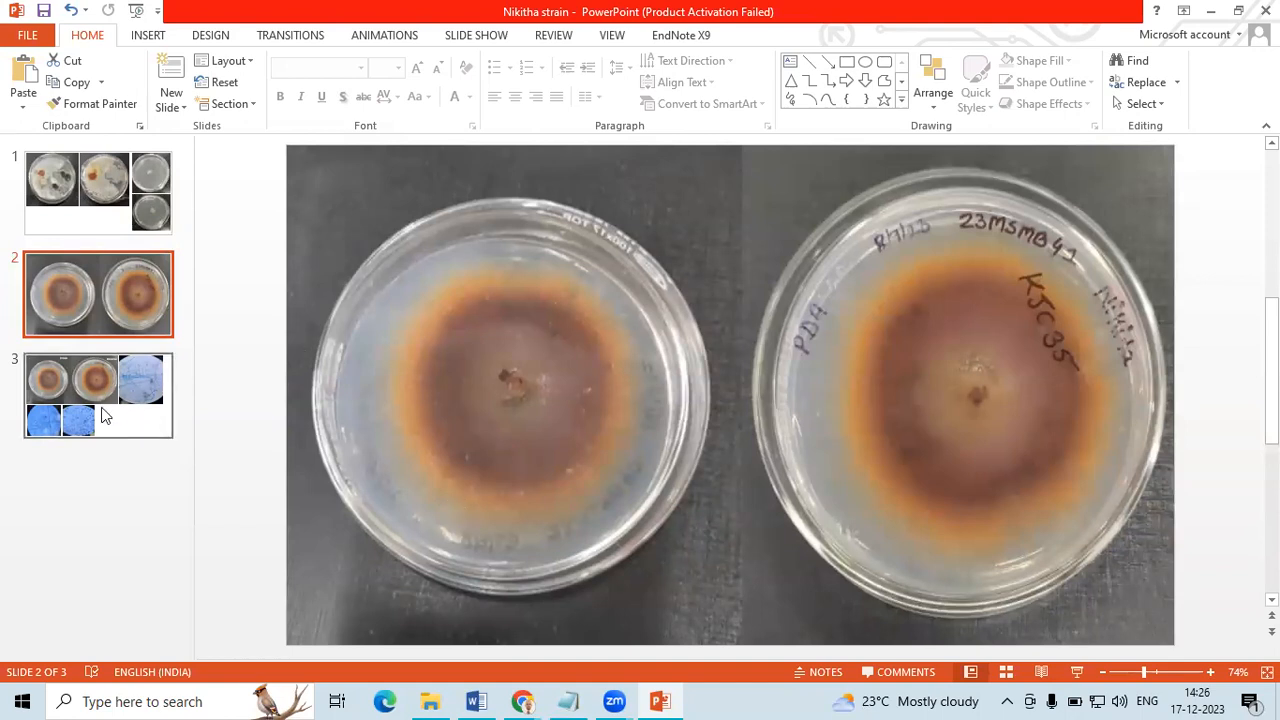
click(97, 395)
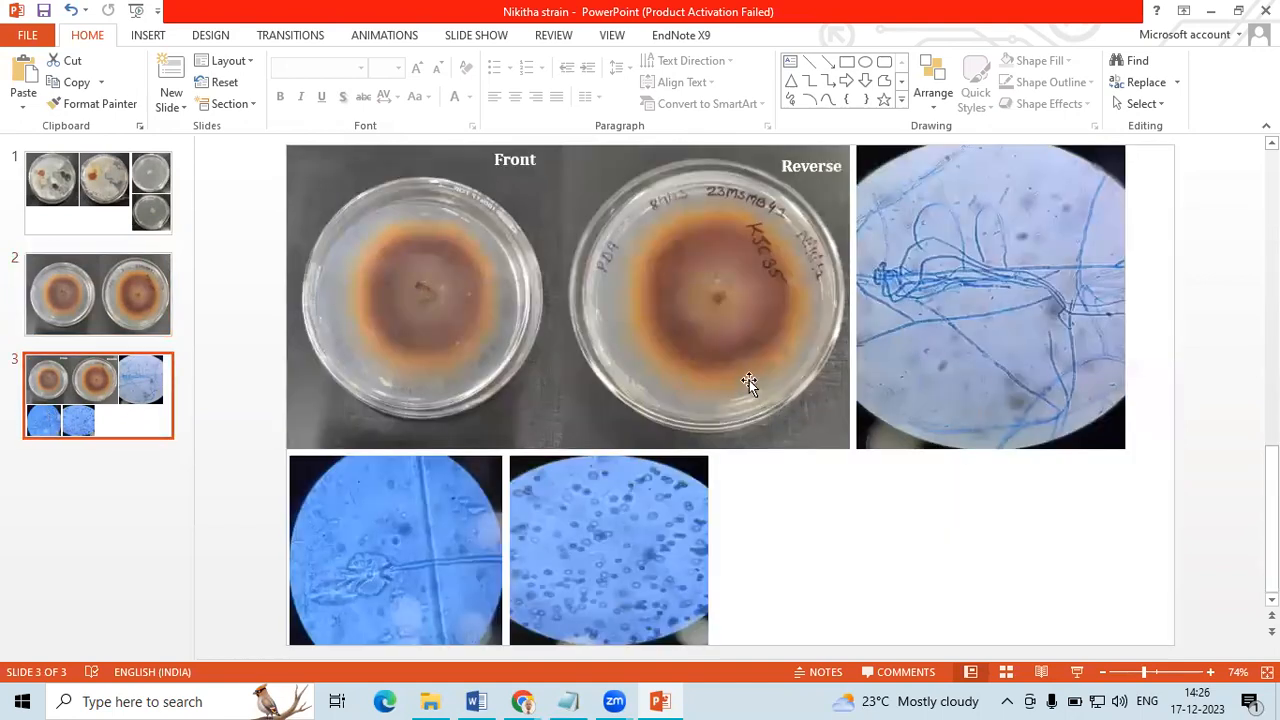
mouse_move(763, 358)
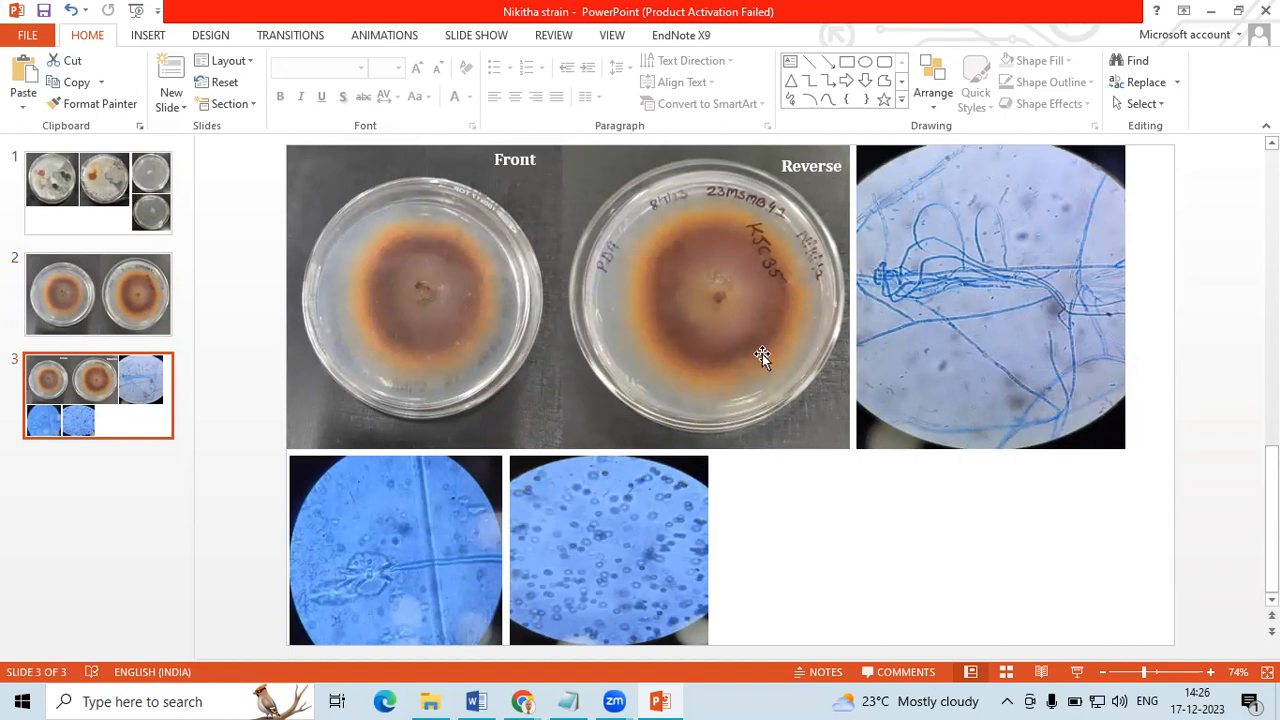
mouse_move(525, 580)
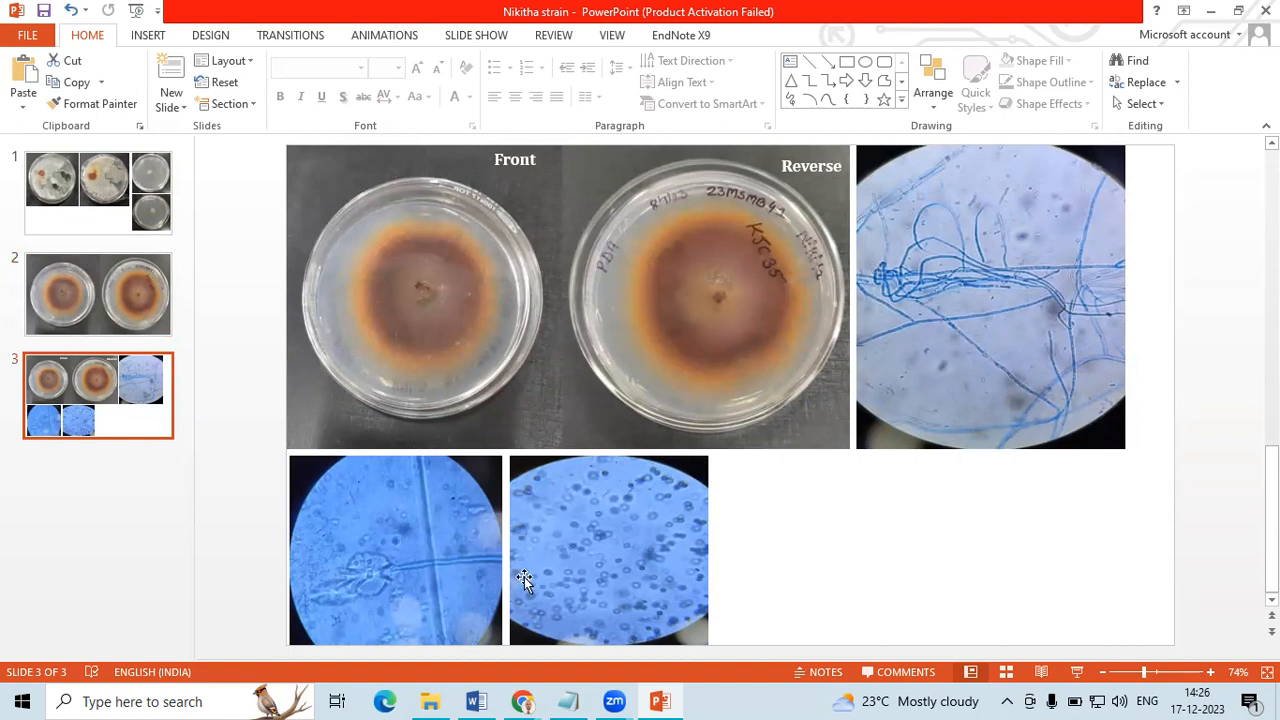
mouse_move(519, 570)
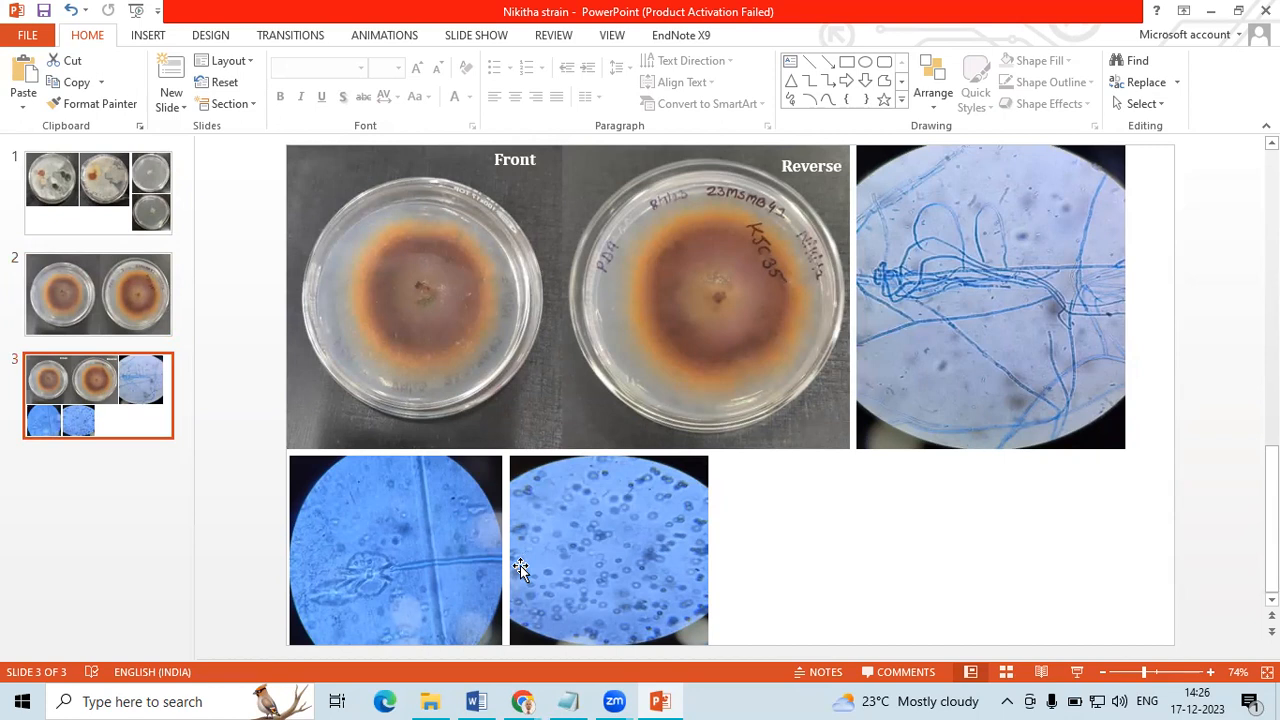
mouse_move(985, 295)
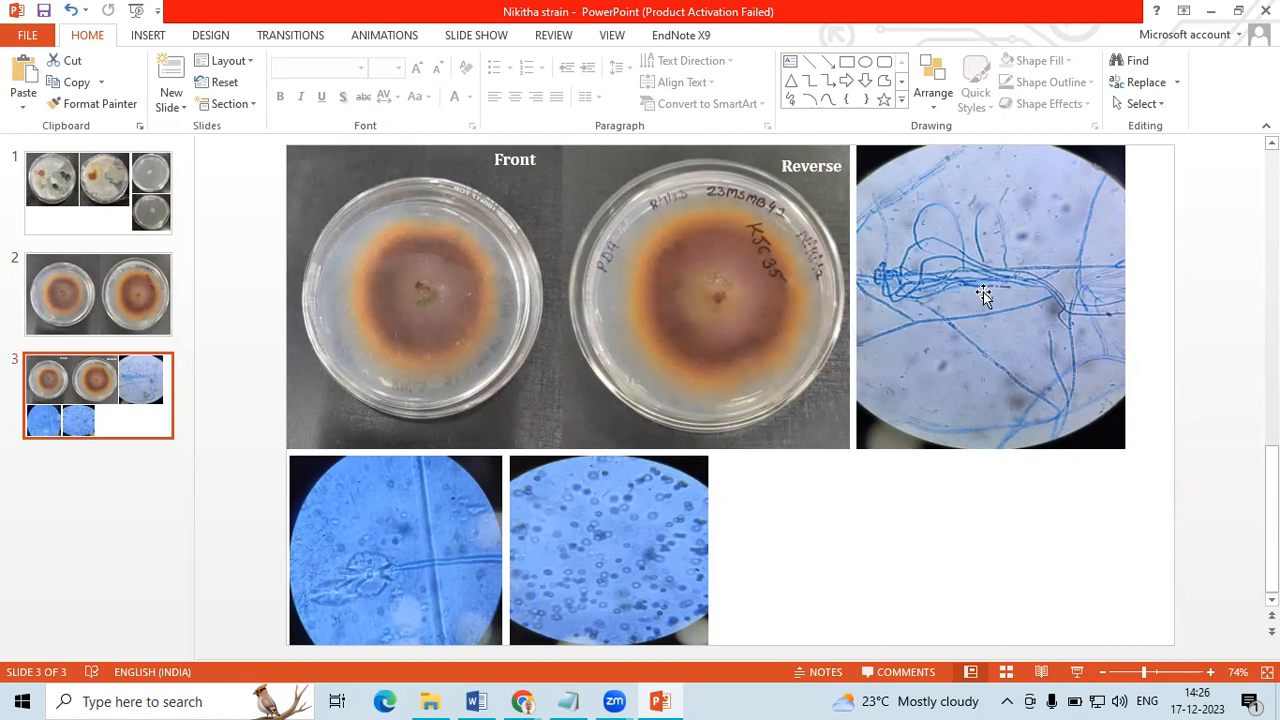
mouse_move(940, 280)
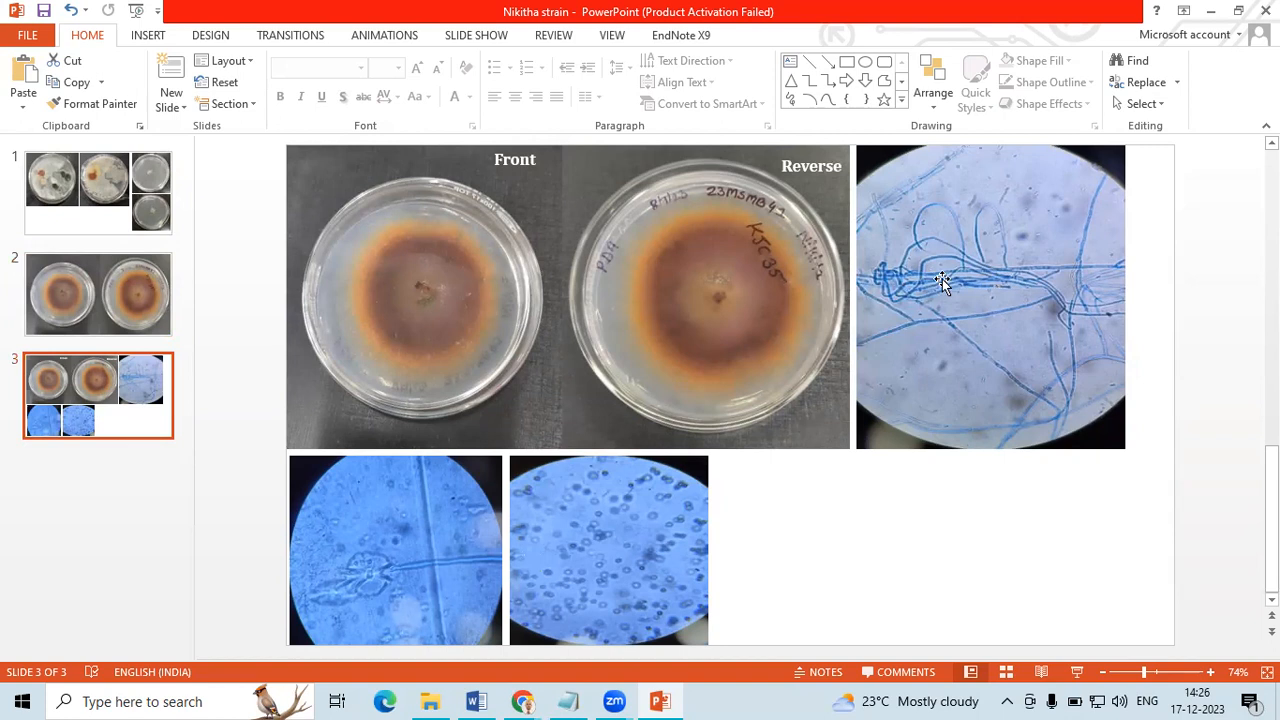
mouse_move(905, 410)
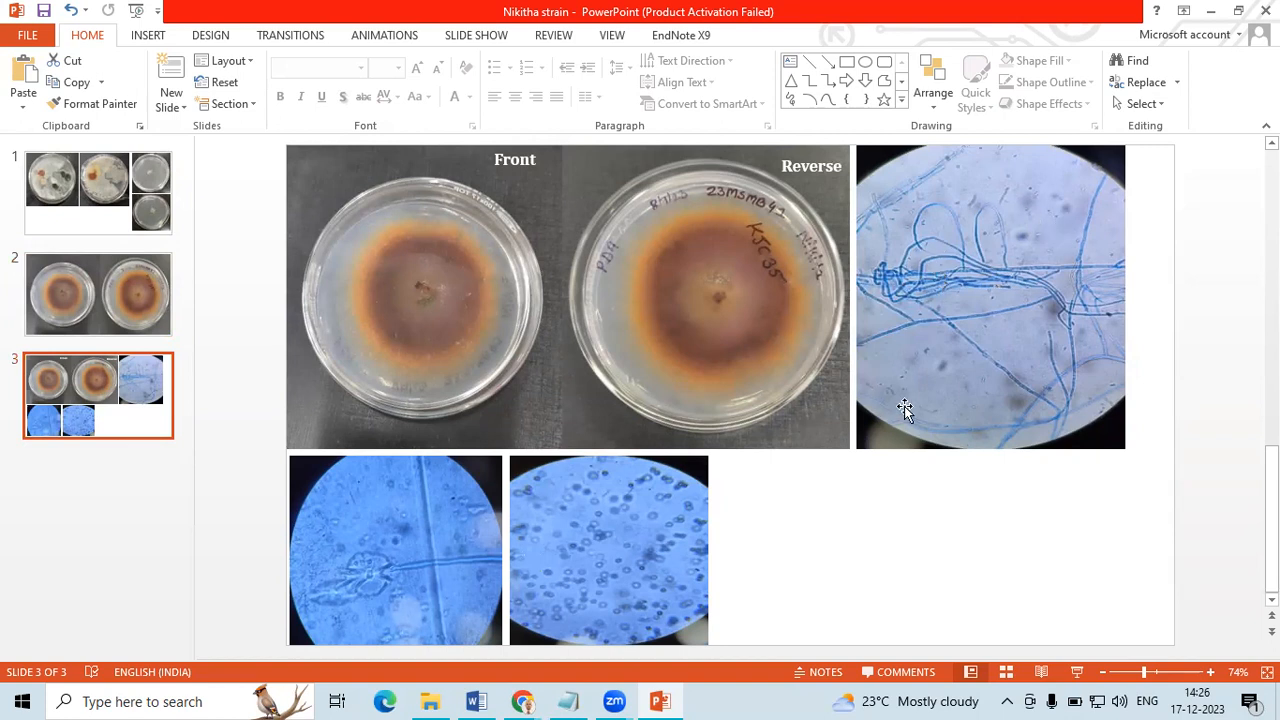
mouse_move(897, 265)
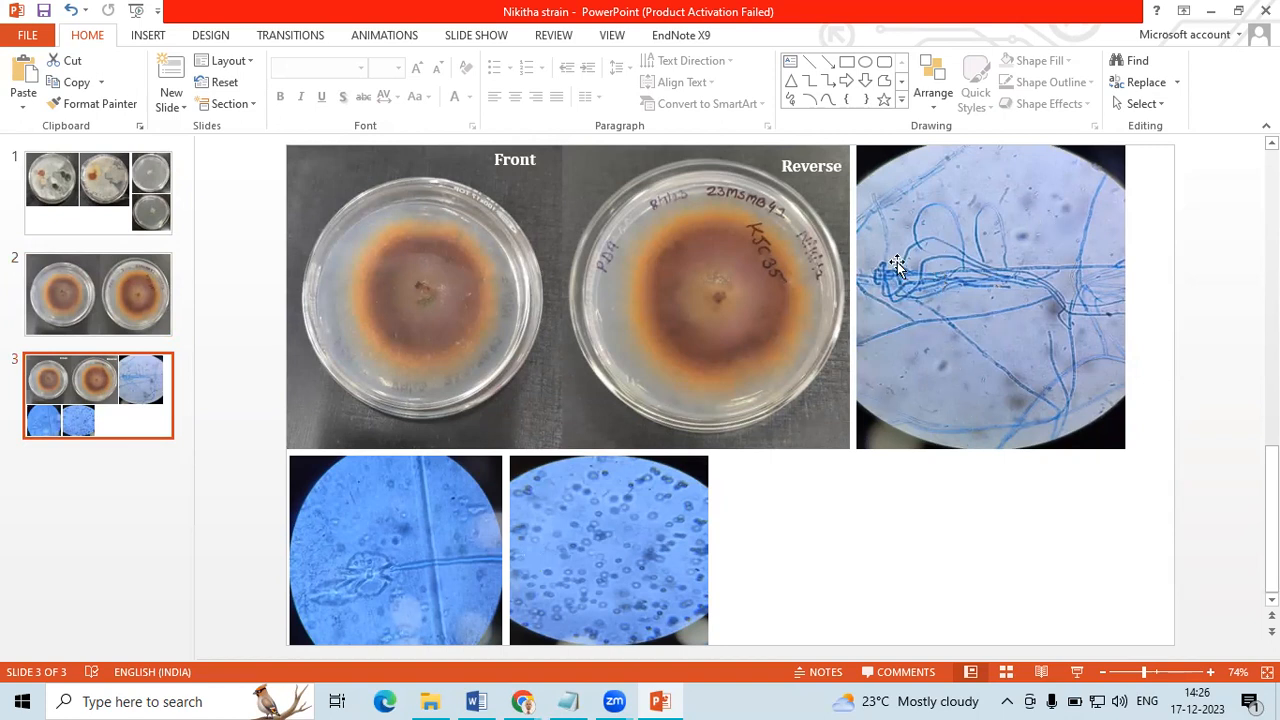
mouse_move(993, 275)
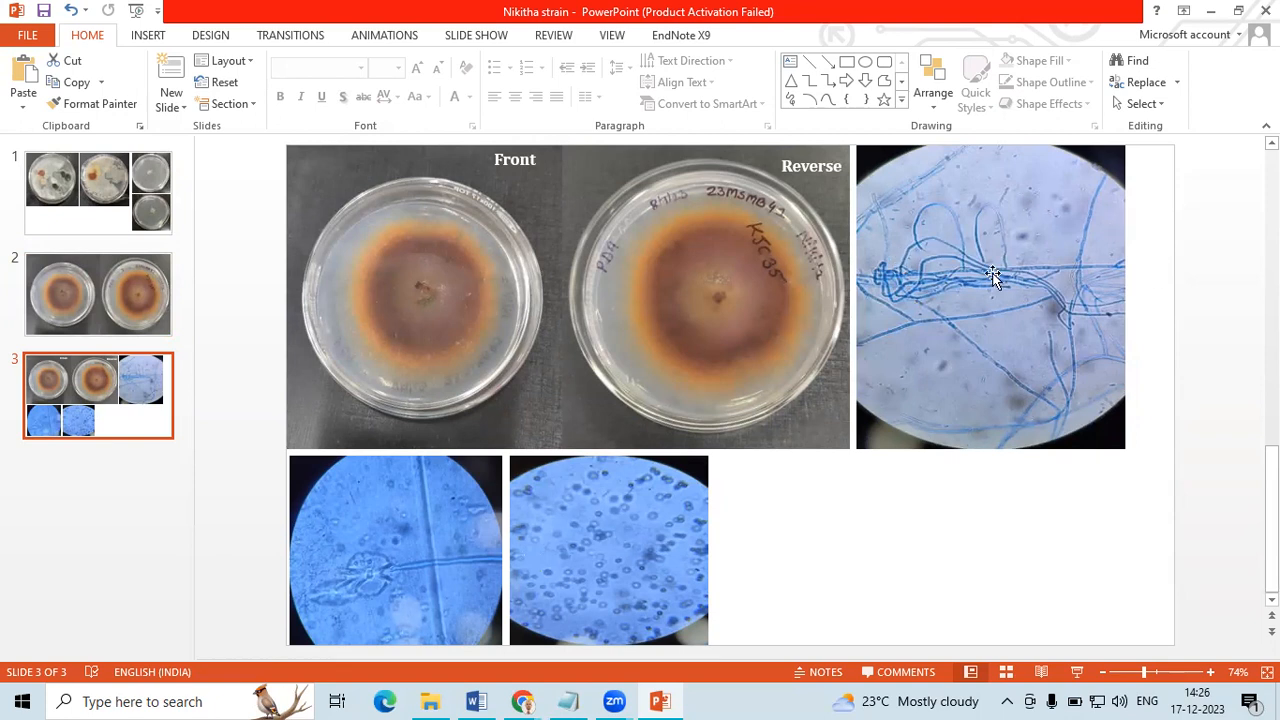
mouse_move(1009, 222)
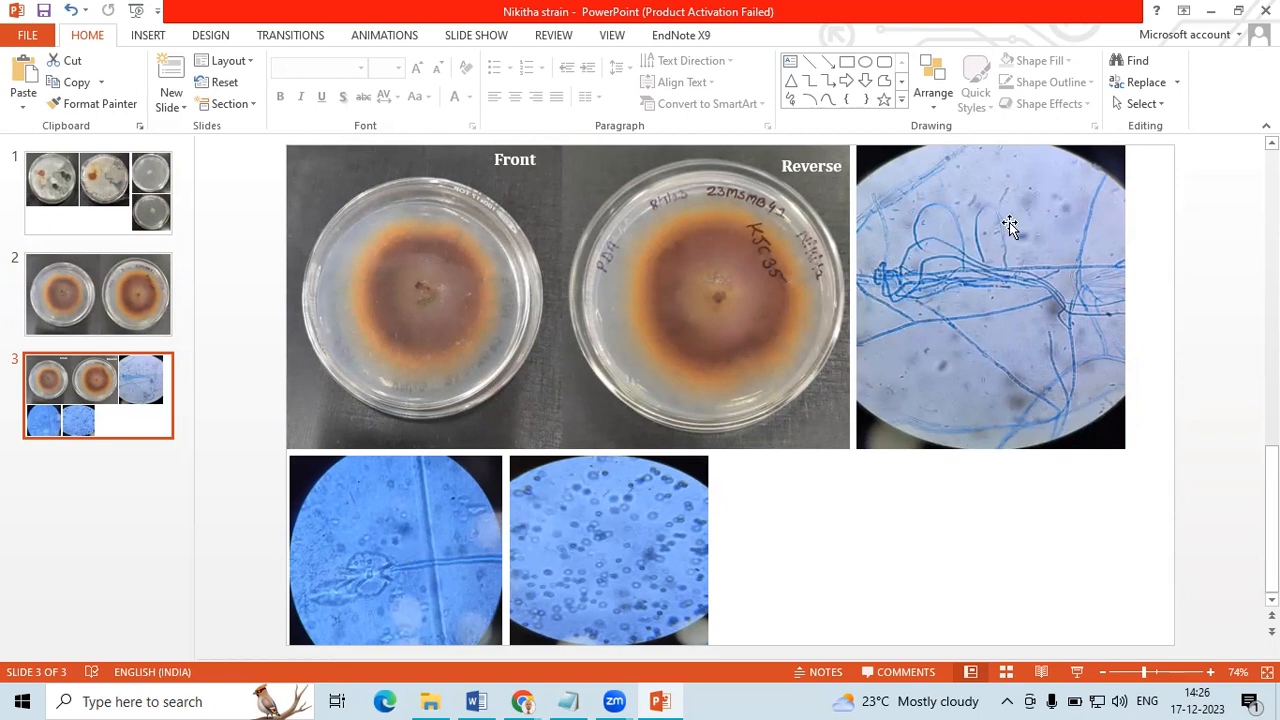
mouse_move(507, 407)
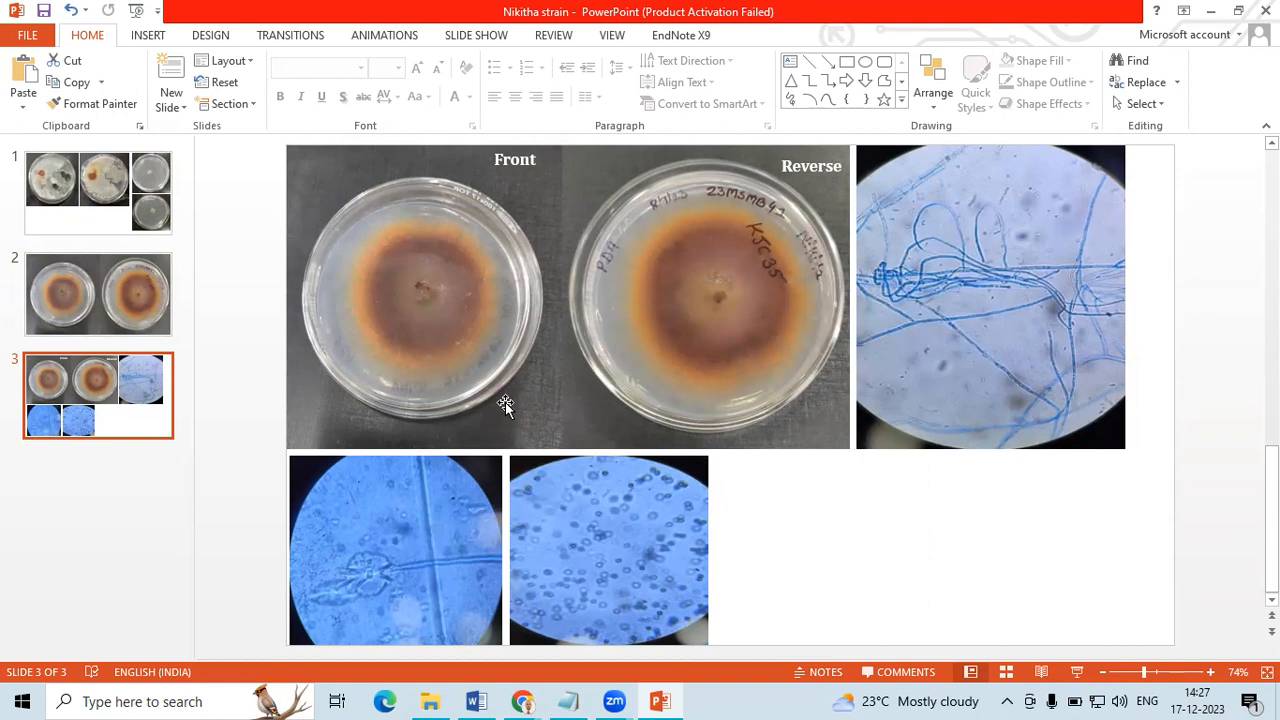
mouse_move(668, 337)
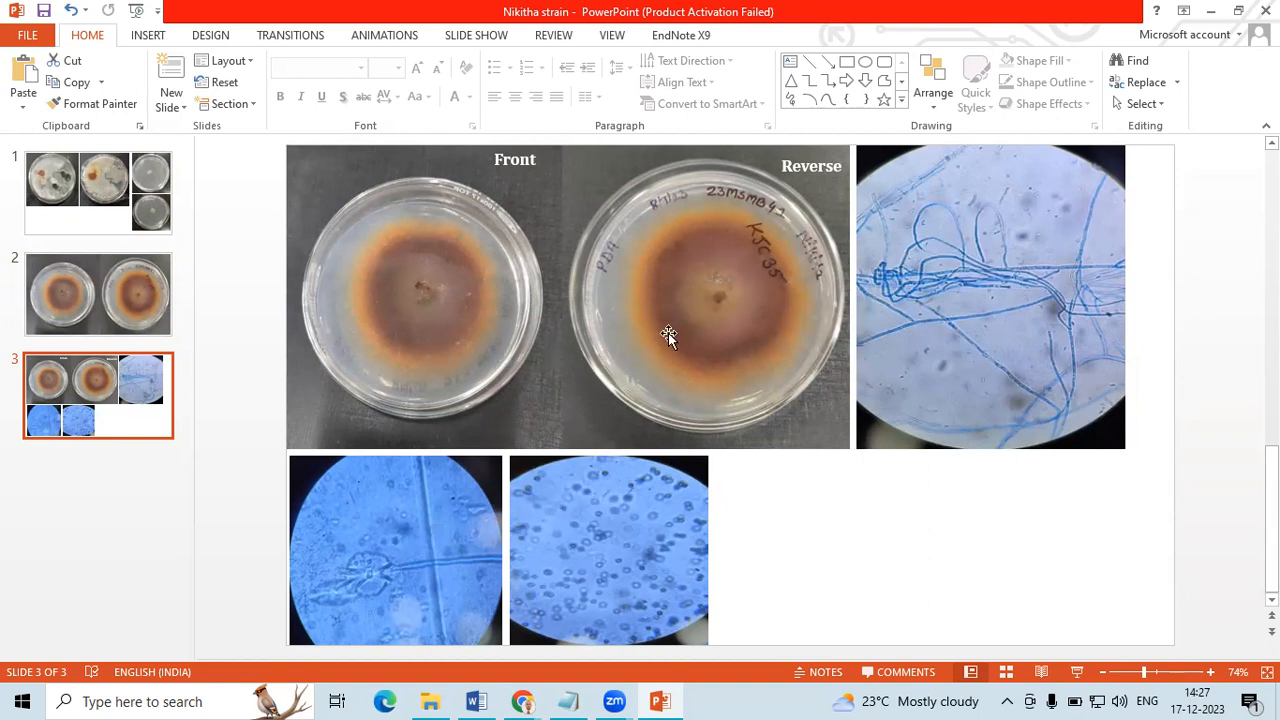
mouse_move(688, 353)
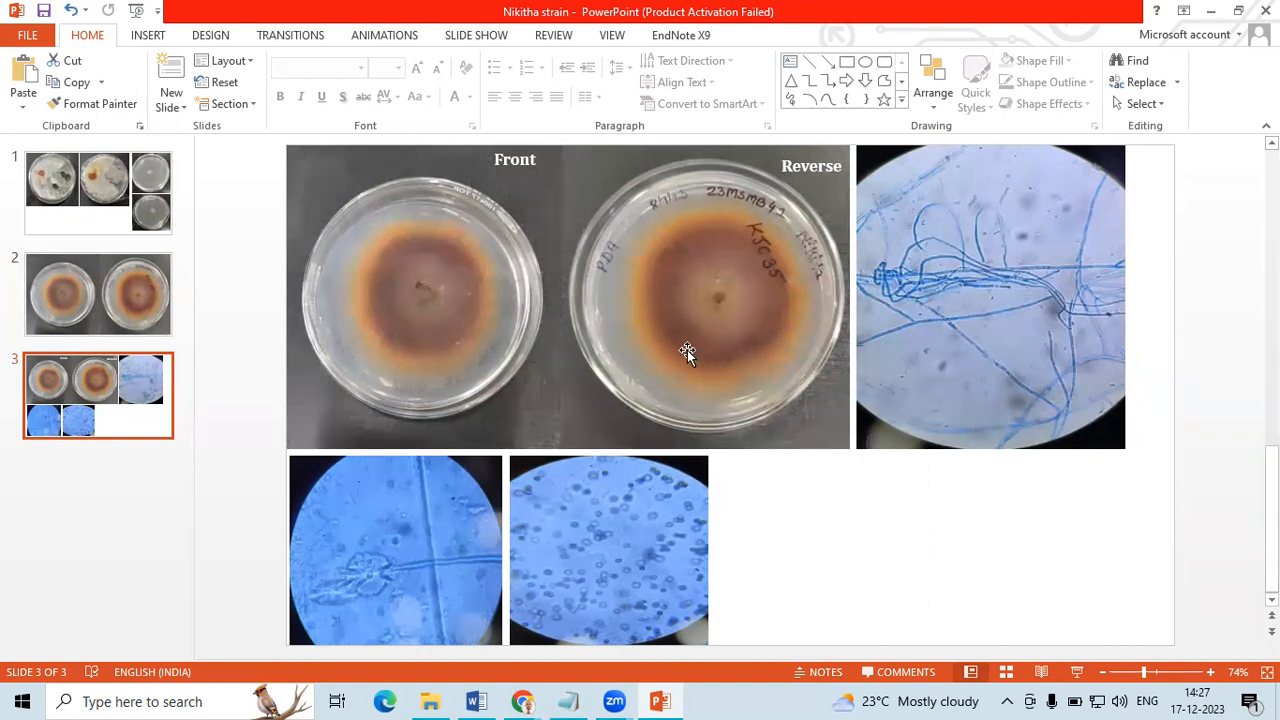
mouse_move(391, 331)
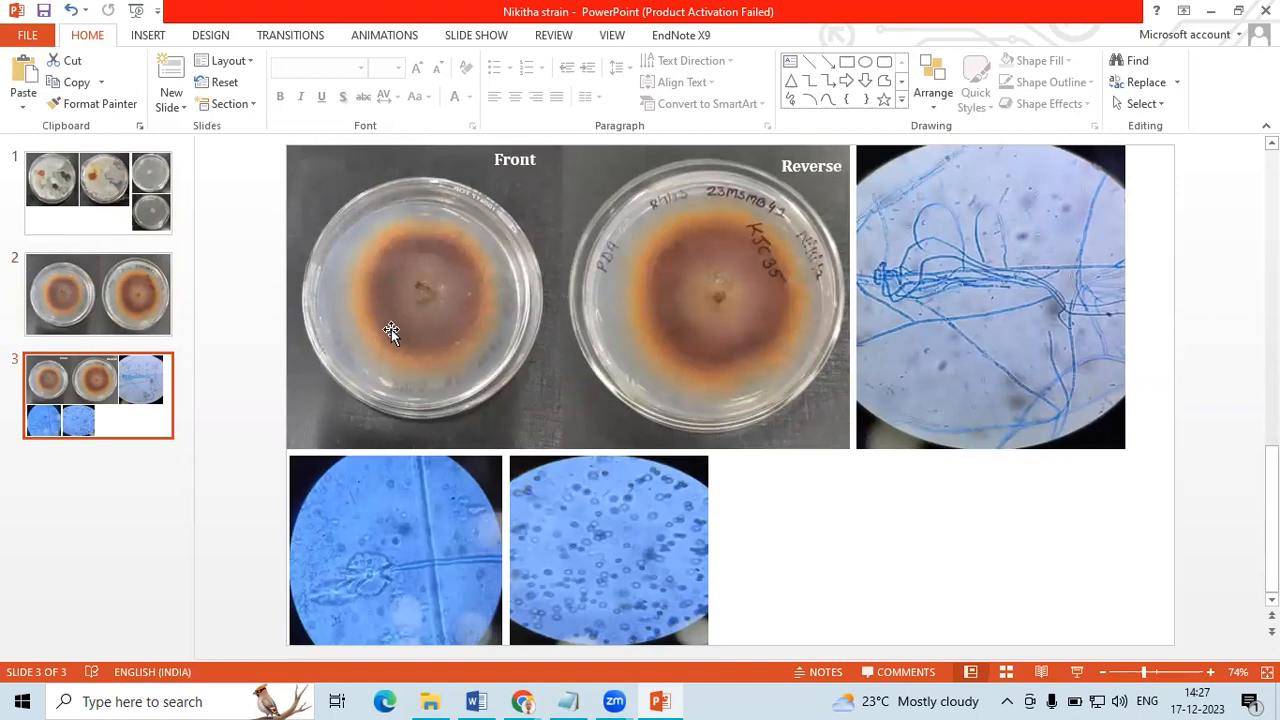
mouse_move(479, 330)
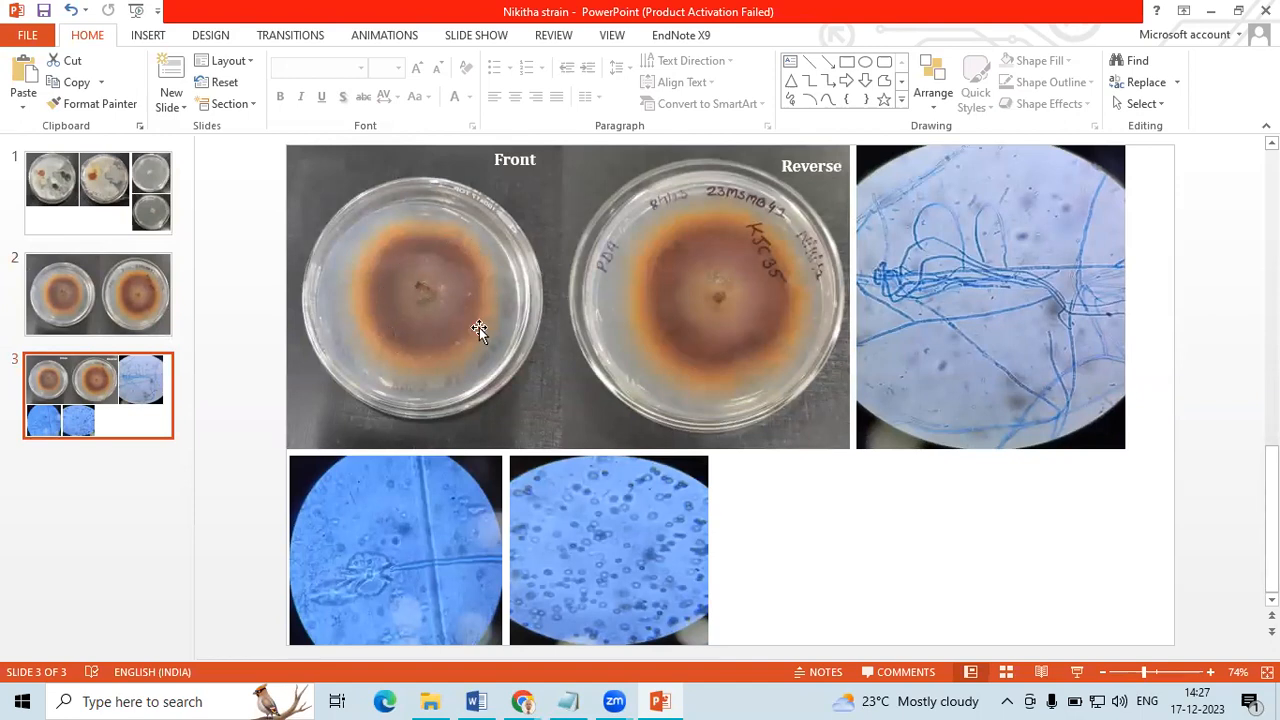
mouse_move(448, 288)
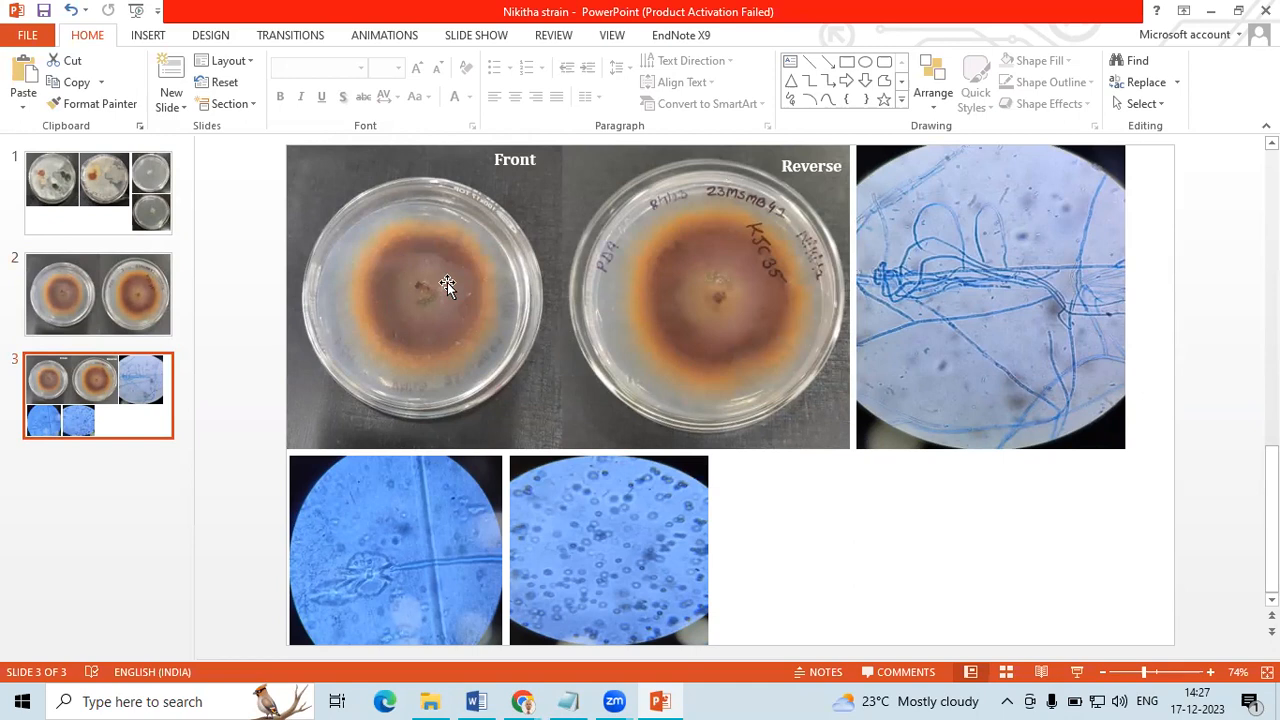
mouse_move(453, 217)
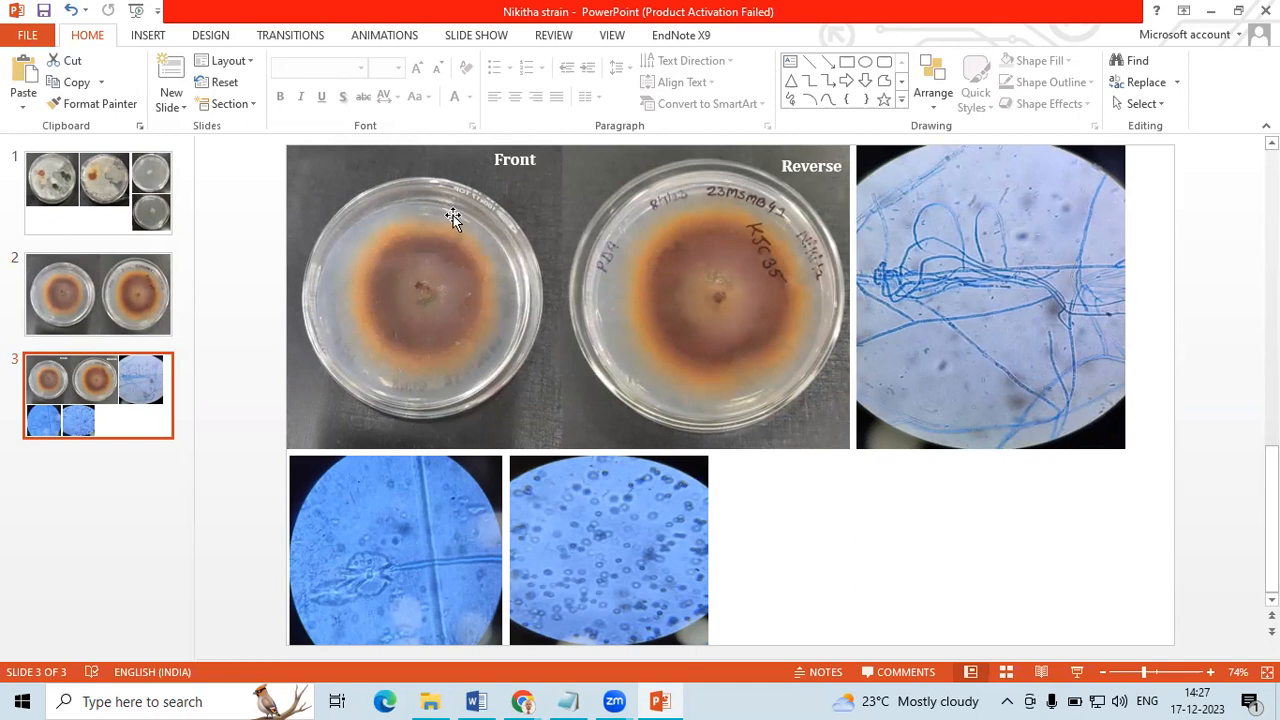
mouse_move(100, 421)
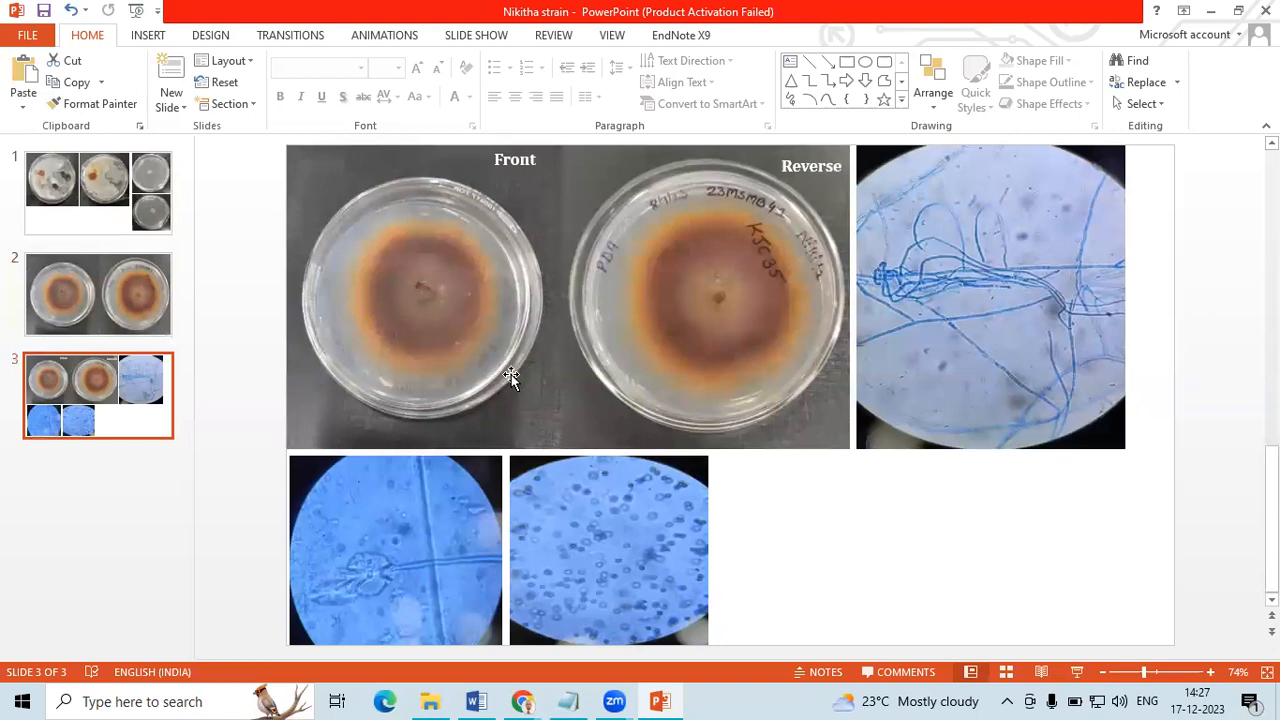
mouse_move(342, 379)
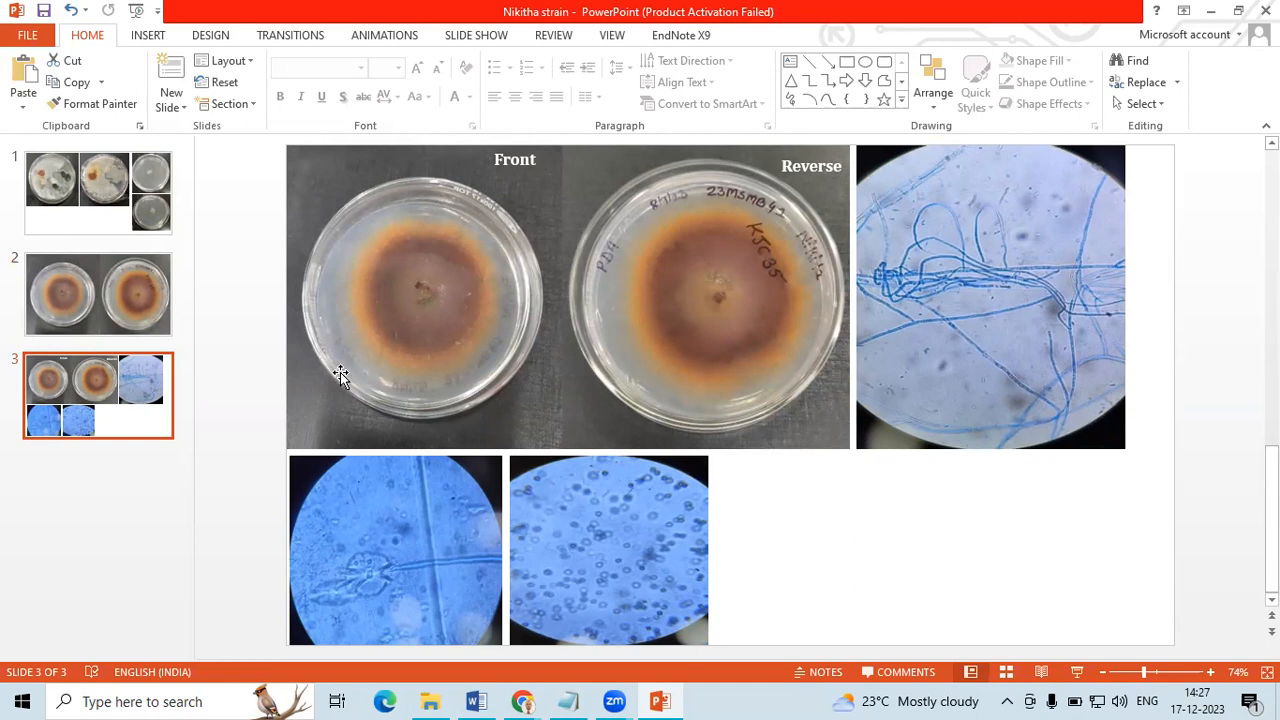
mouse_move(366, 404)
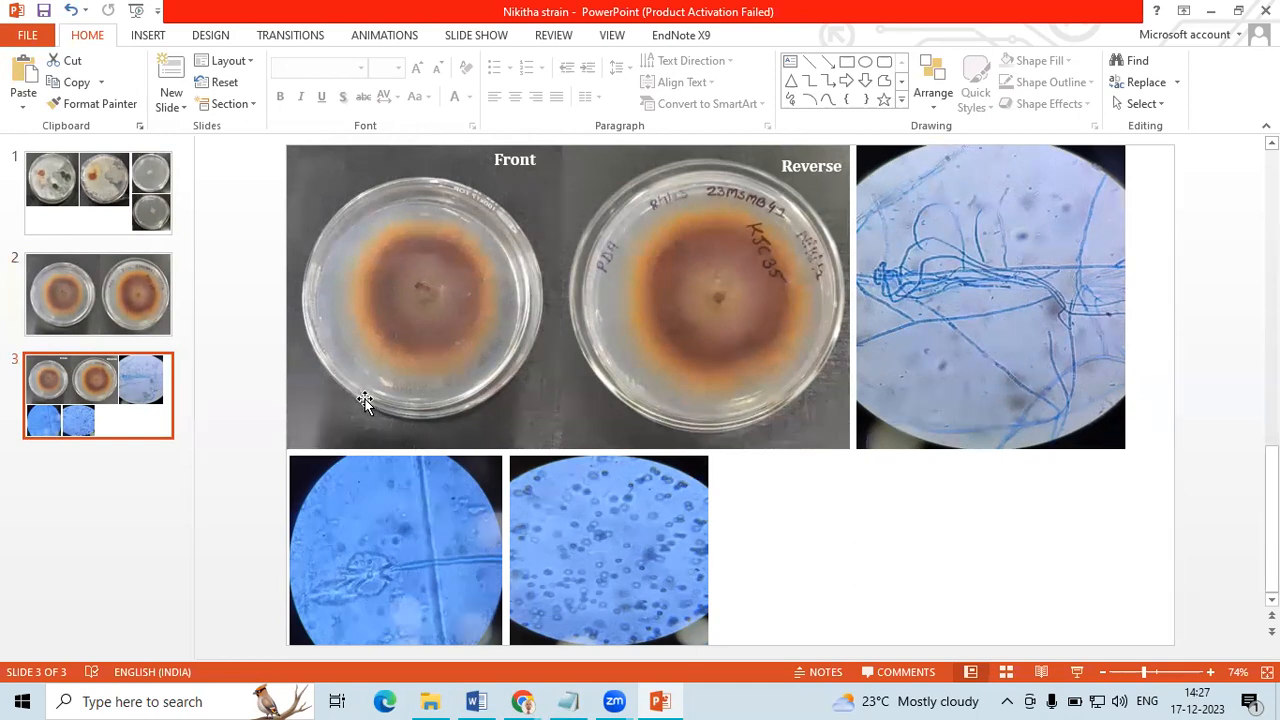
mouse_move(637, 307)
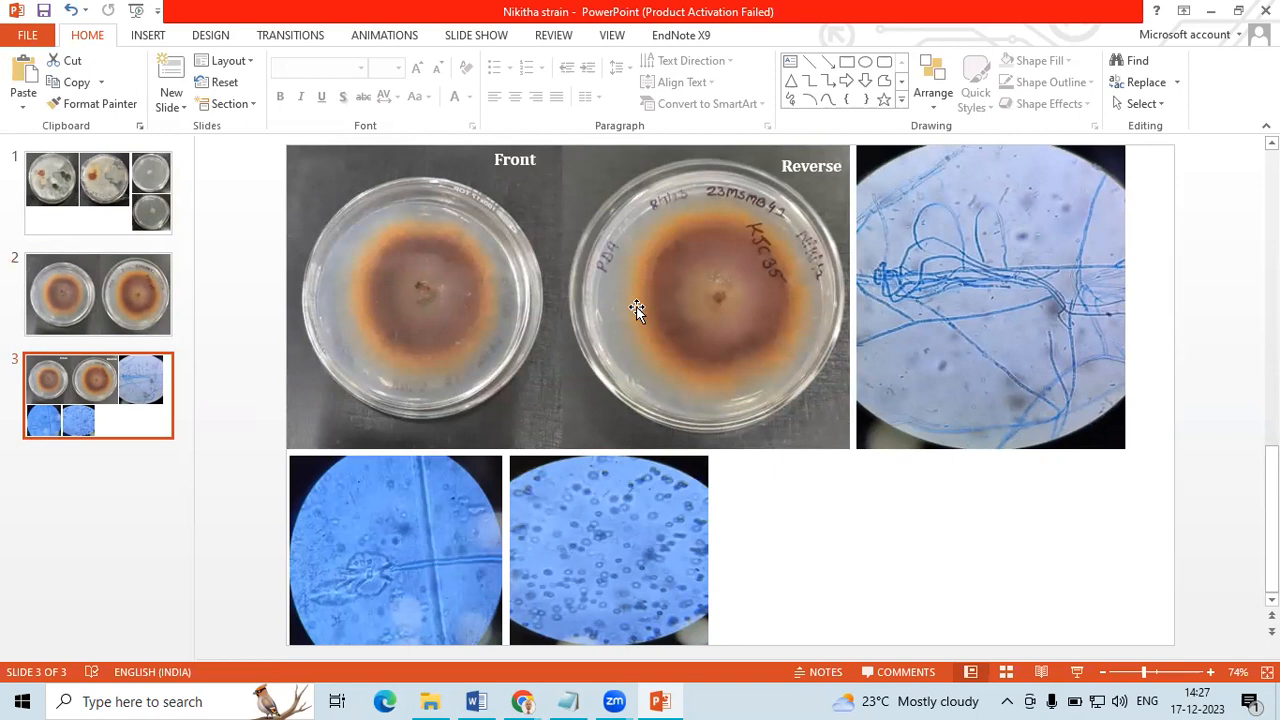
mouse_move(599, 315)
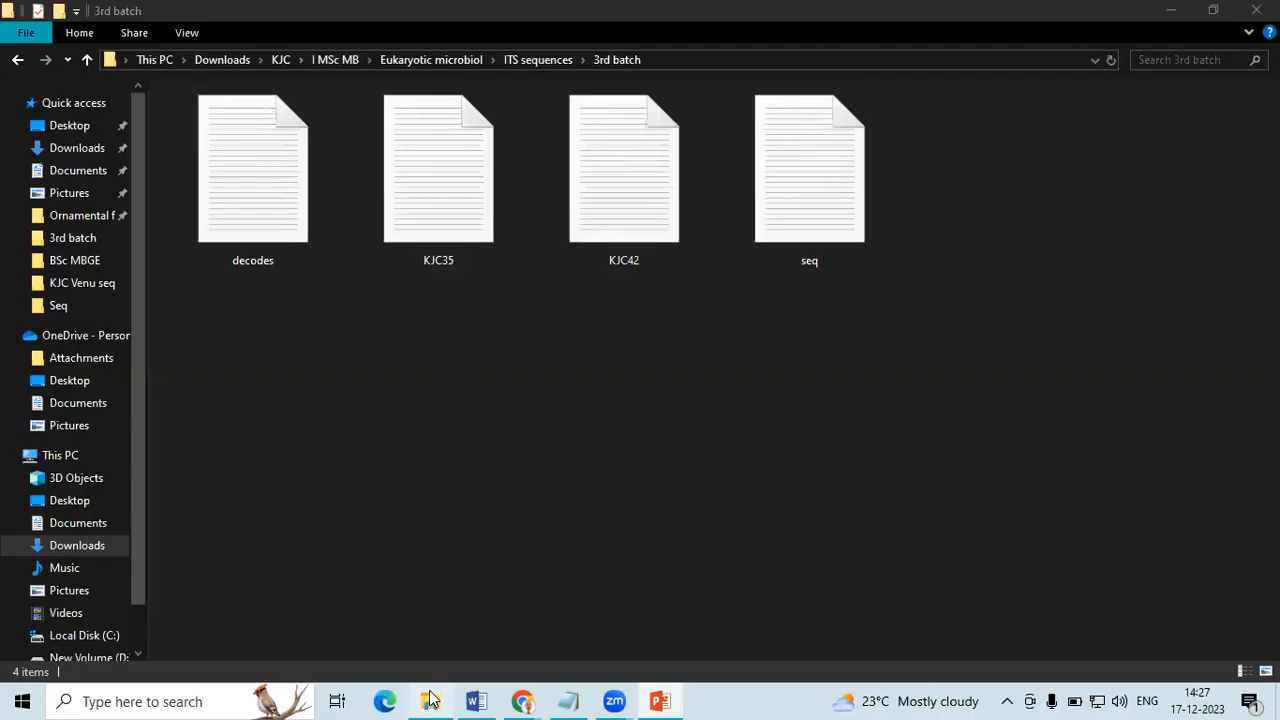
Step: Bring the 3rd batch sequences folder forward and open KJC35 in Notepad
click(438, 168)
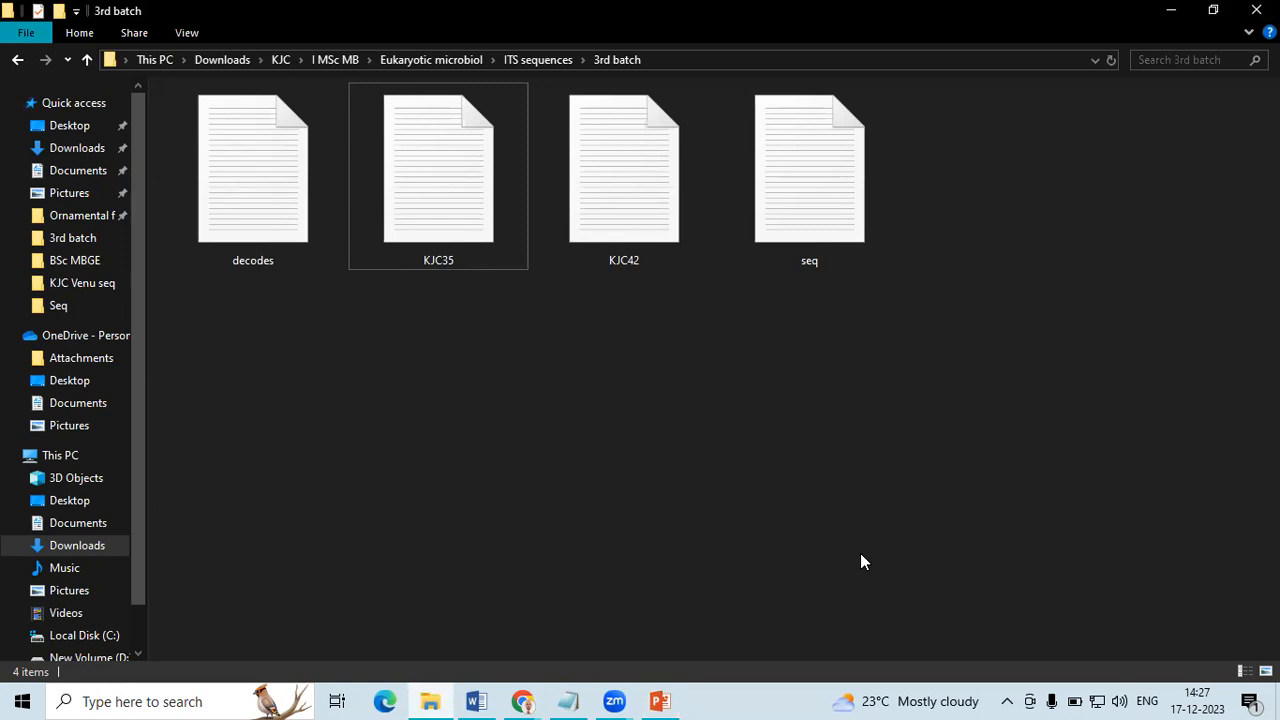
mouse_move(863, 545)
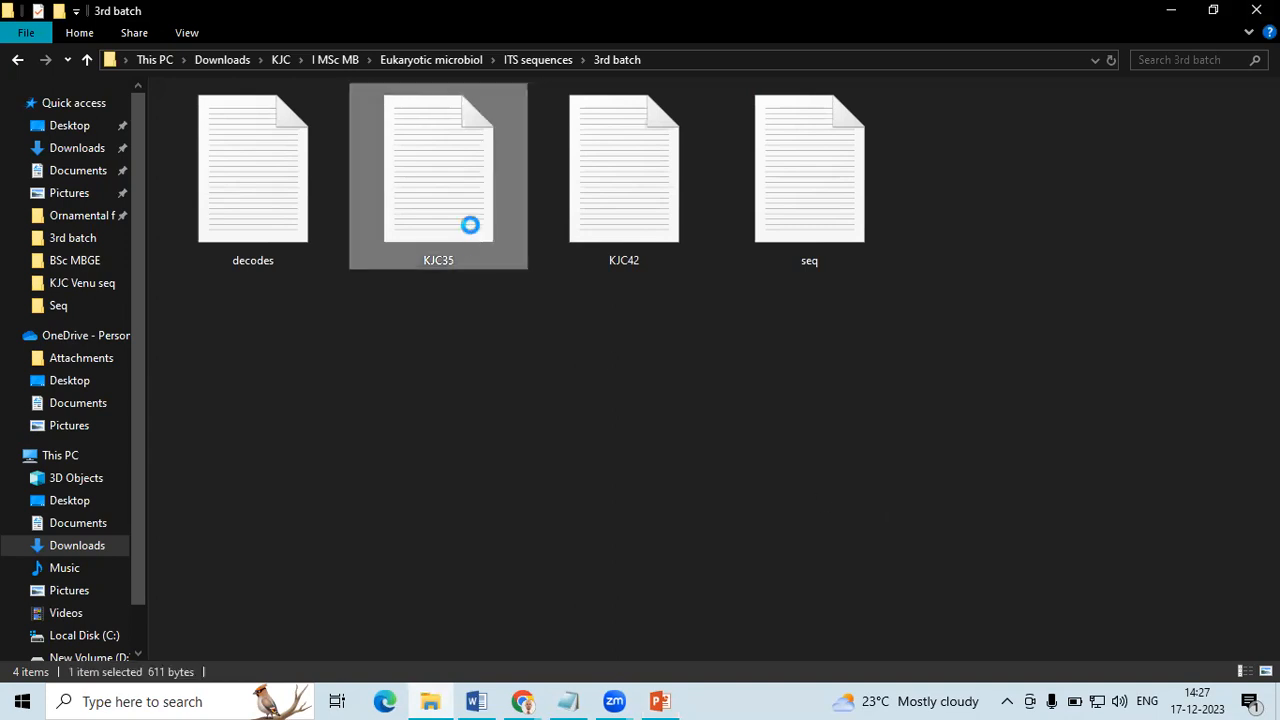
double_click(438, 167)
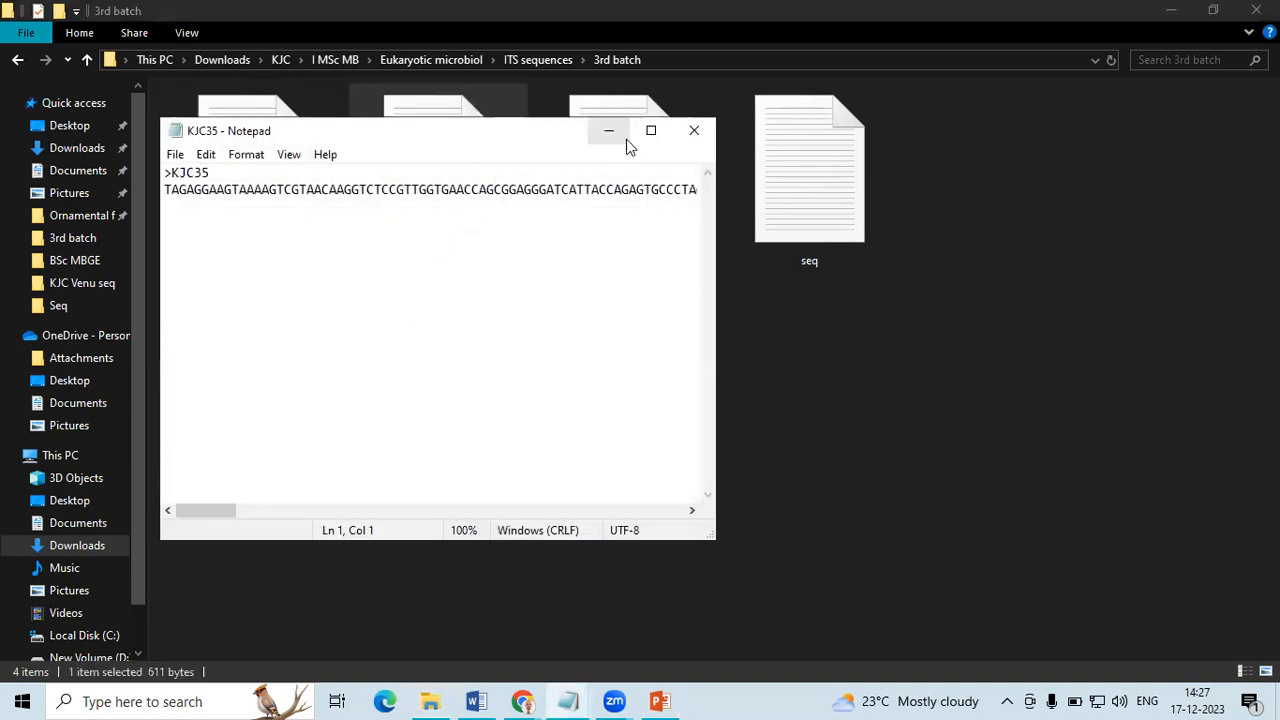
Step: Copy the complete KJC35 nucleotide sequence line from the maximized Notepad window
click(651, 131)
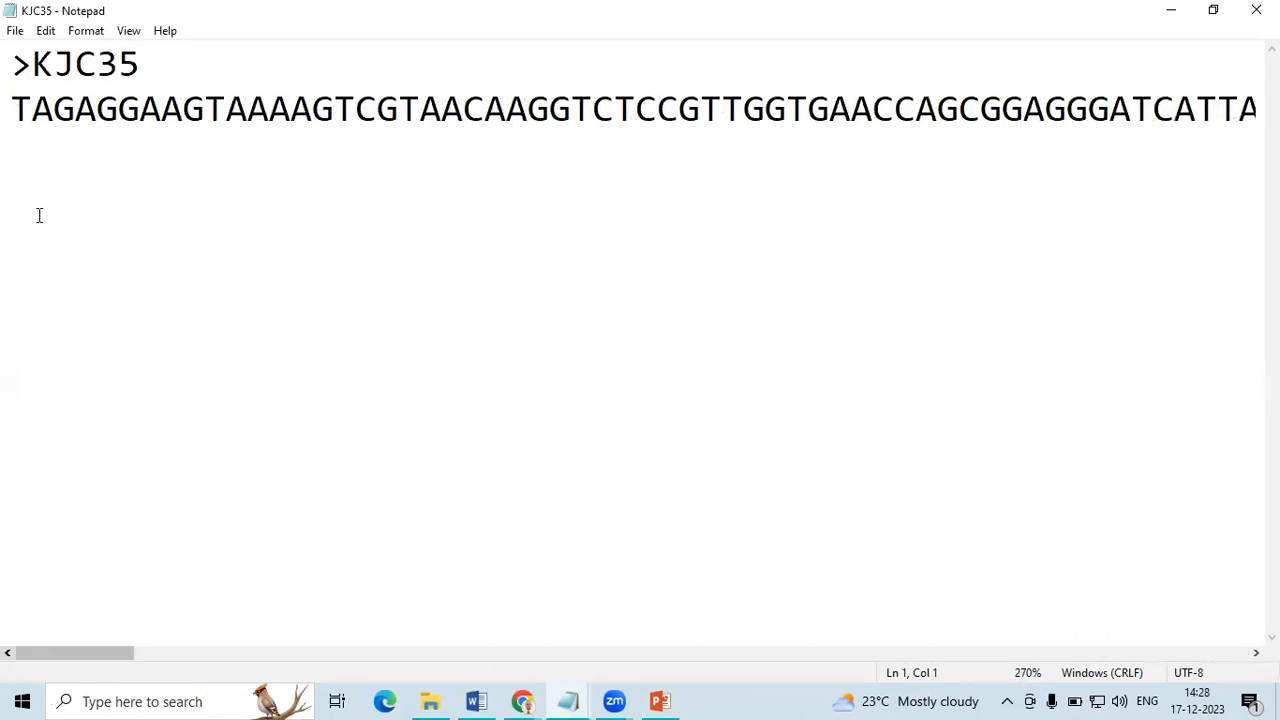
click(14, 108)
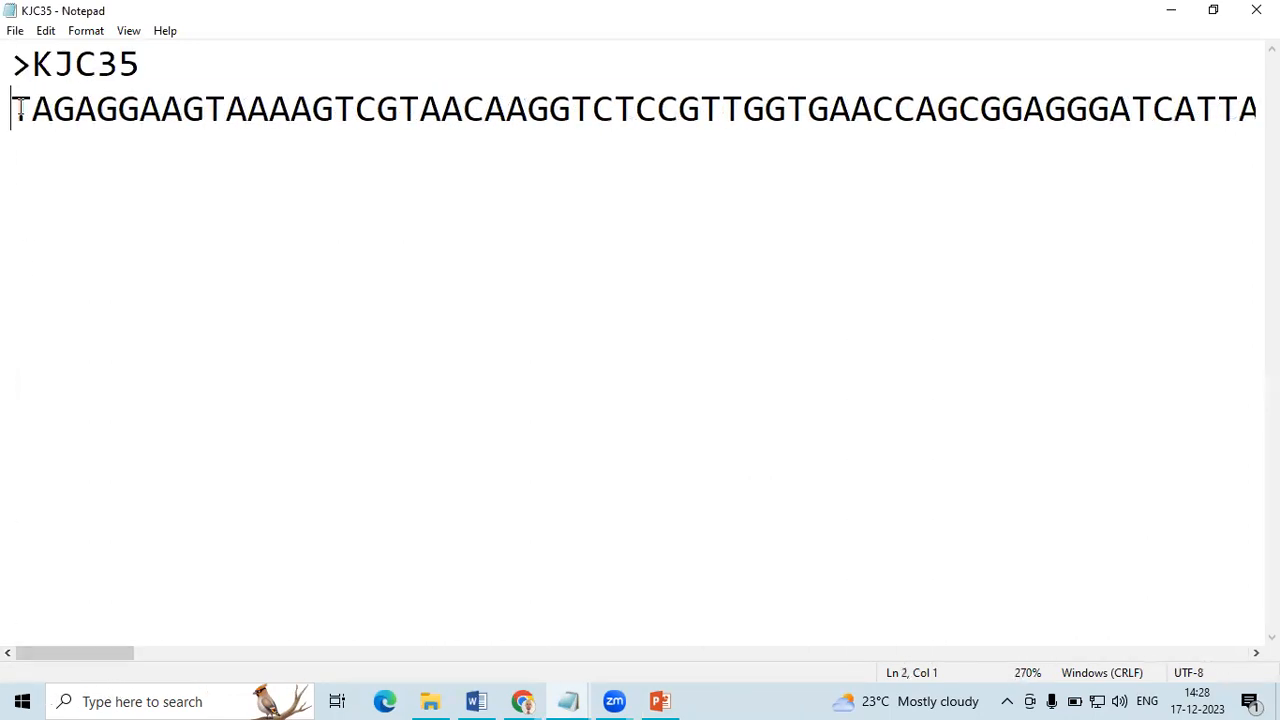
key(shift+end)
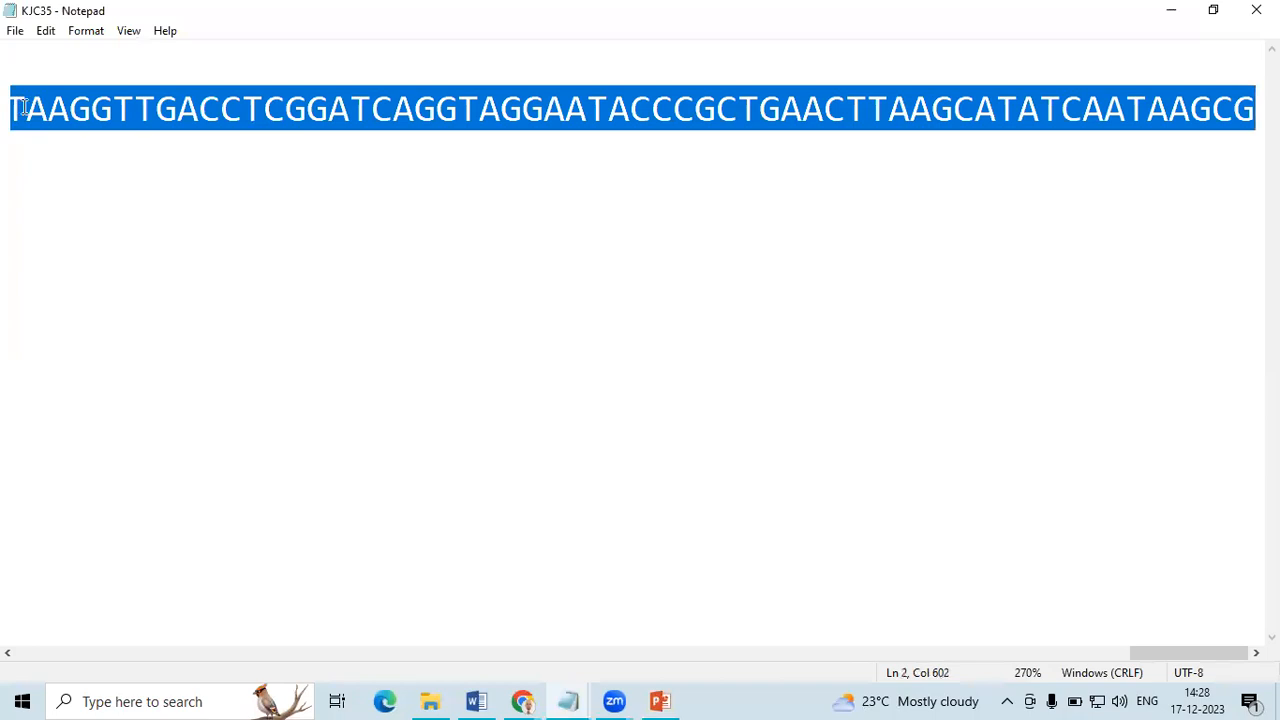
mouse_move(555, 118)
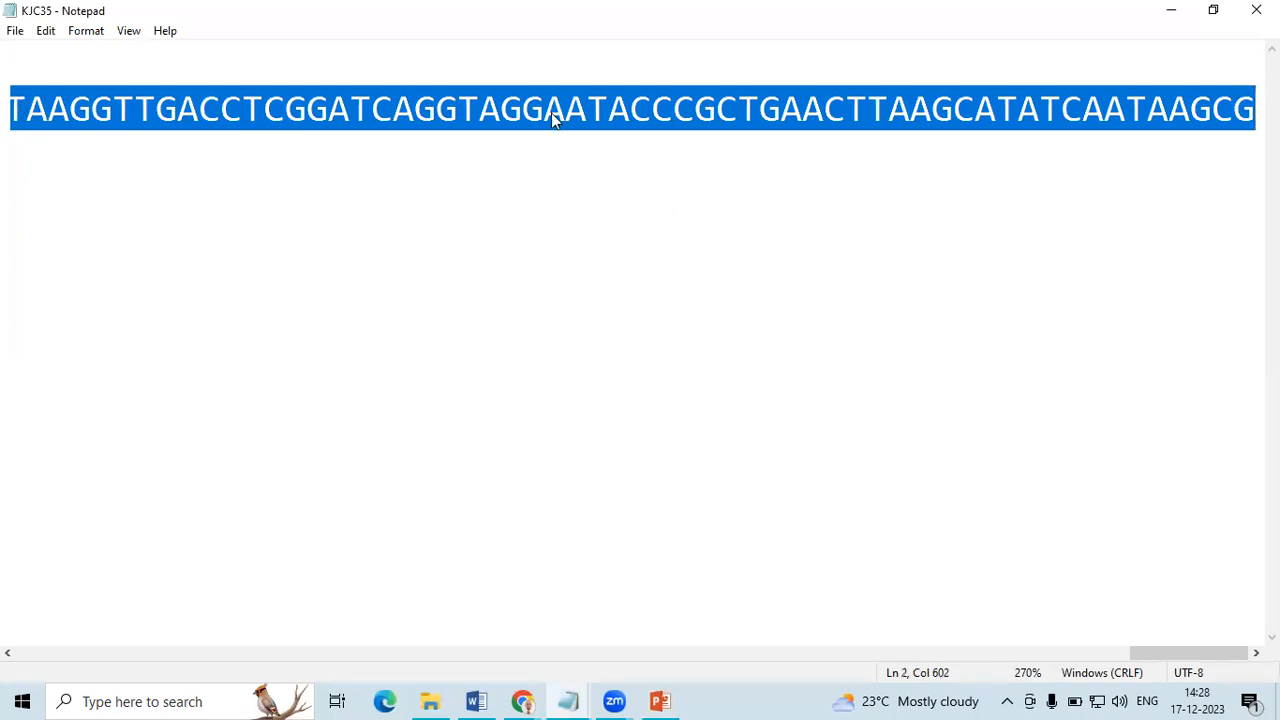
mouse_move(517, 271)
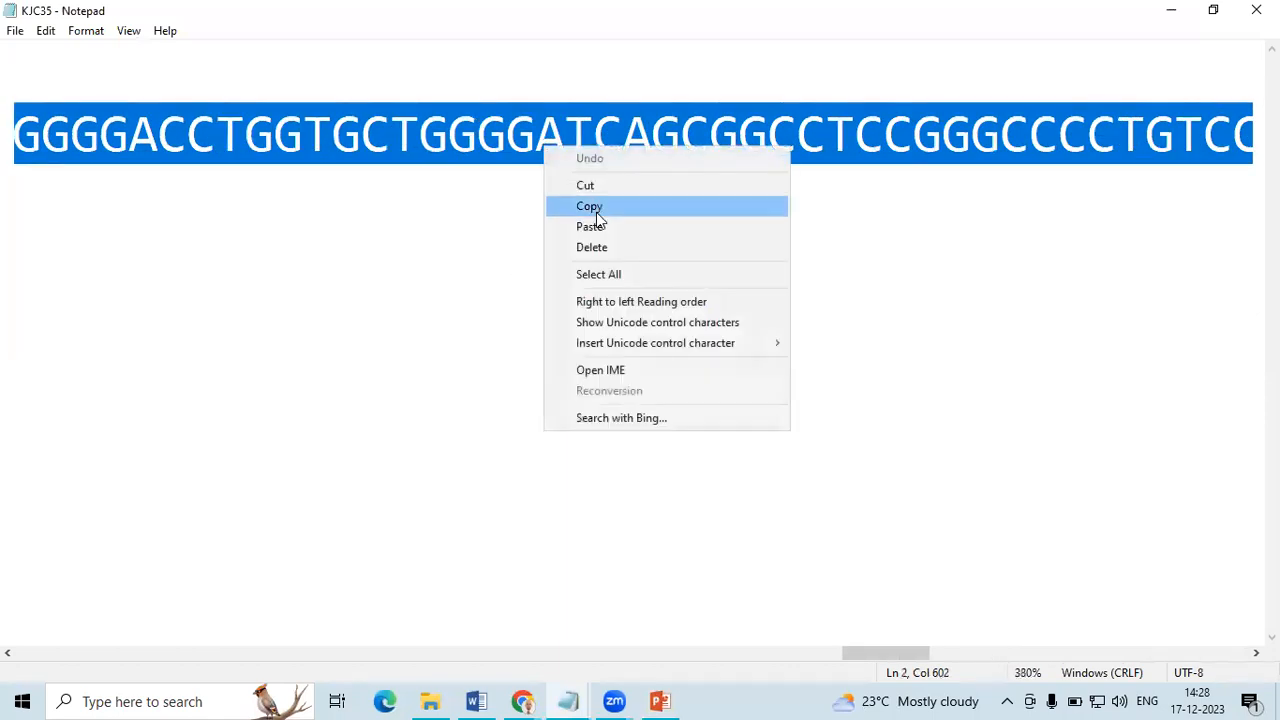
click(589, 206)
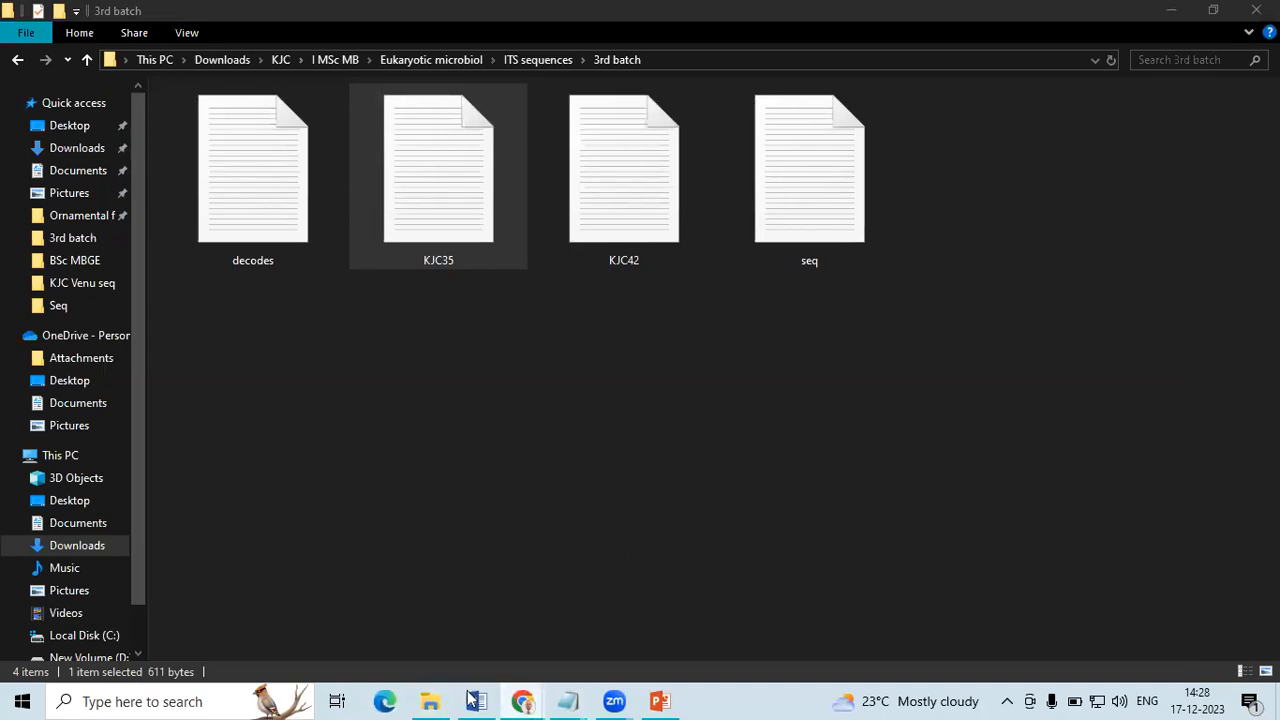
Step: Reach the Nucleotide BLAST page through the Google 'ncbi blast' results and the BLAST site
click(523, 701)
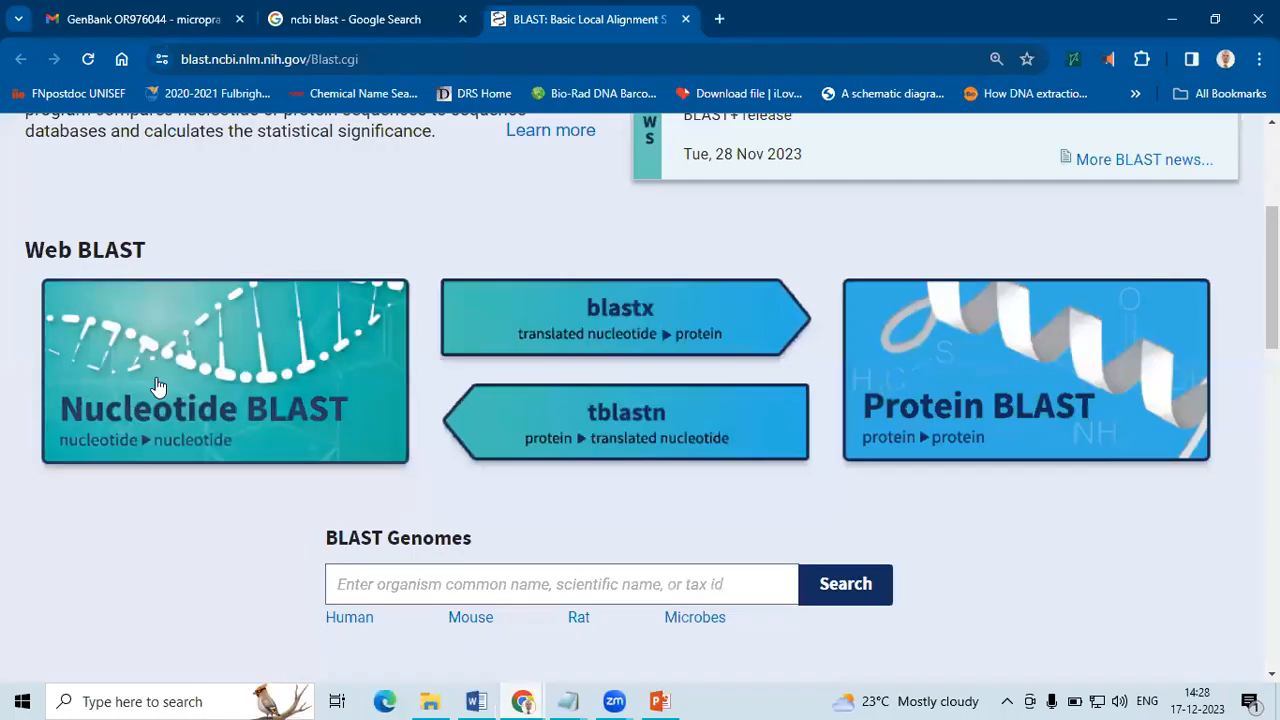
click(355, 19)
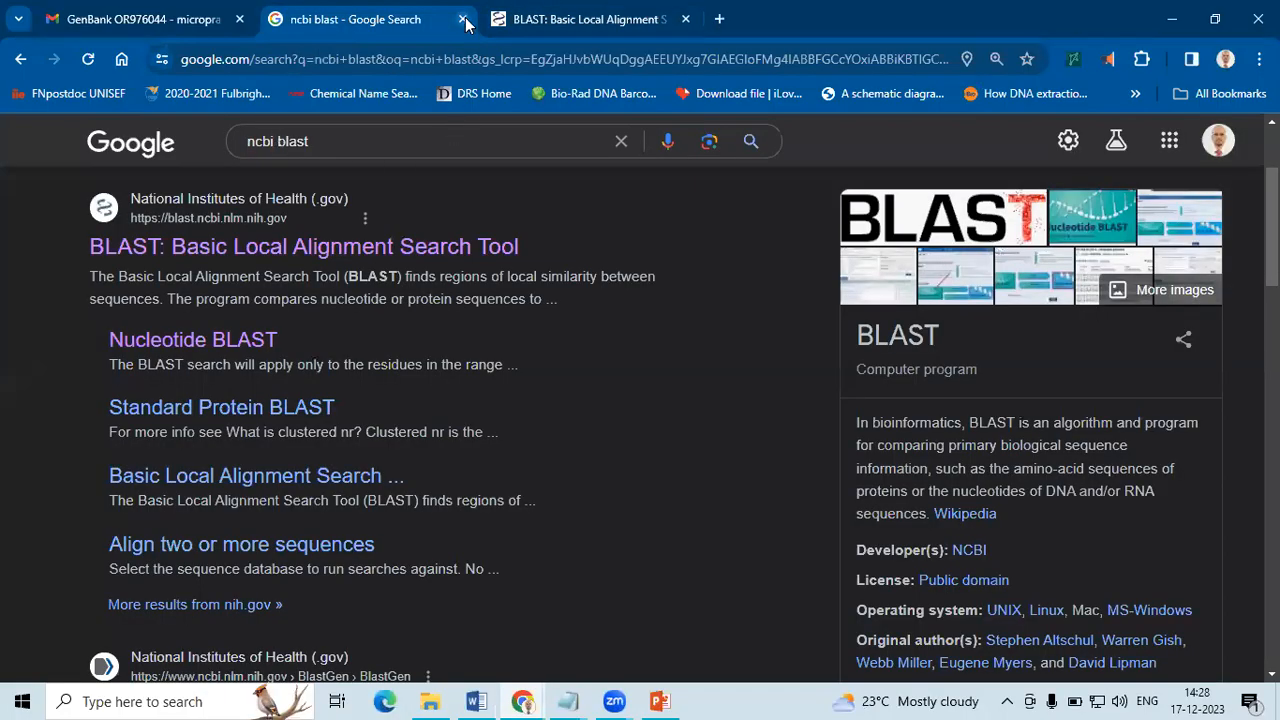
click(463, 19)
text(n)
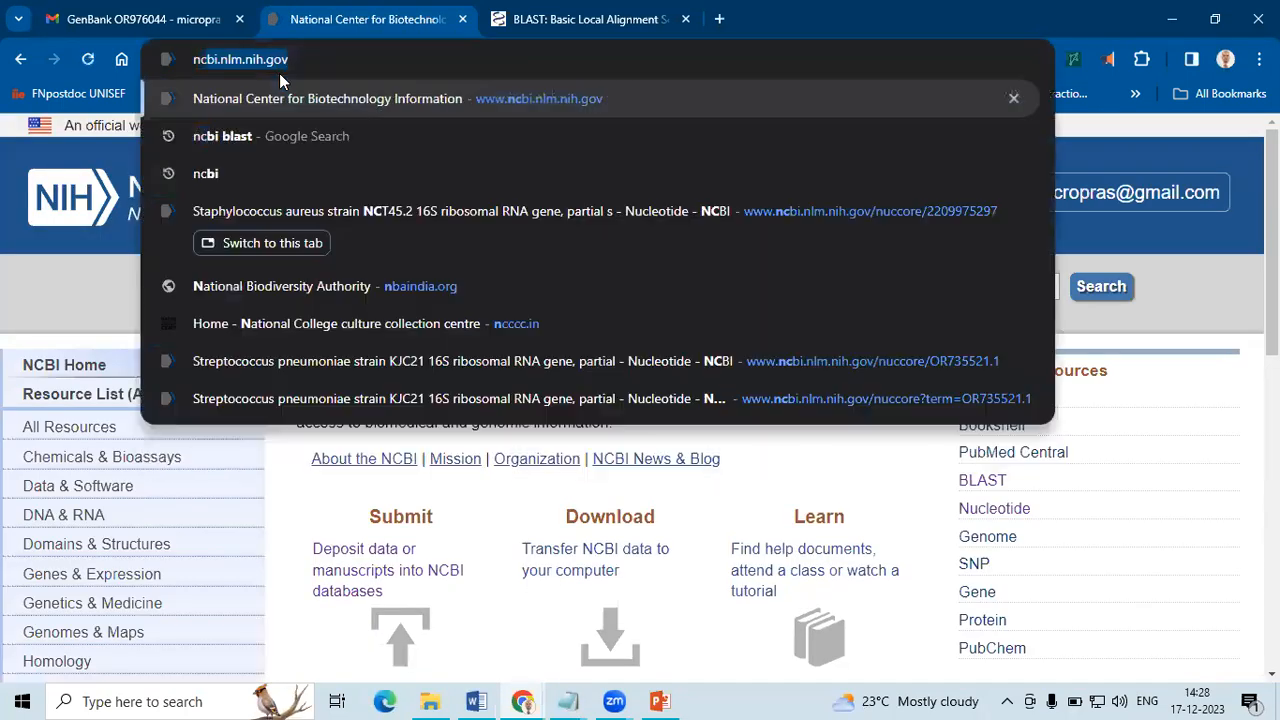
click(270, 136)
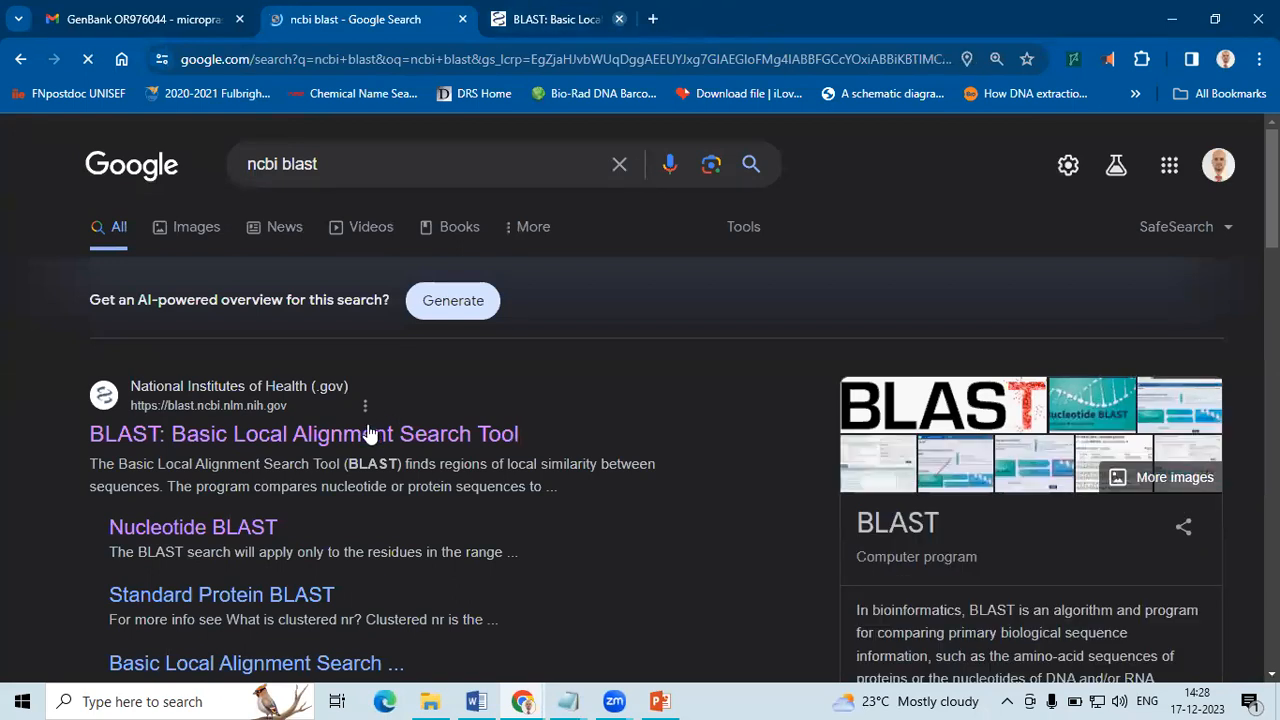
click(303, 433)
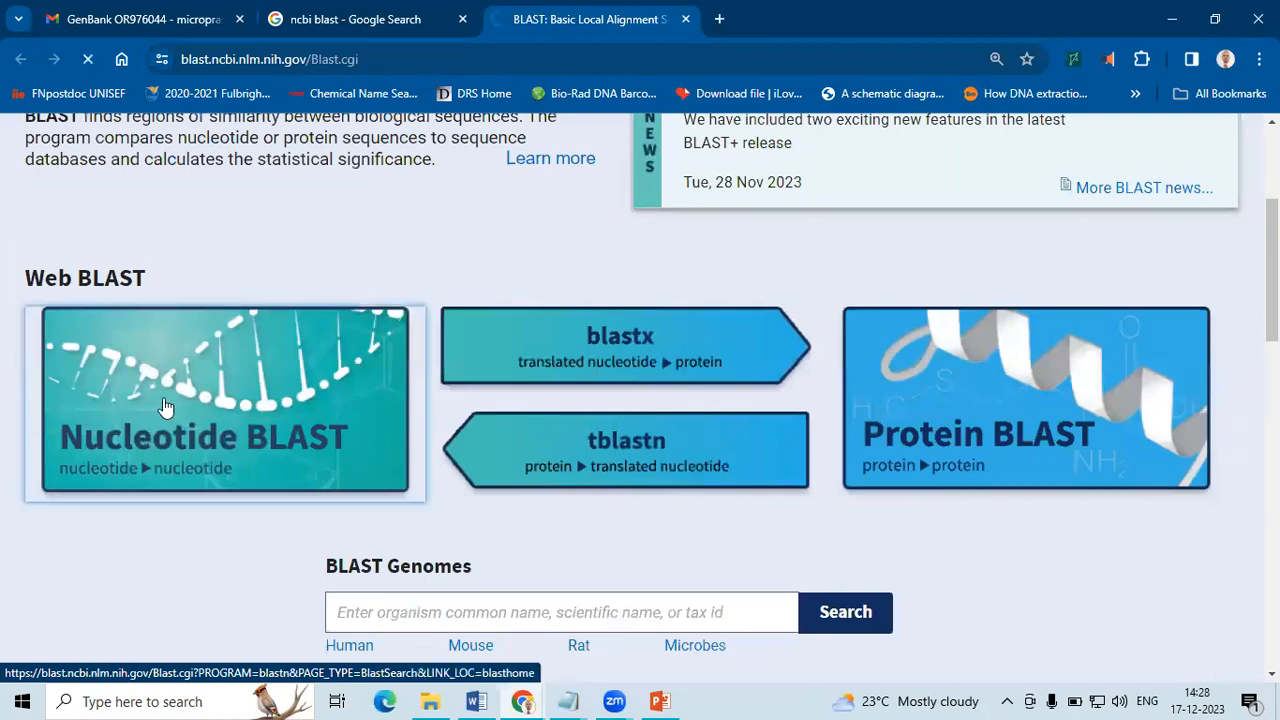
click(167, 406)
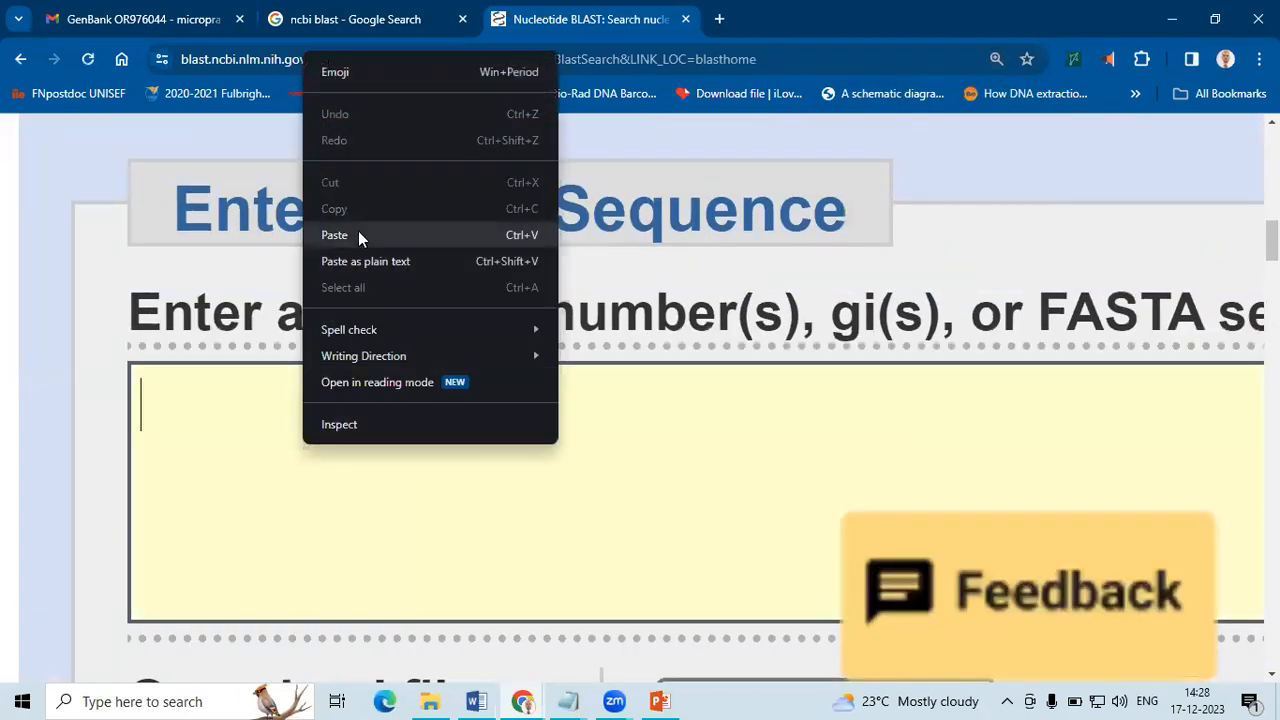
Step: Paste the KJC35 sequence into the query box and select the rRNA/ITS databases
click(334, 234)
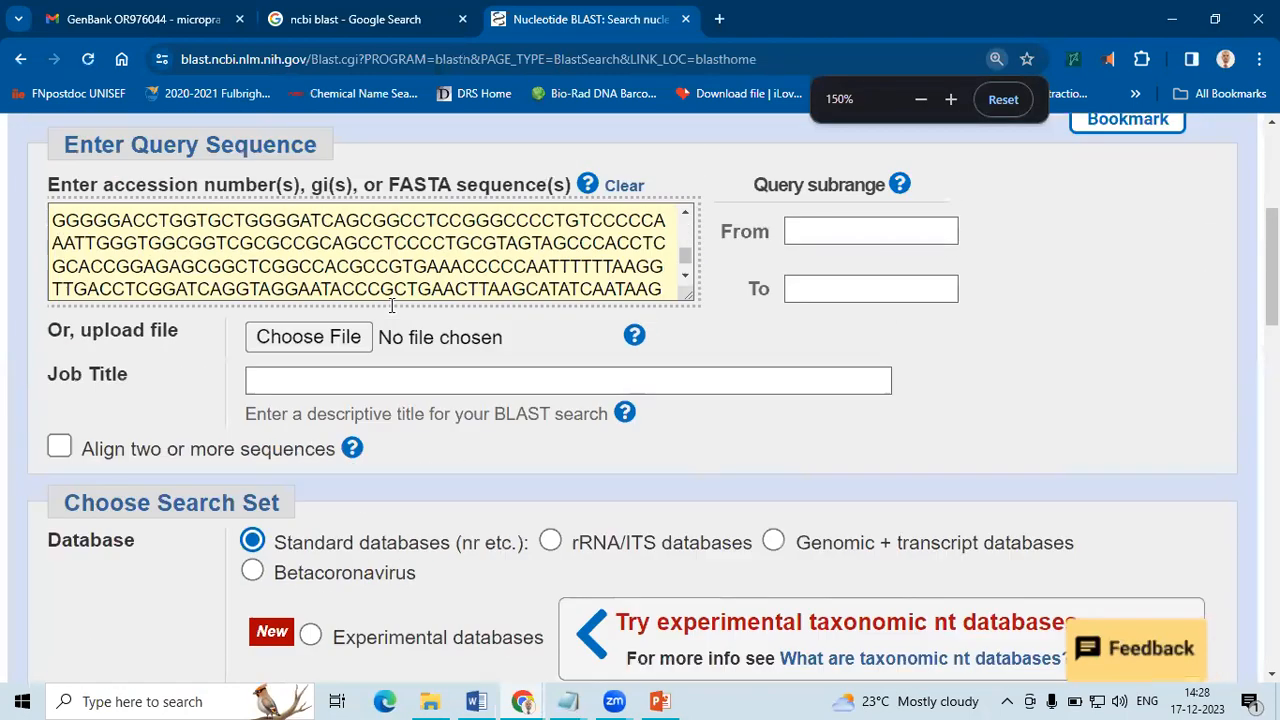
click(919, 99)
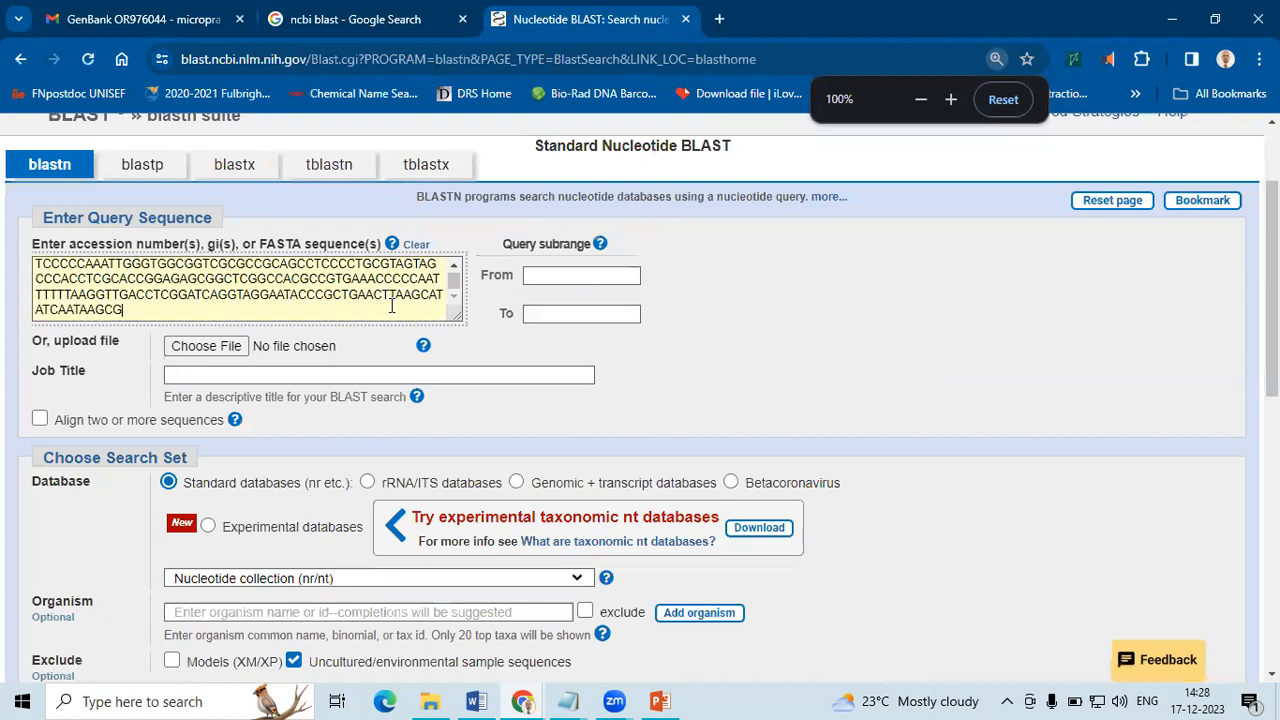
scroll(down, 3)
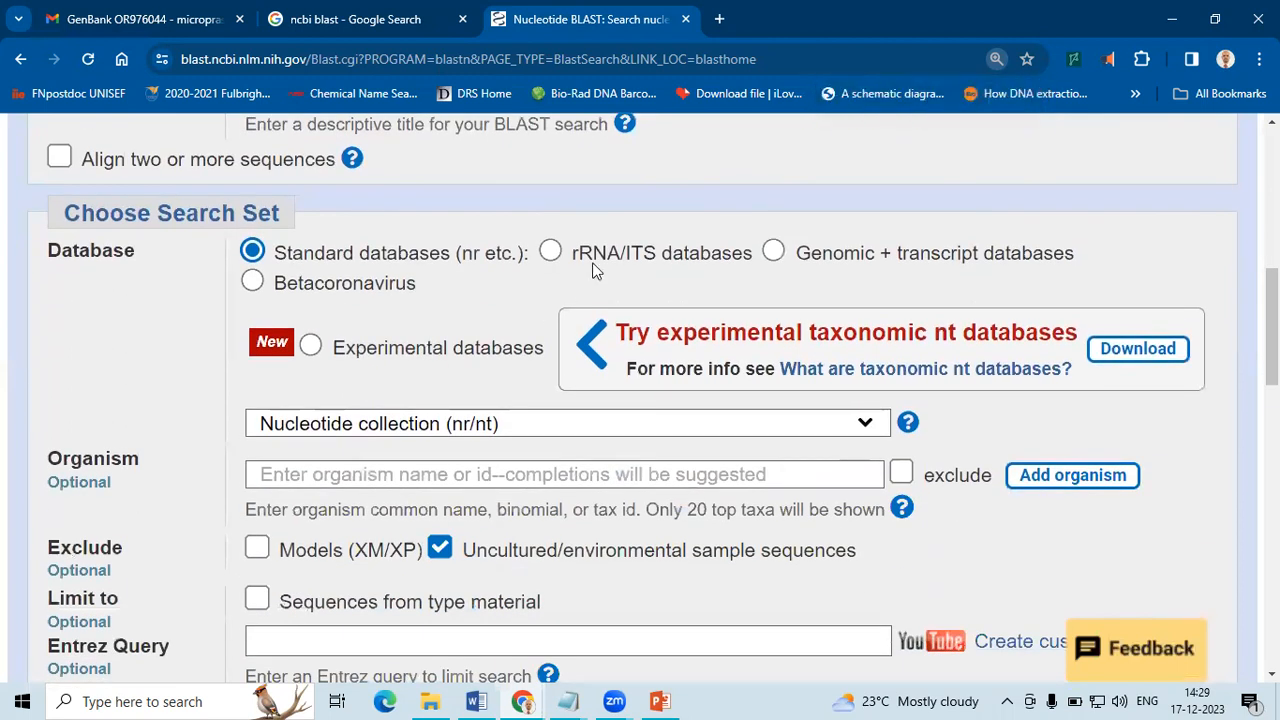
mouse_move(742, 270)
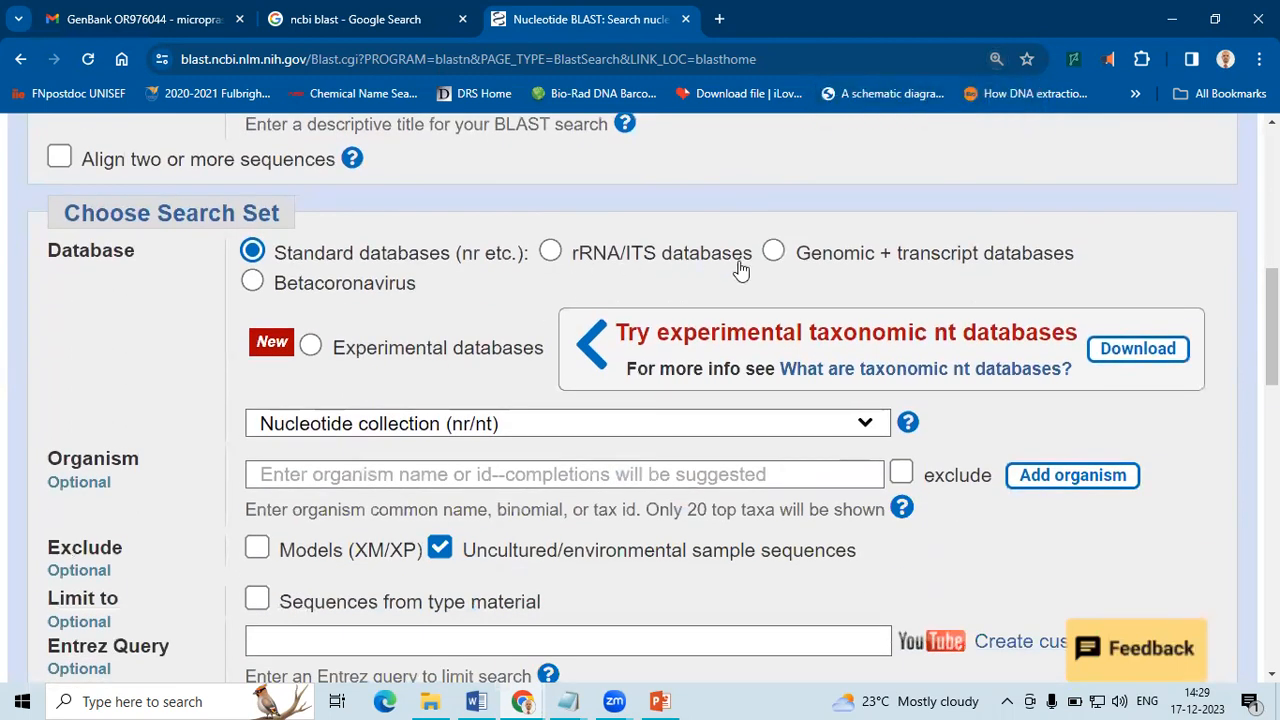
click(550, 252)
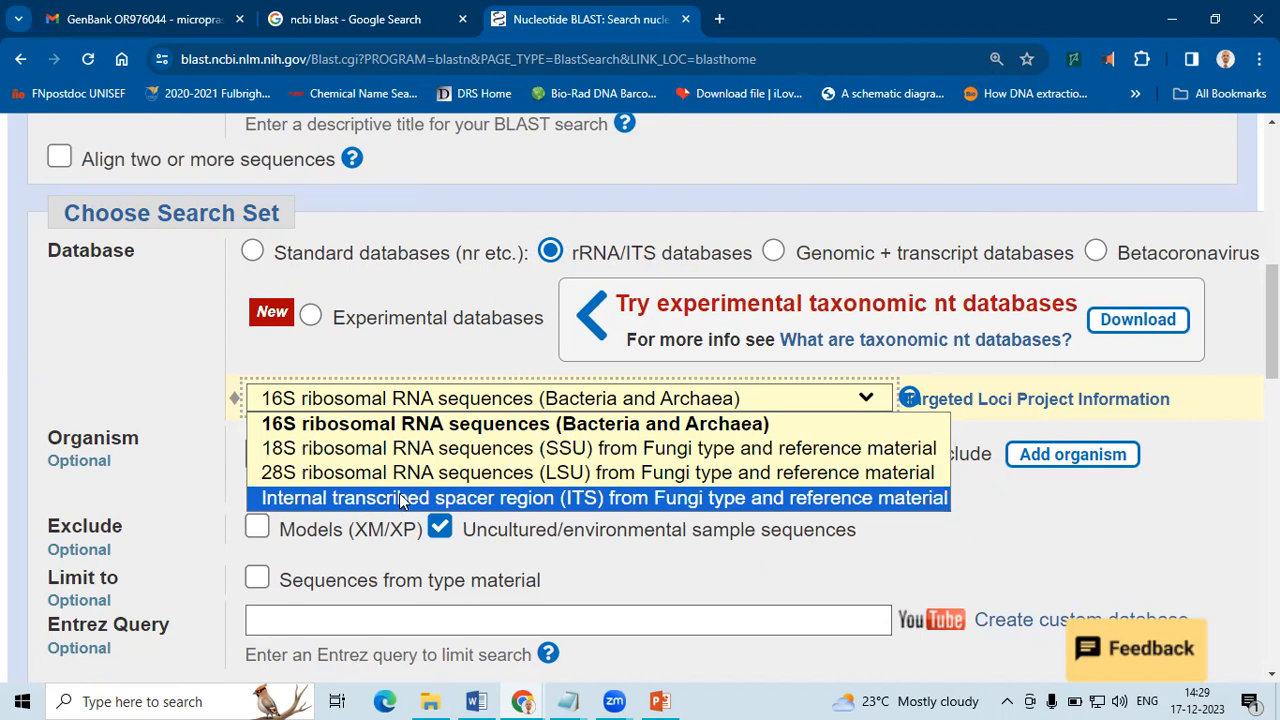
mouse_move(598, 472)
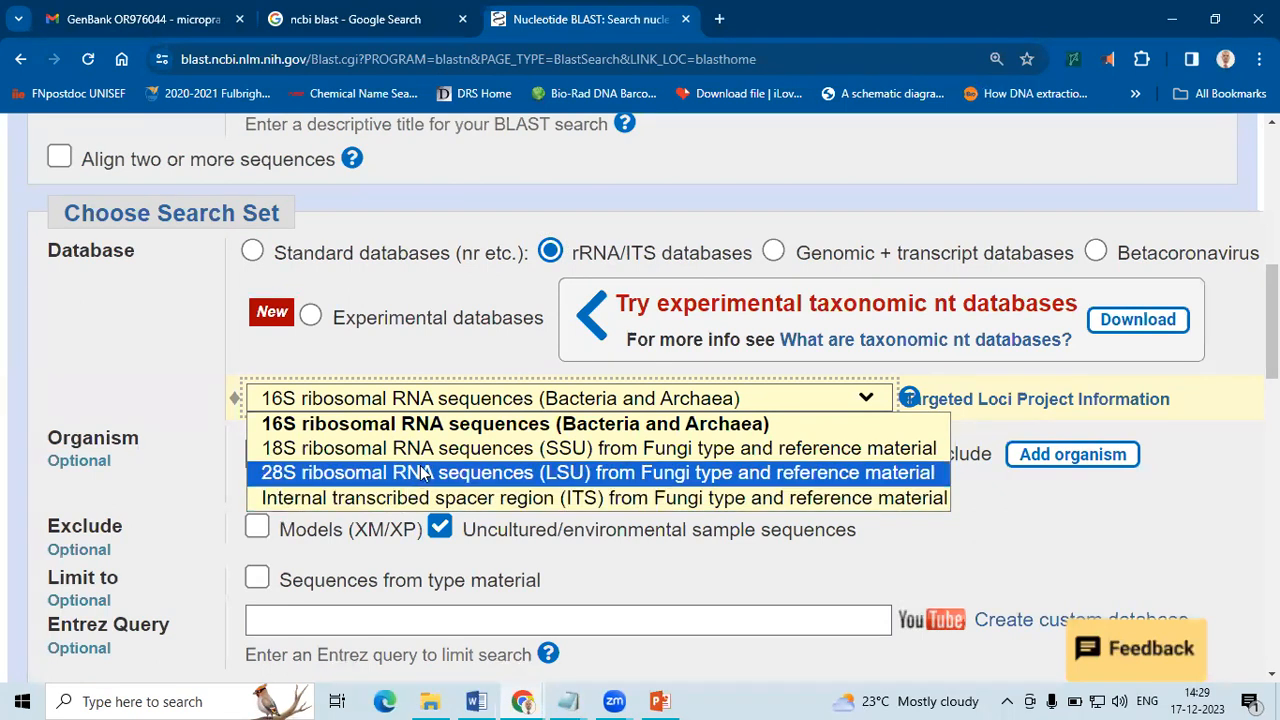
mouse_move(1068, 505)
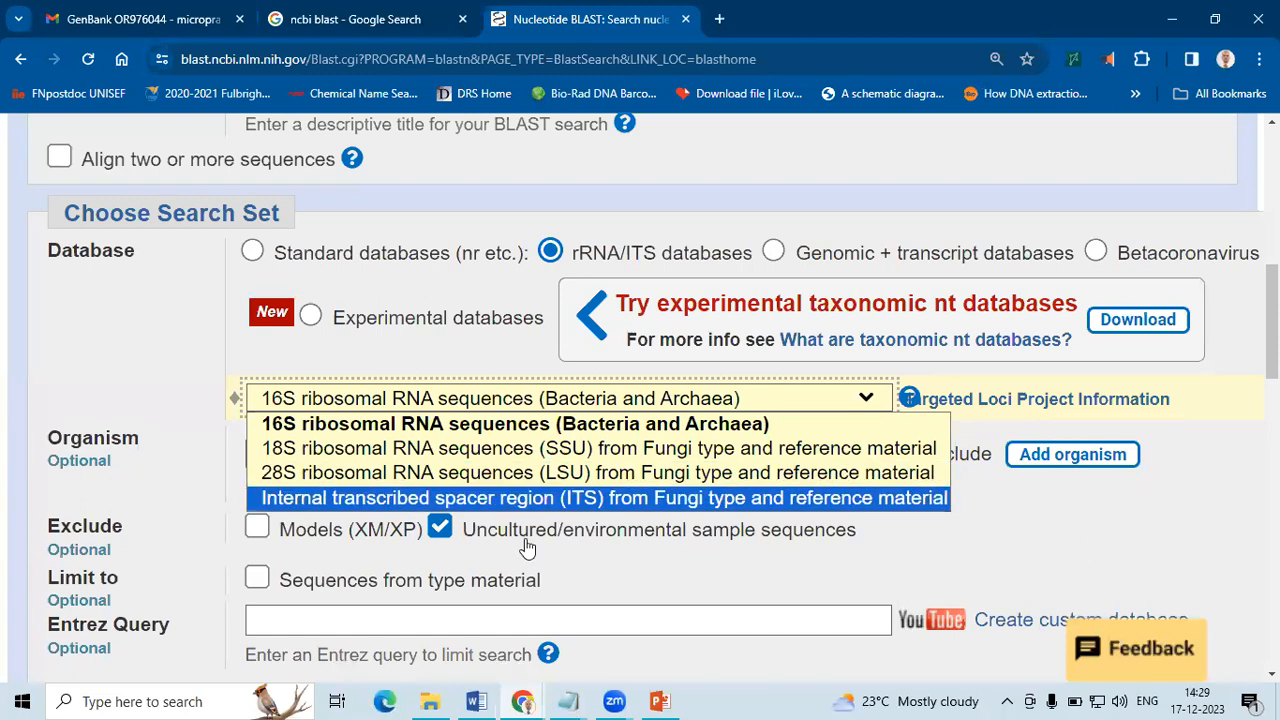
mouse_move(596, 472)
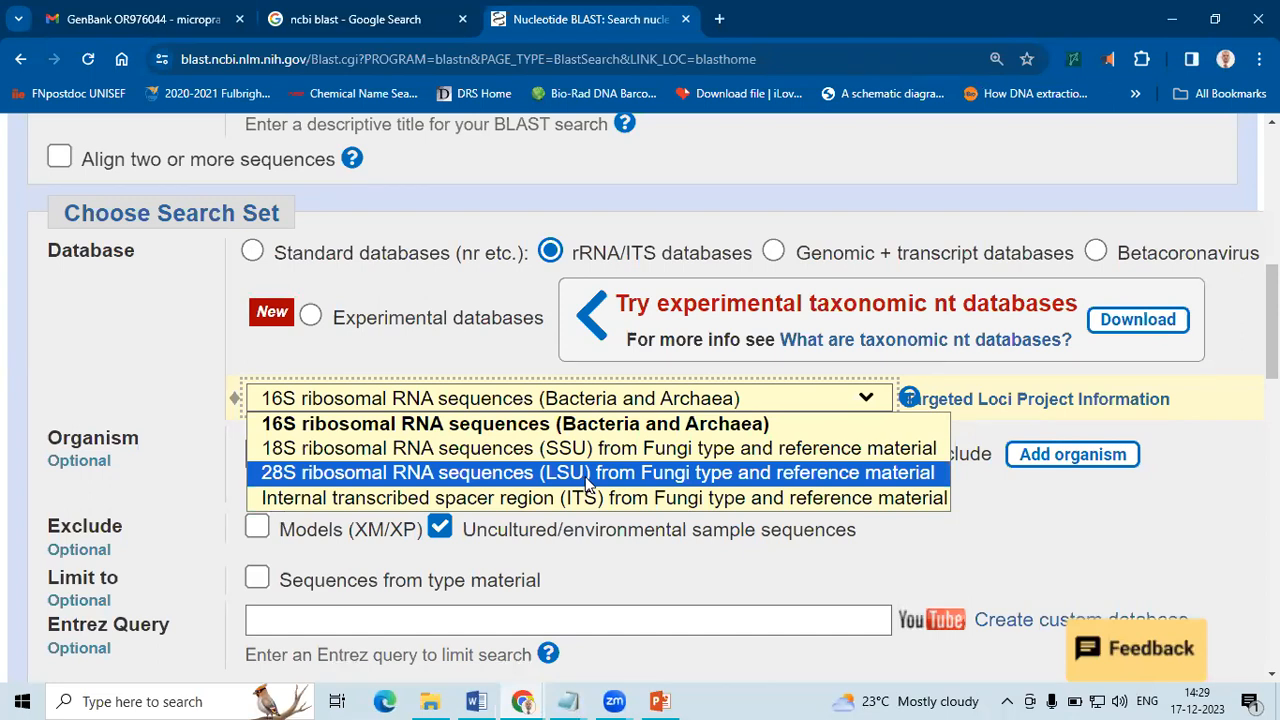
click(251, 250)
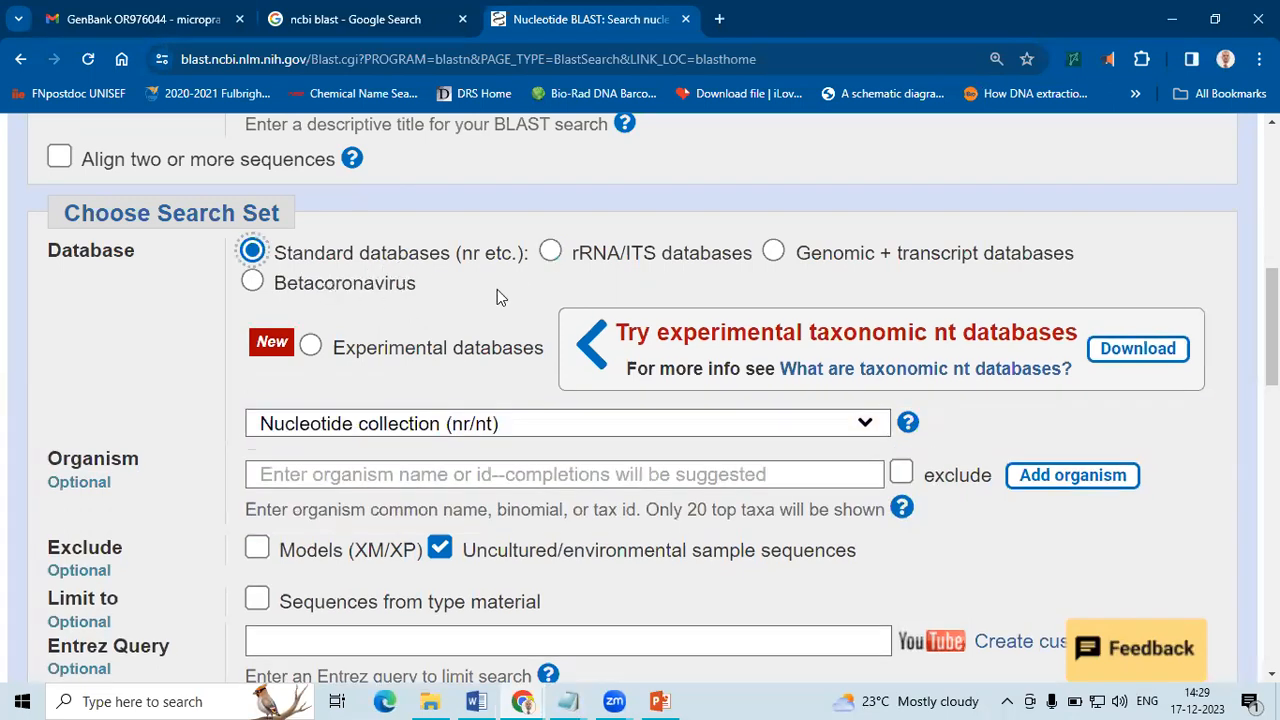
scroll(down, 3)
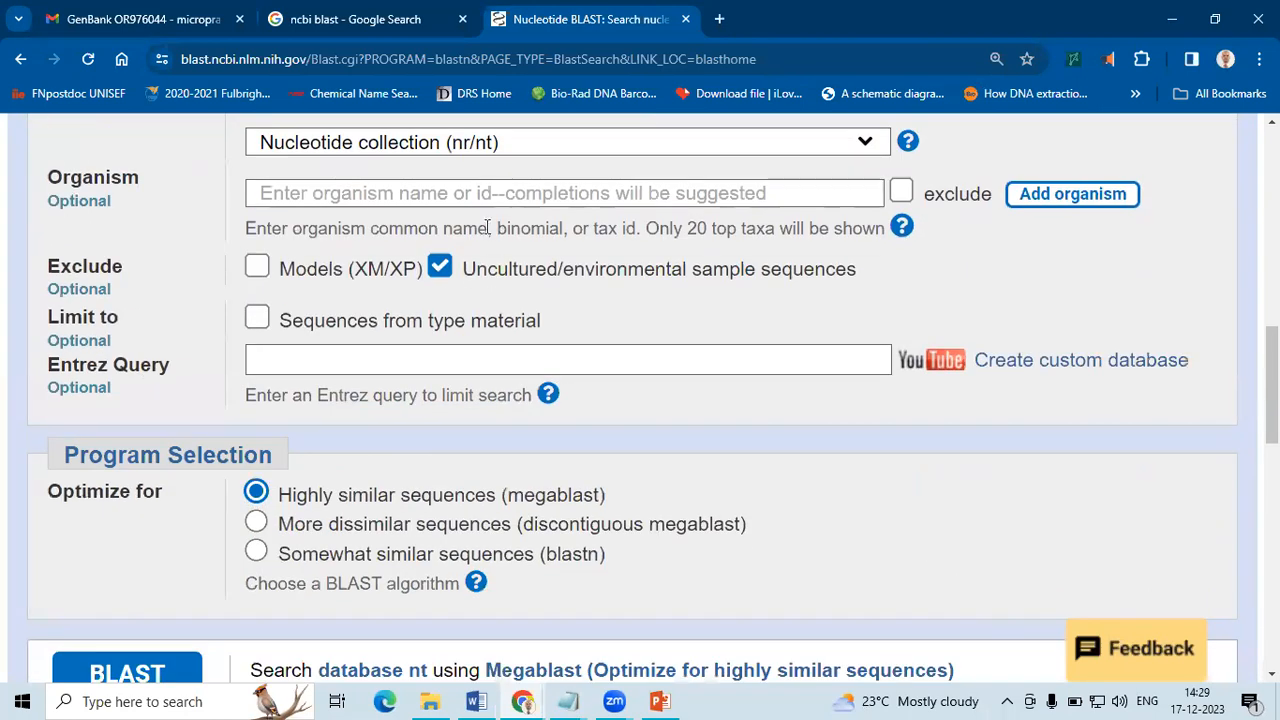
scroll(down, 3)
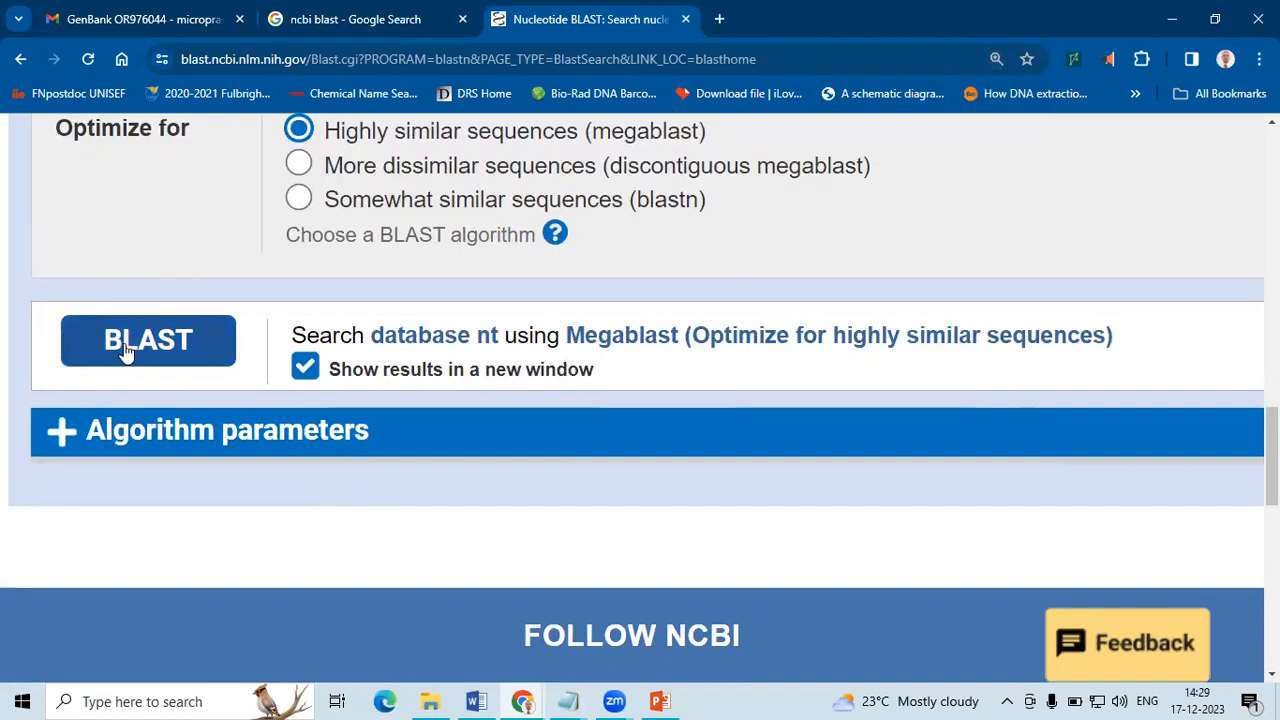
click(148, 340)
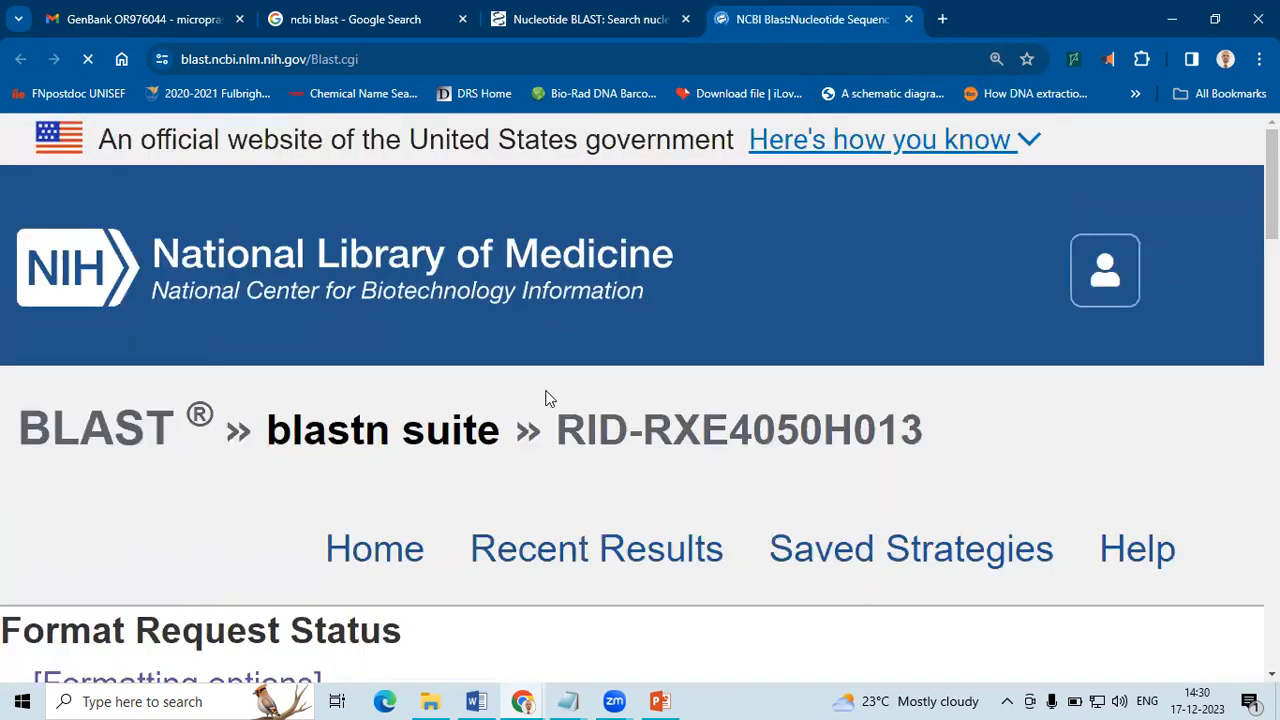
Step: Scroll the status page while BLAST request RXE4050H013 keeps searching
scroll(down, 3)
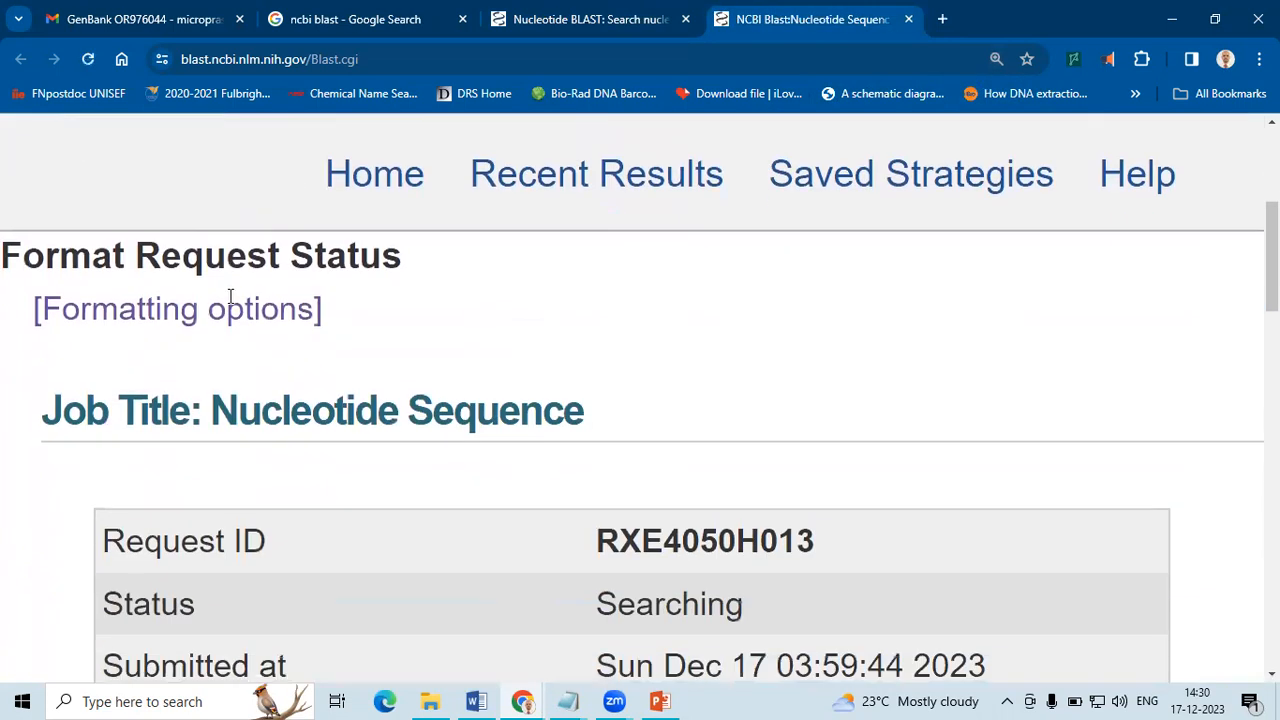
scroll(down, 3)
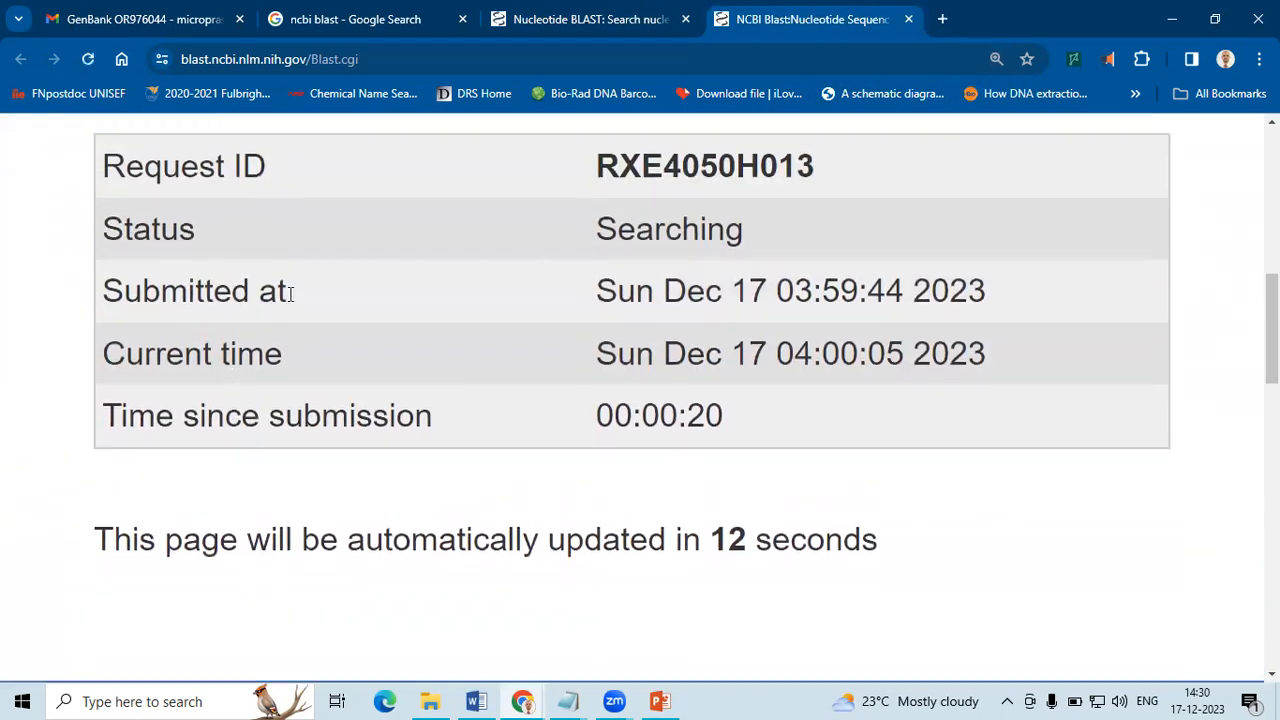
mouse_move(748, 278)
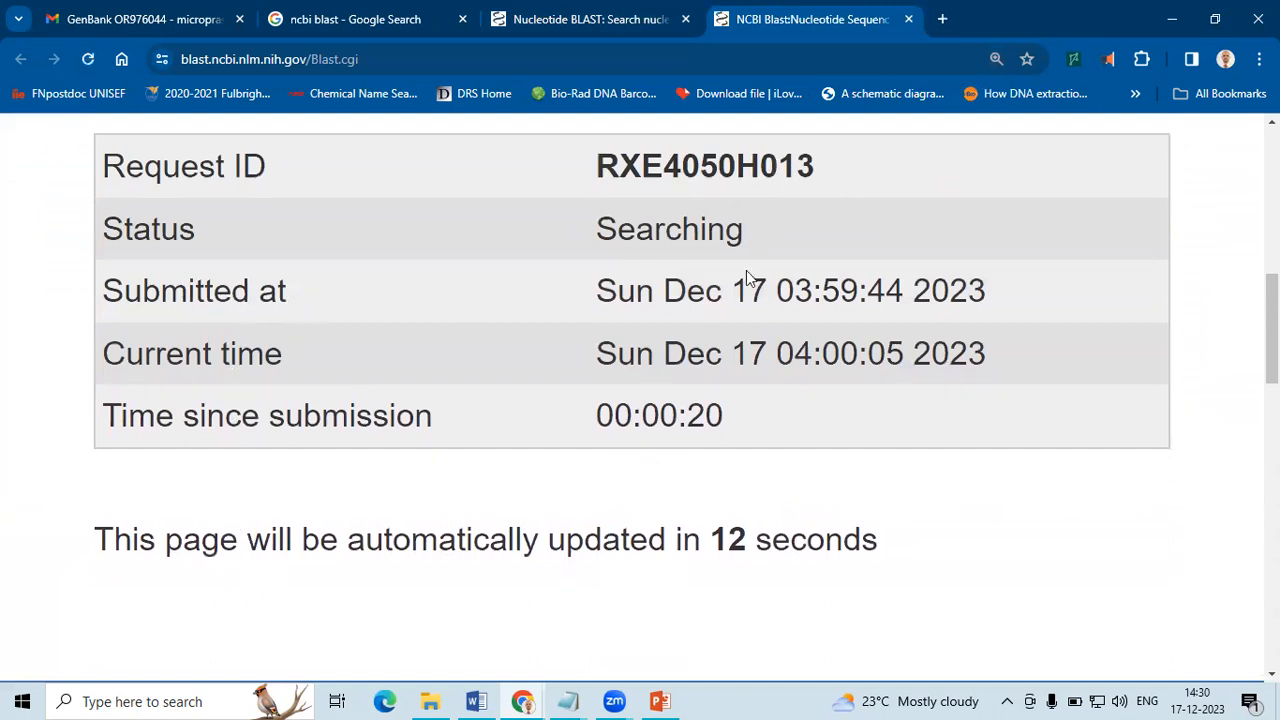
mouse_move(678, 355)
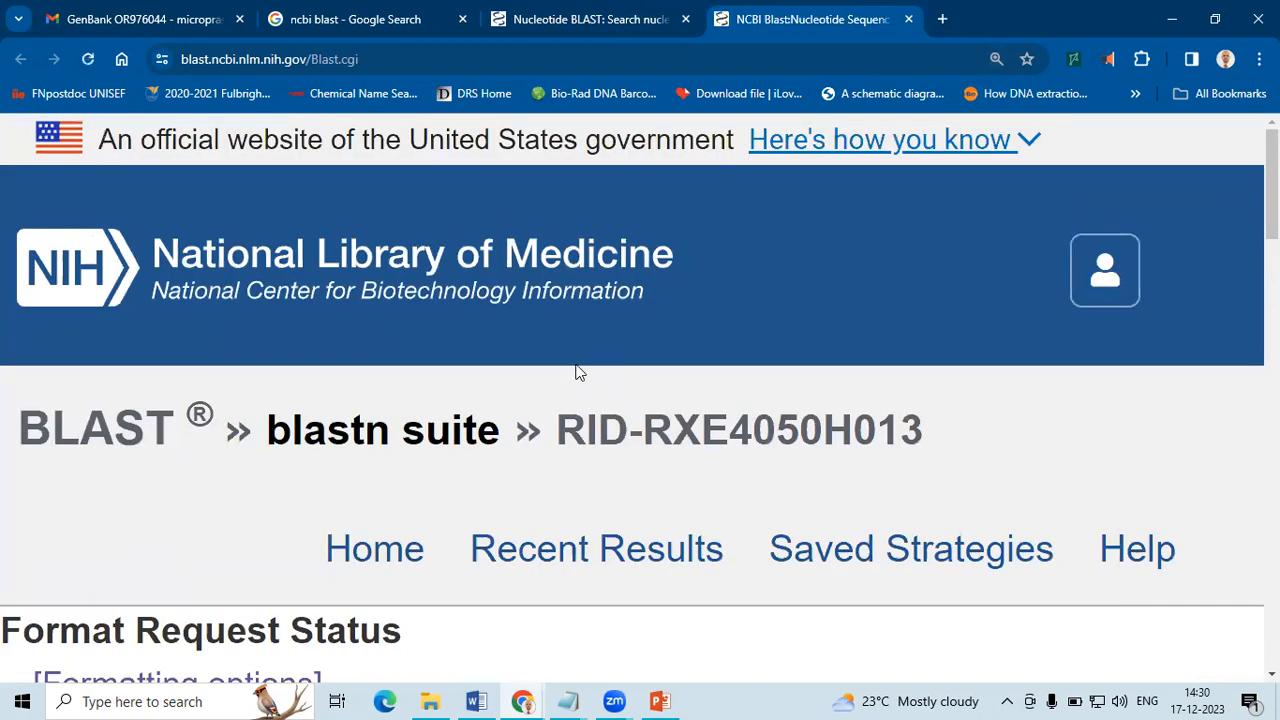
scroll(down, 3)
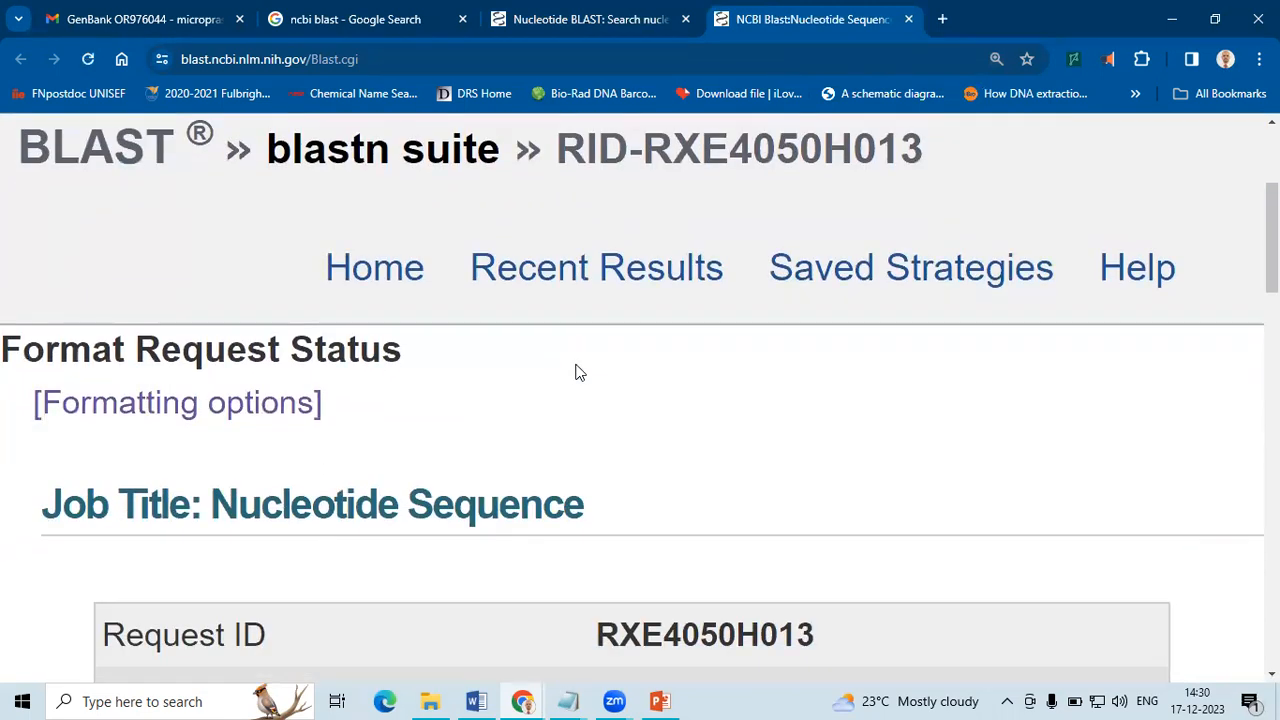
scroll(down, 3)
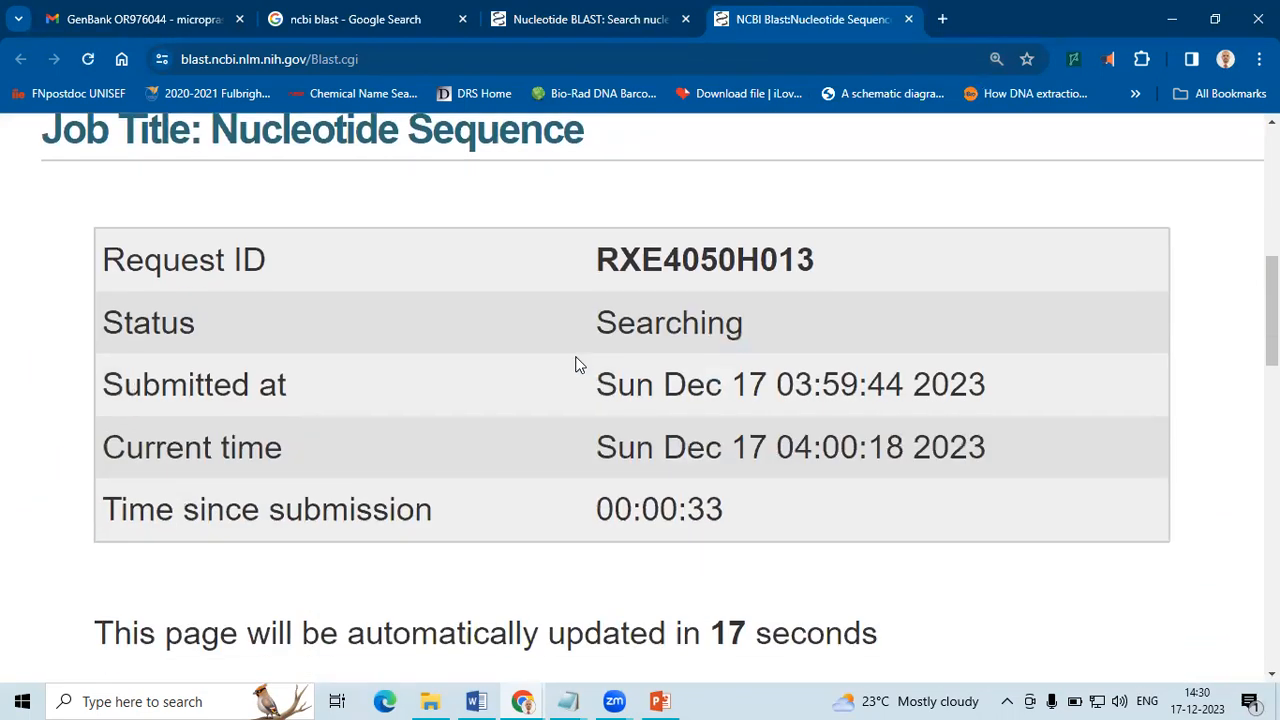
scroll(down, 3)
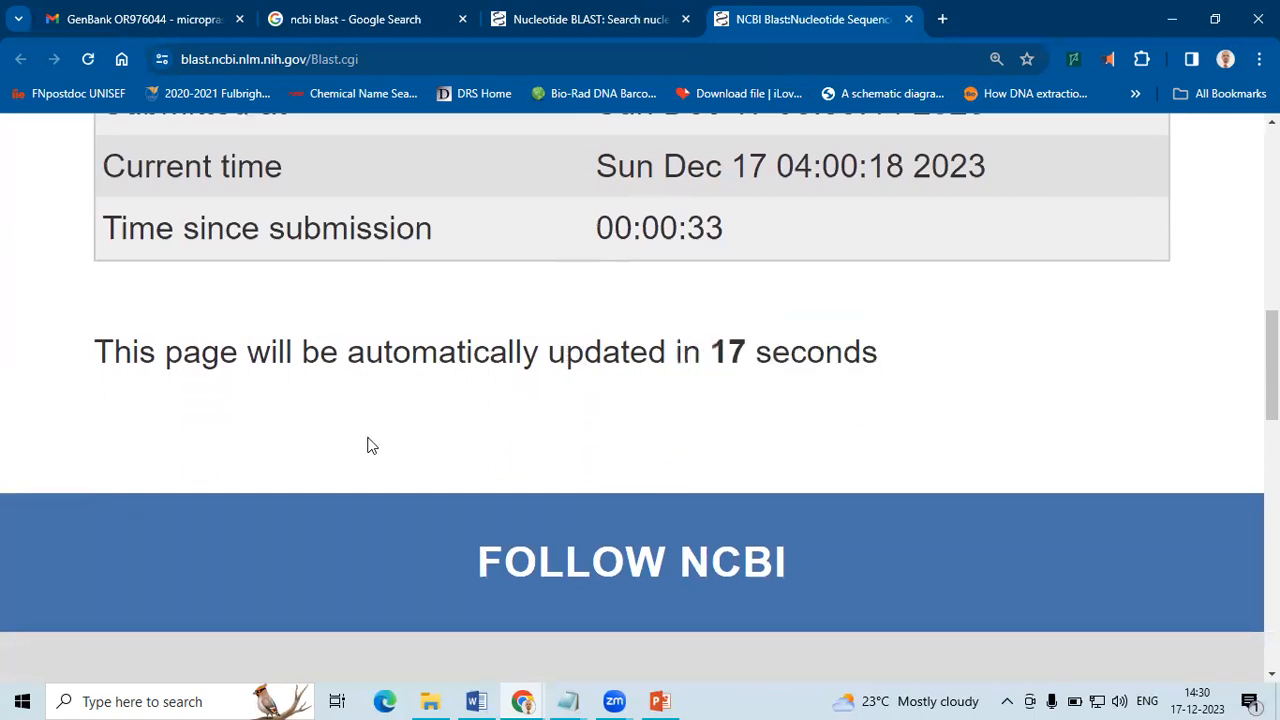
scroll(up, 3)
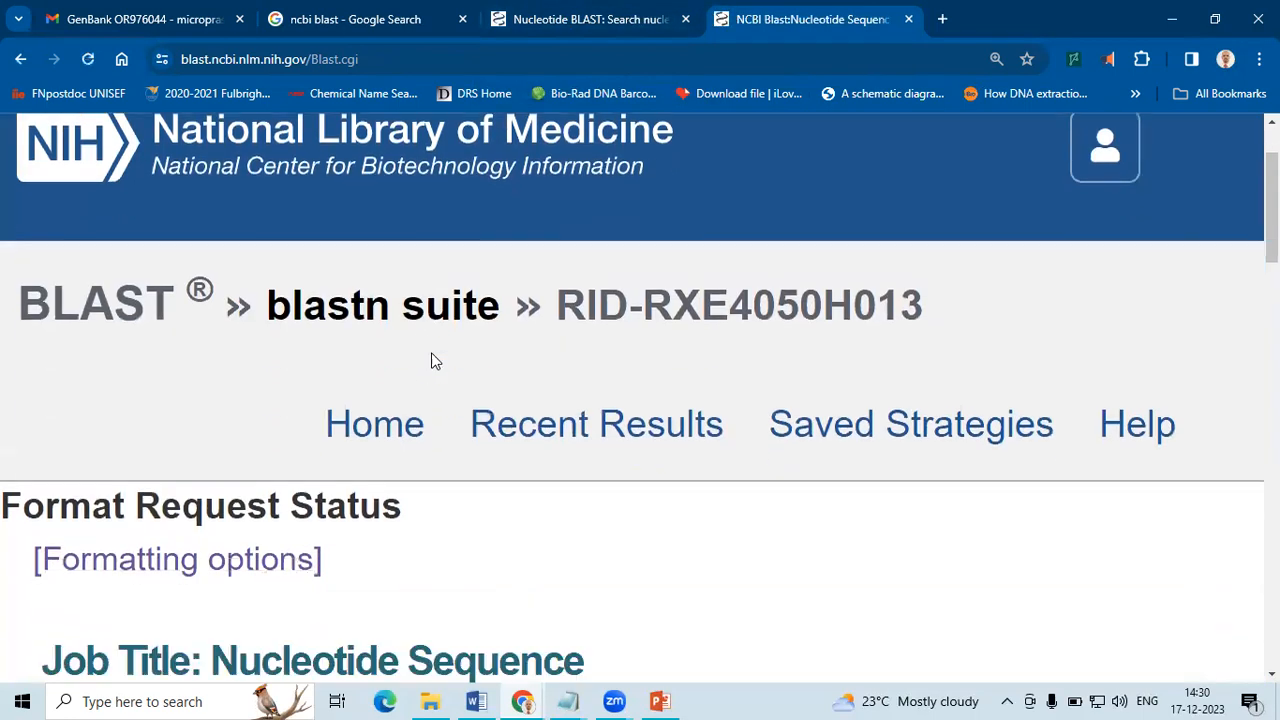
scroll(down, 3)
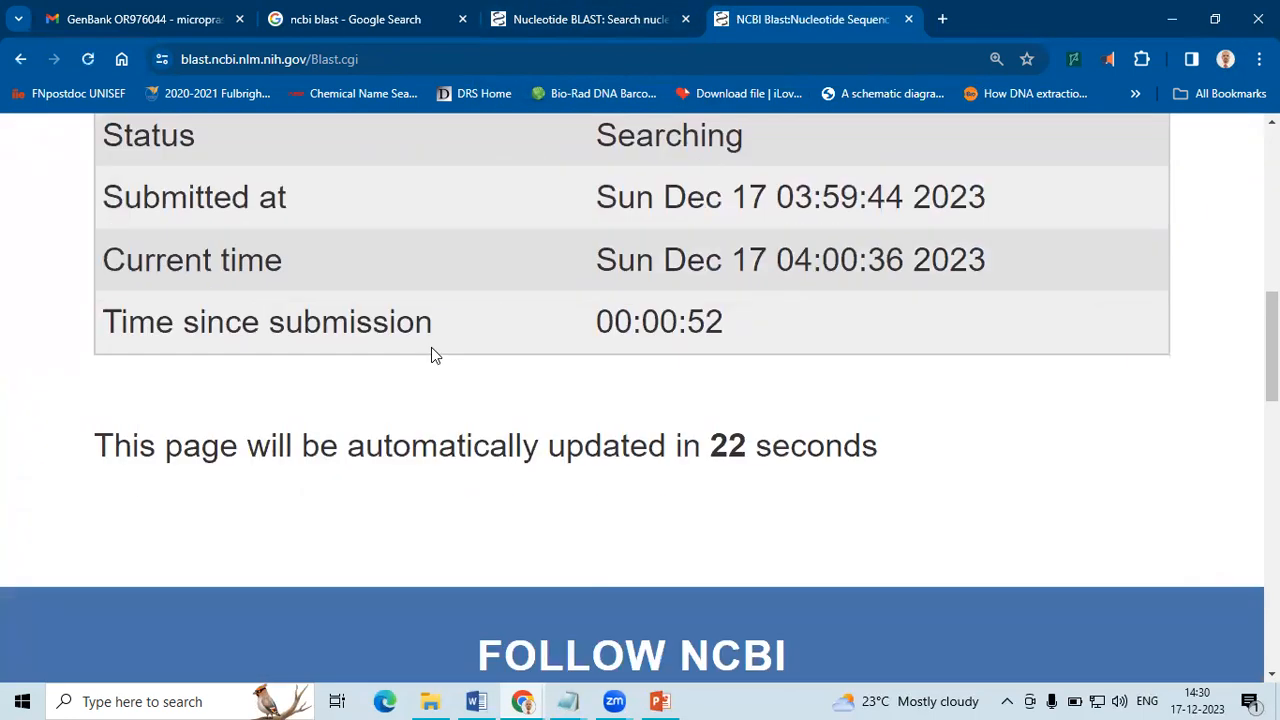
mouse_move(443, 343)
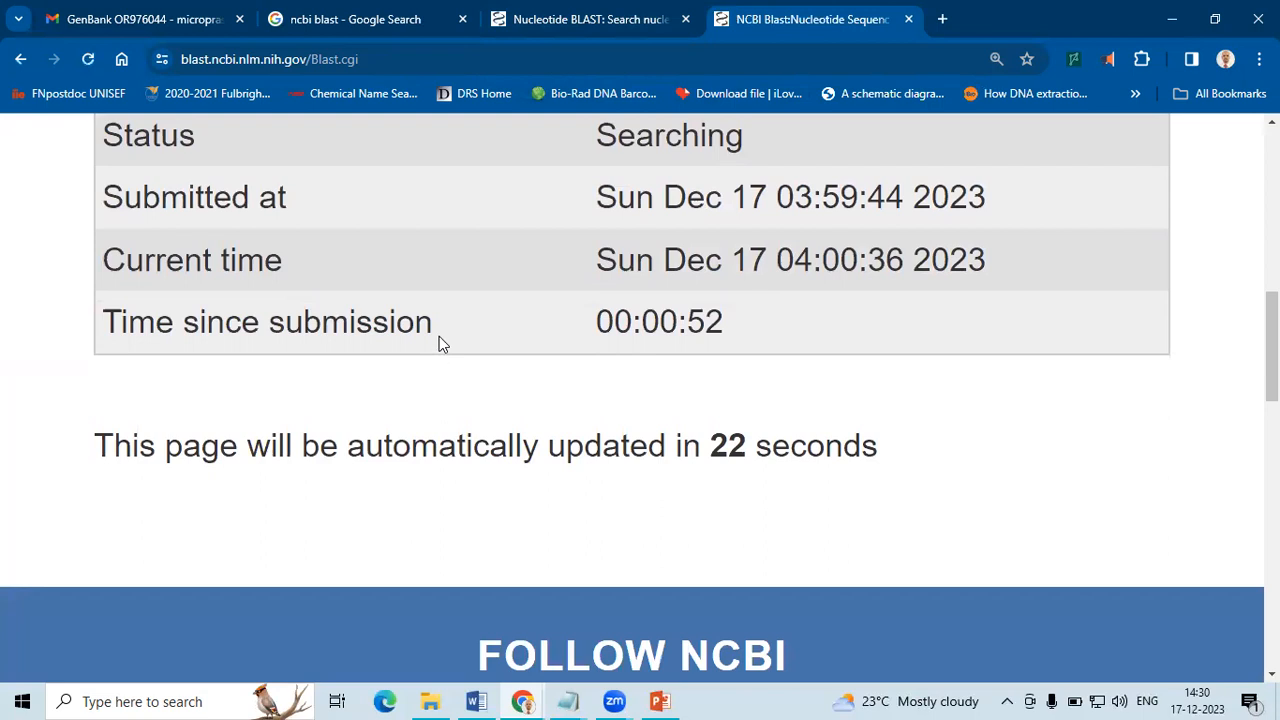
mouse_move(448, 350)
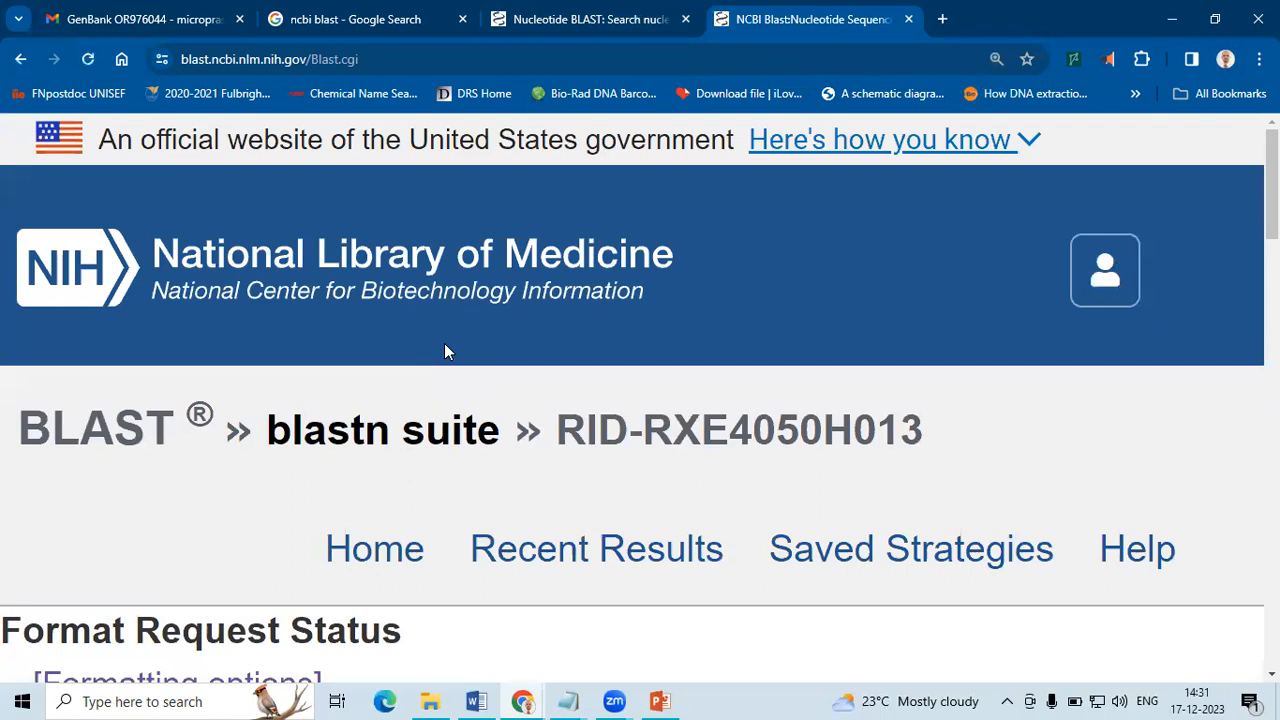
scroll(down, 3)
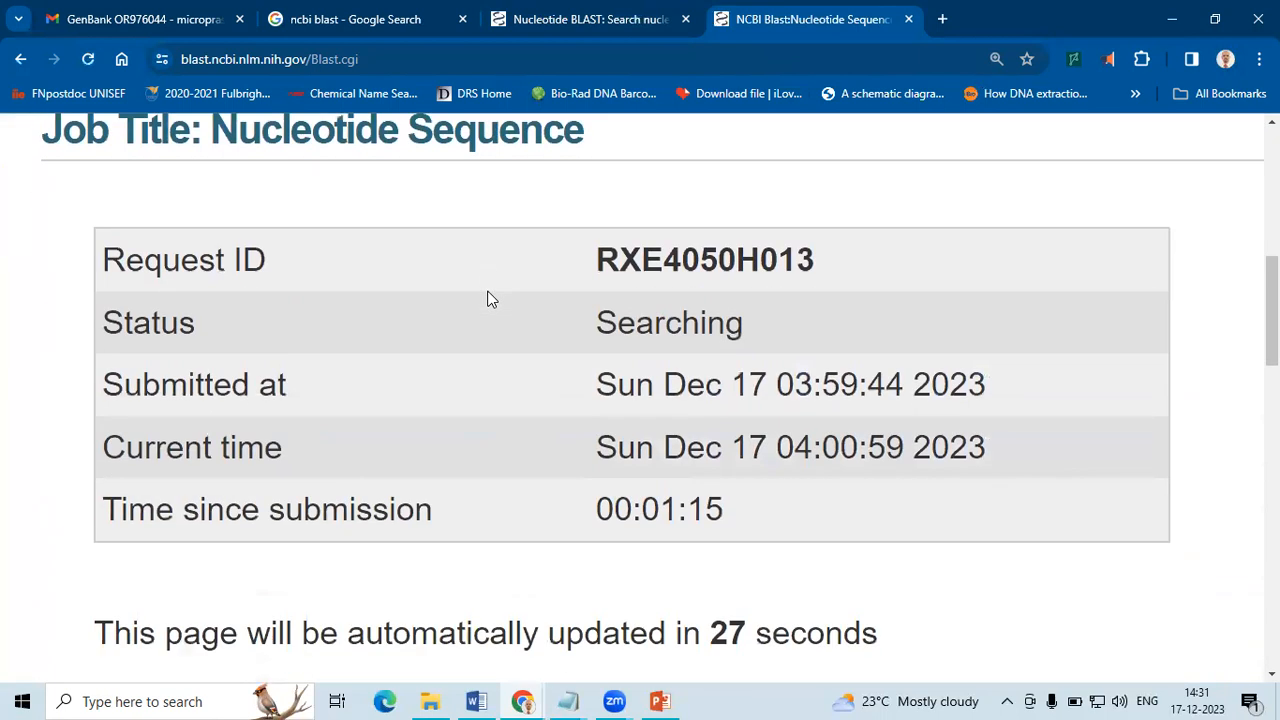
scroll(down, 3)
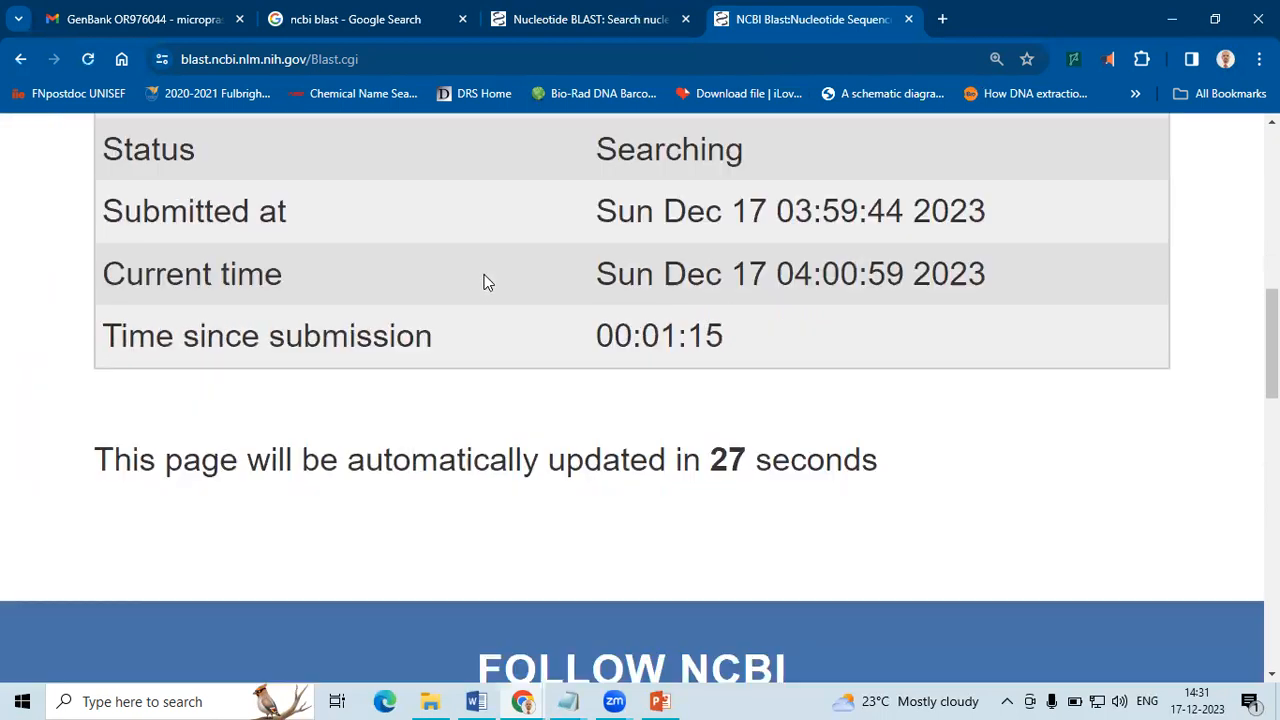
scroll(up, 3)
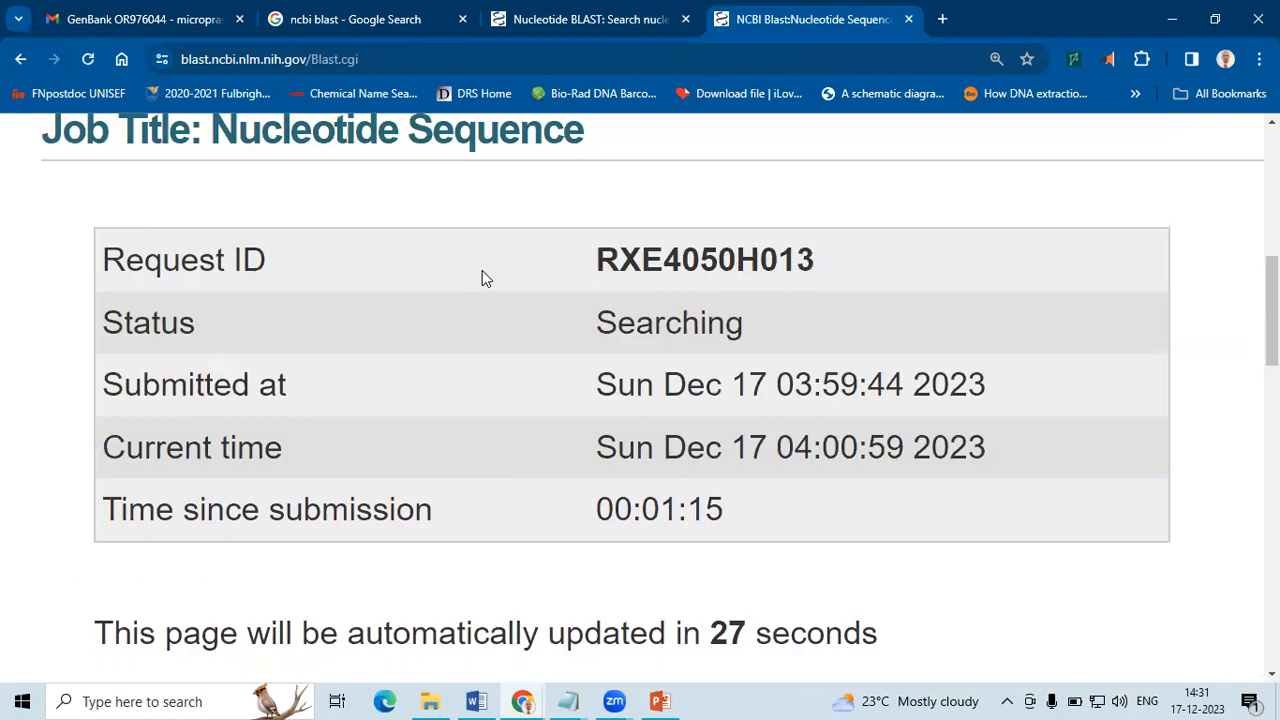
mouse_move(500, 312)
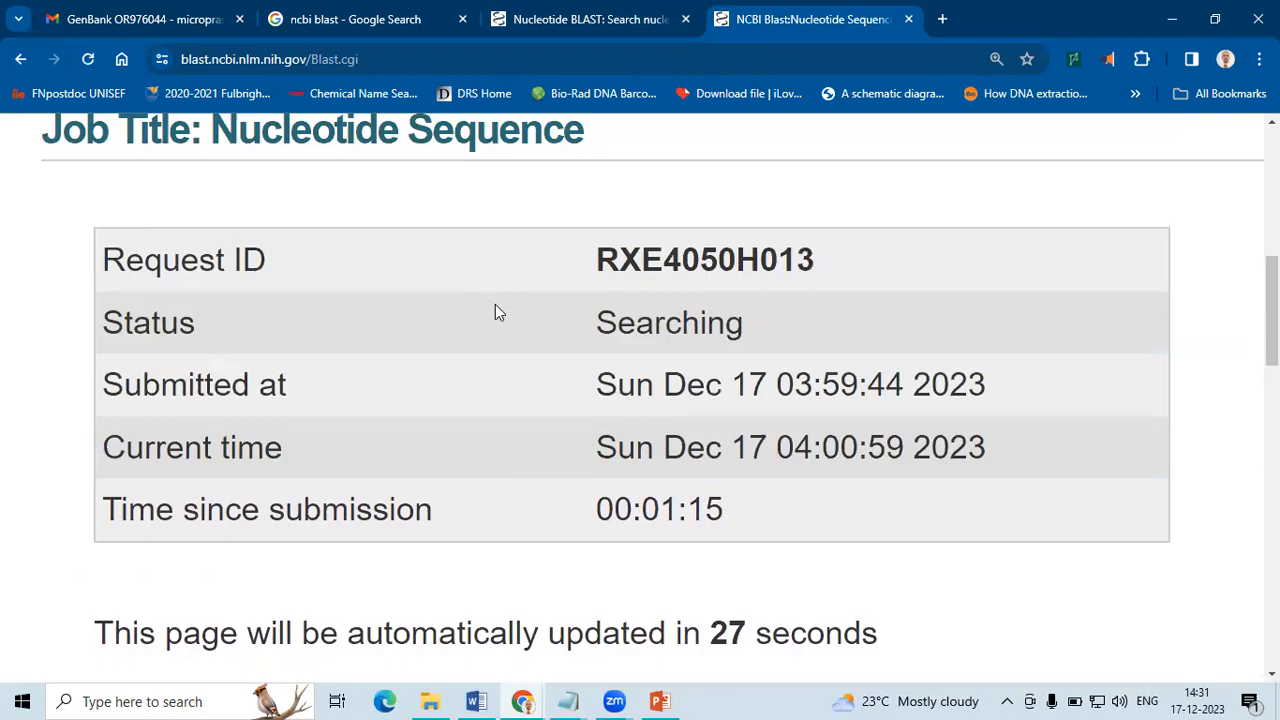
scroll(down, 3)
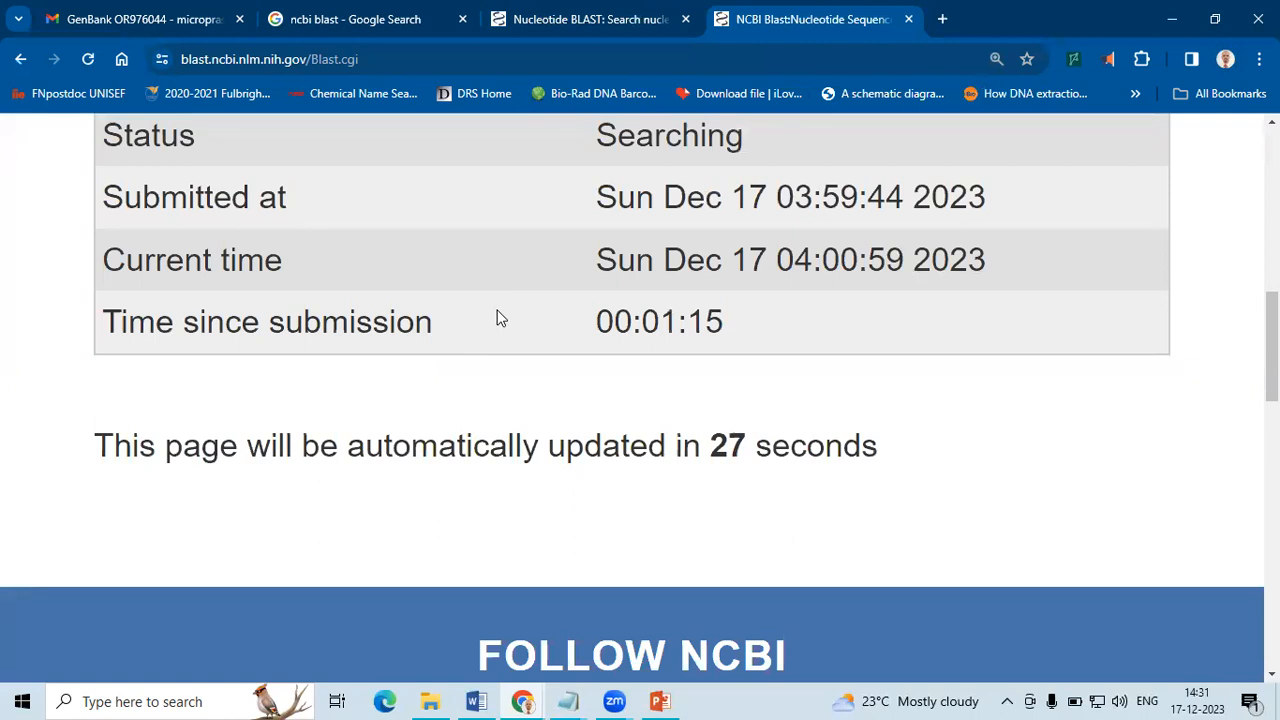
mouse_move(683, 458)
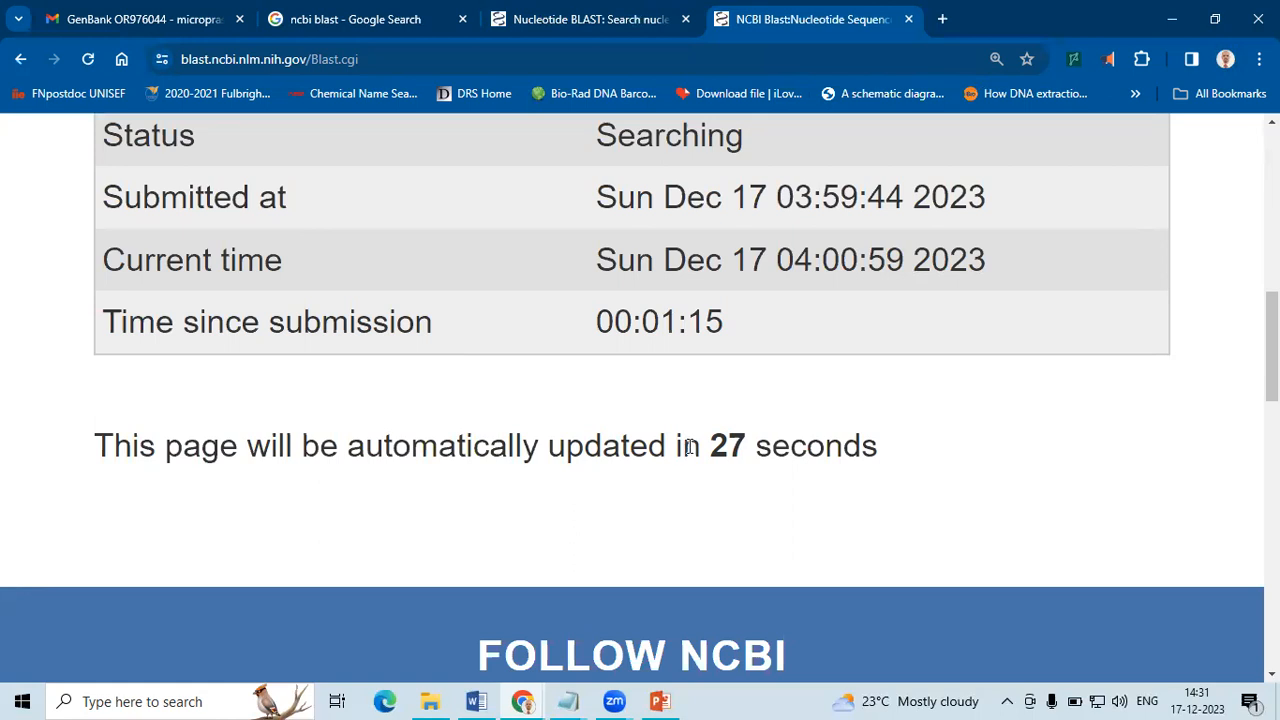
mouse_move(693, 445)
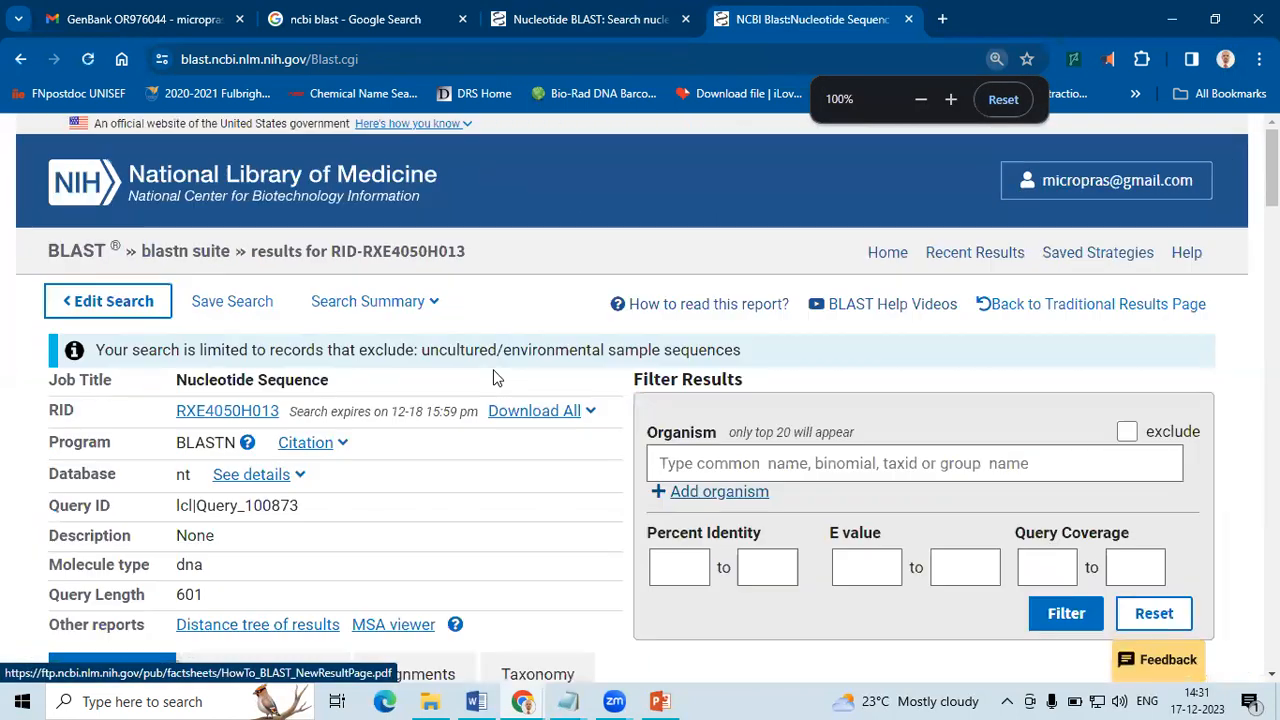
Step: Scroll the results report, highlight the 601 query length, and zoom out to the hit table
click(950, 99)
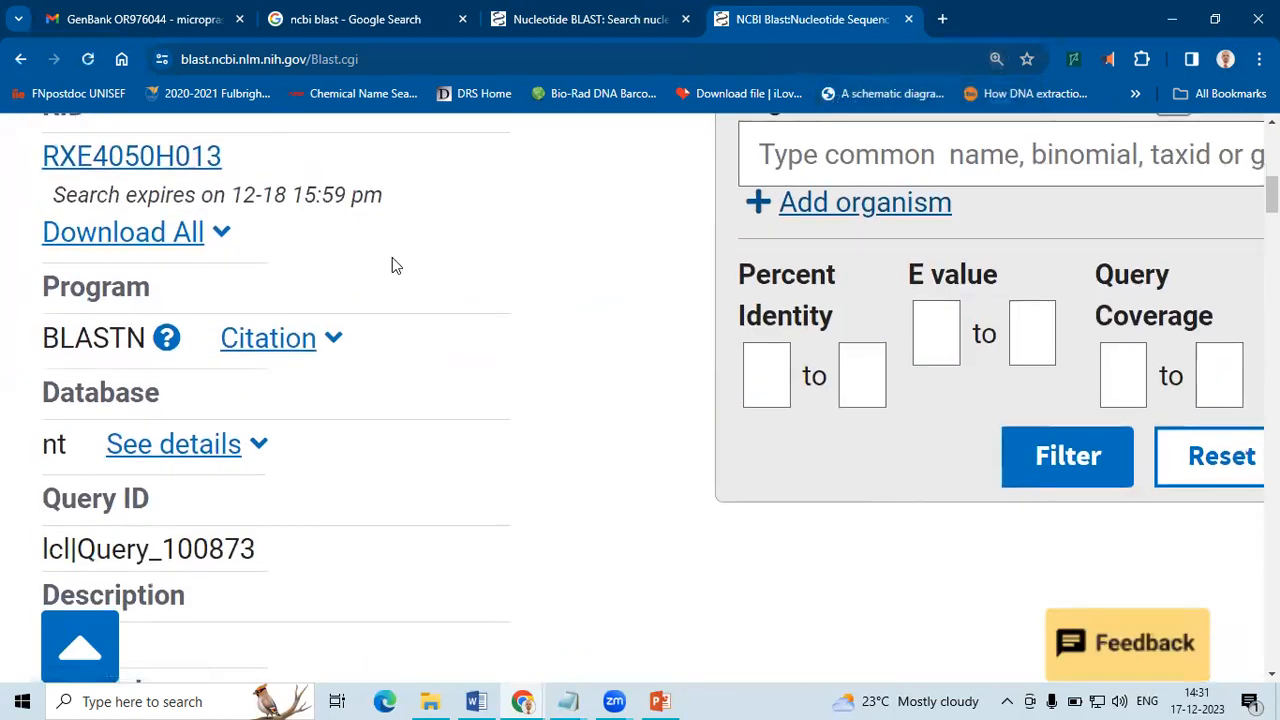
scroll(down, 3)
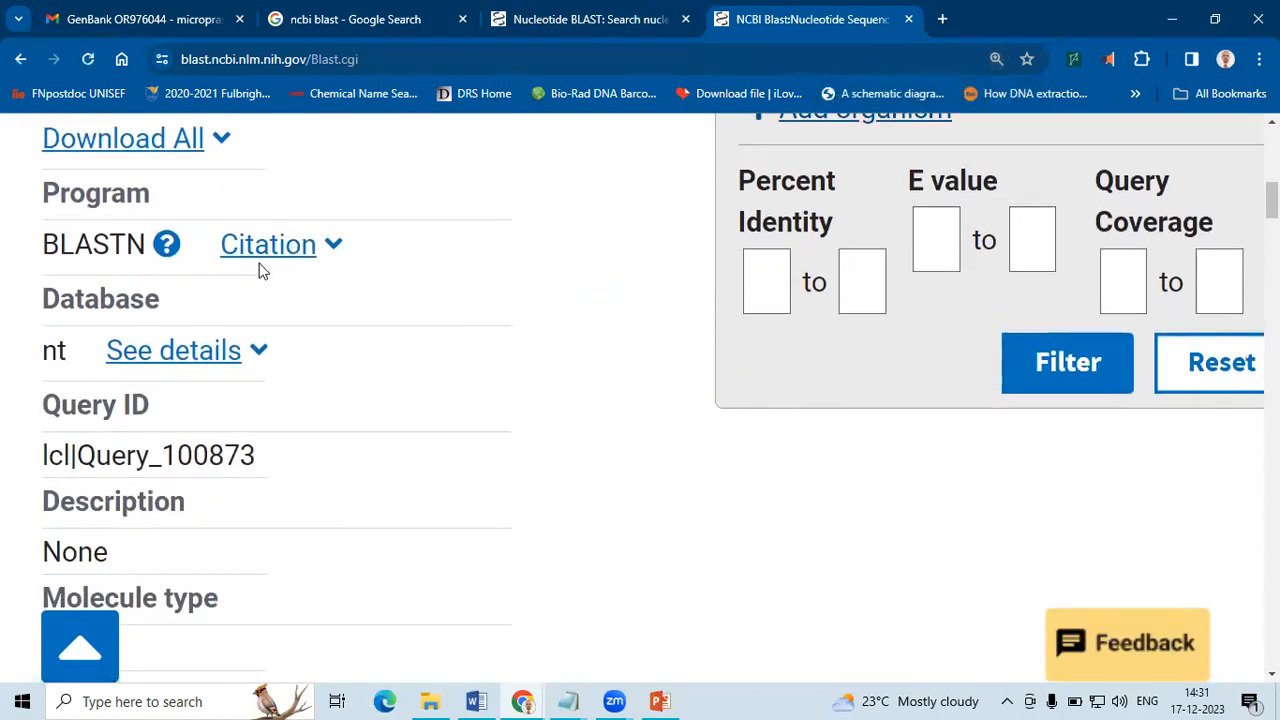
mouse_move(166, 244)
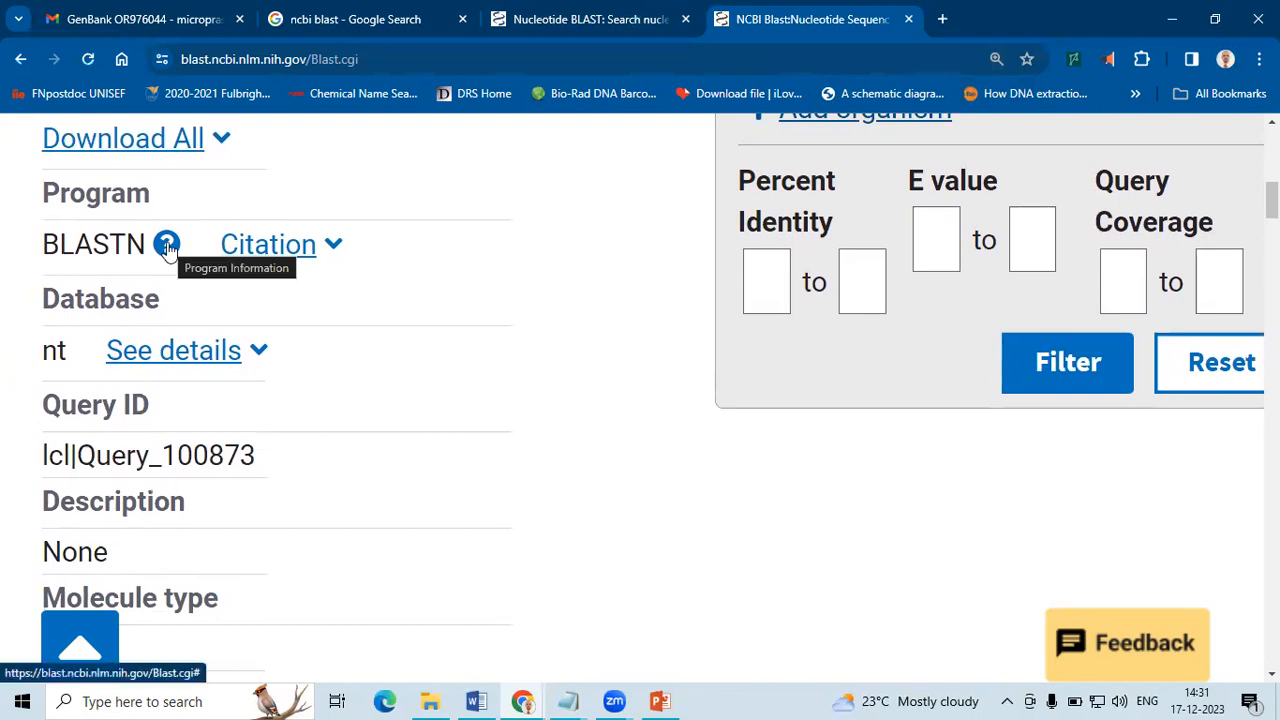
mouse_move(200, 318)
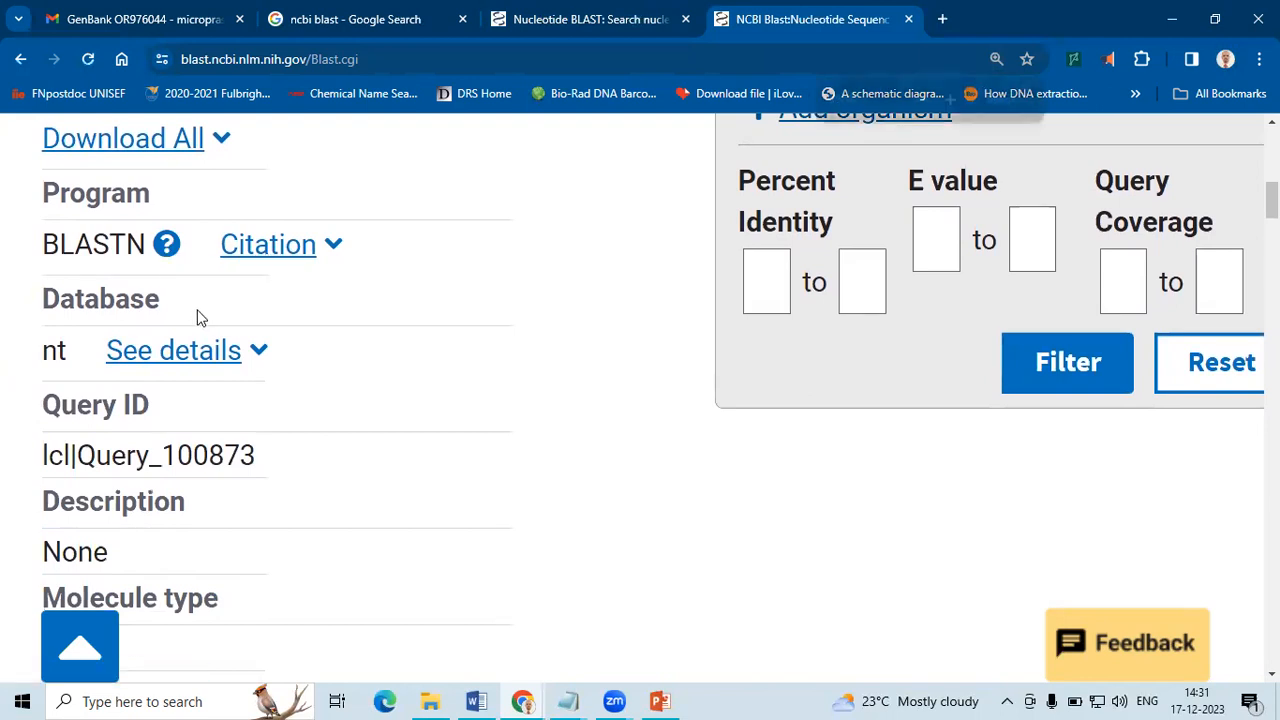
scroll(down, 3)
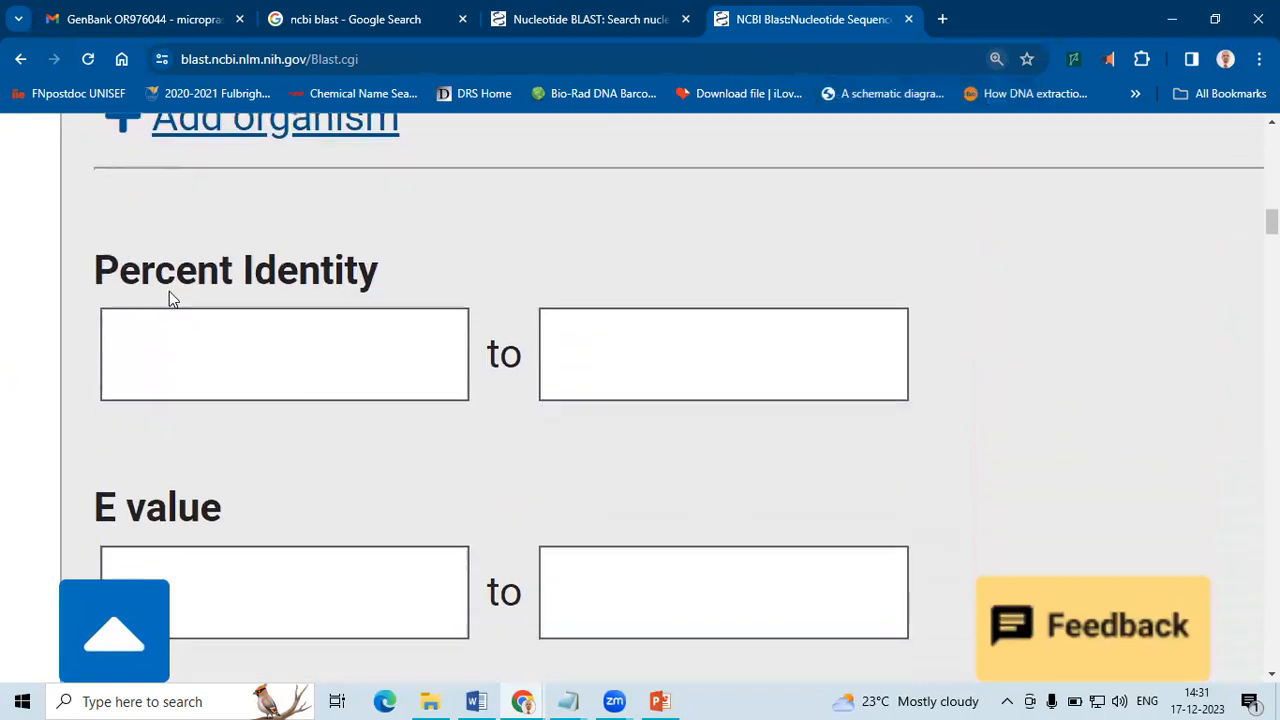
scroll(up, 3)
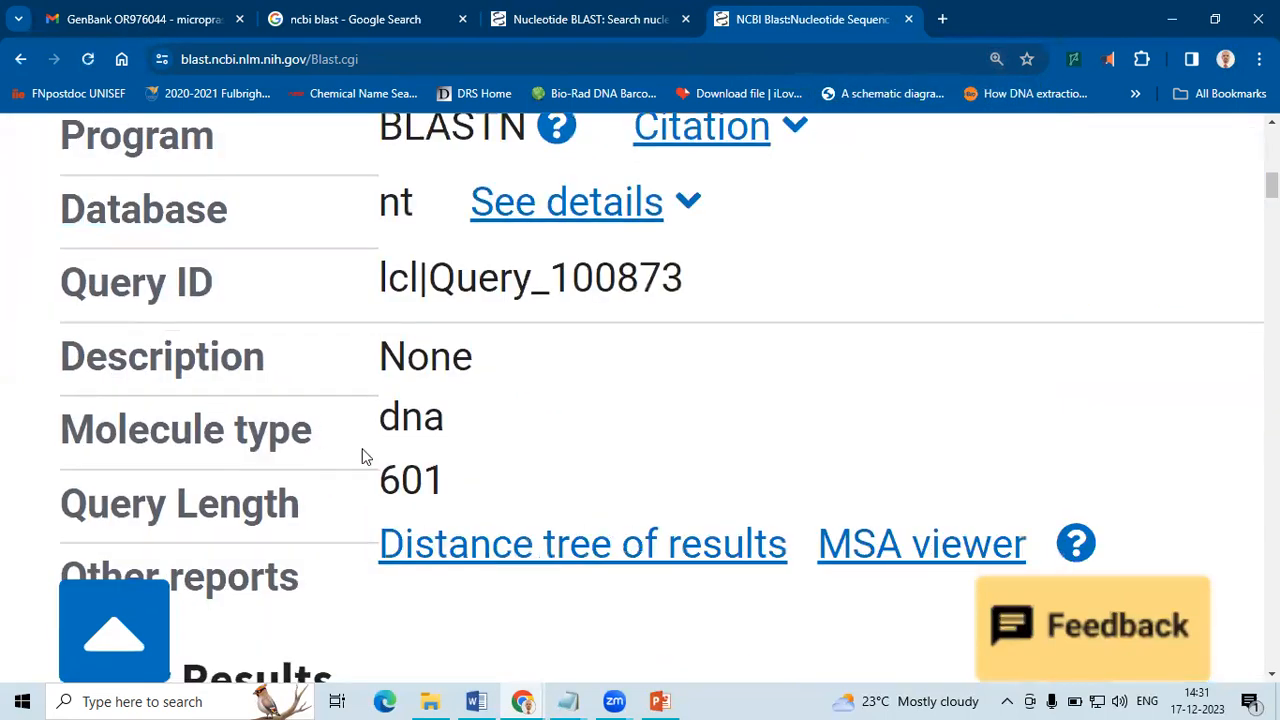
double_click(410, 480)
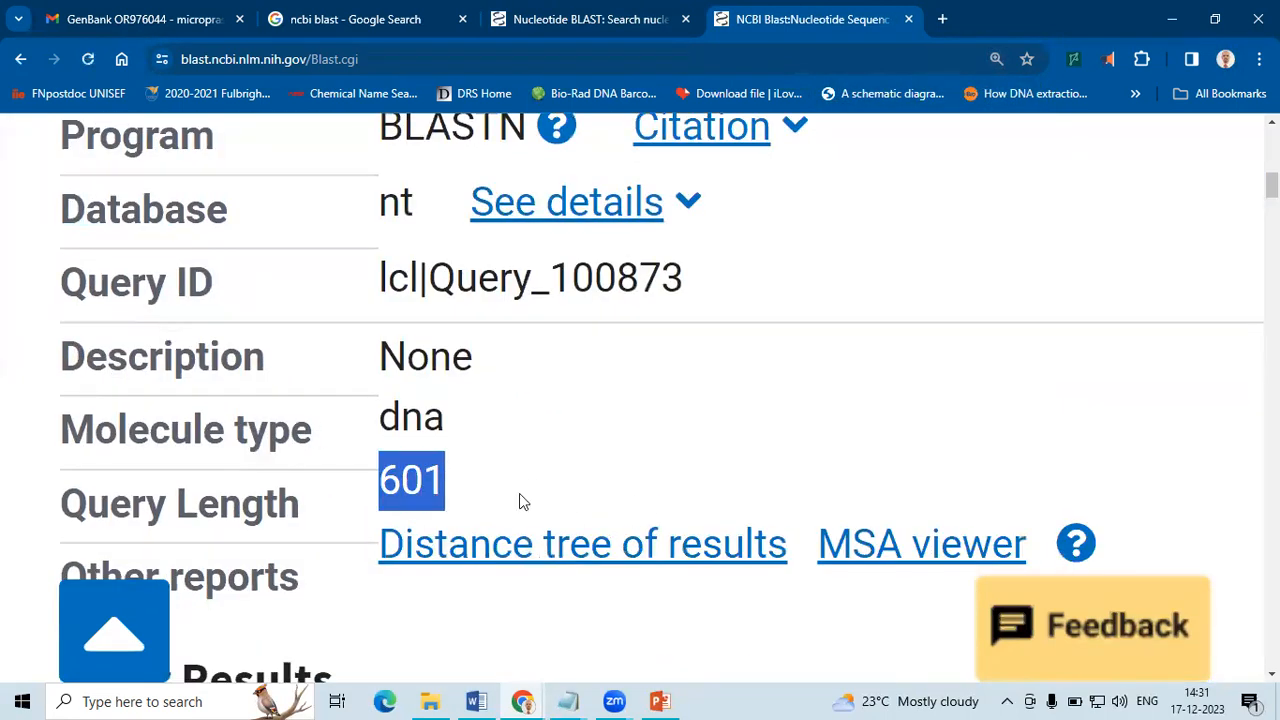
scroll(down, 3)
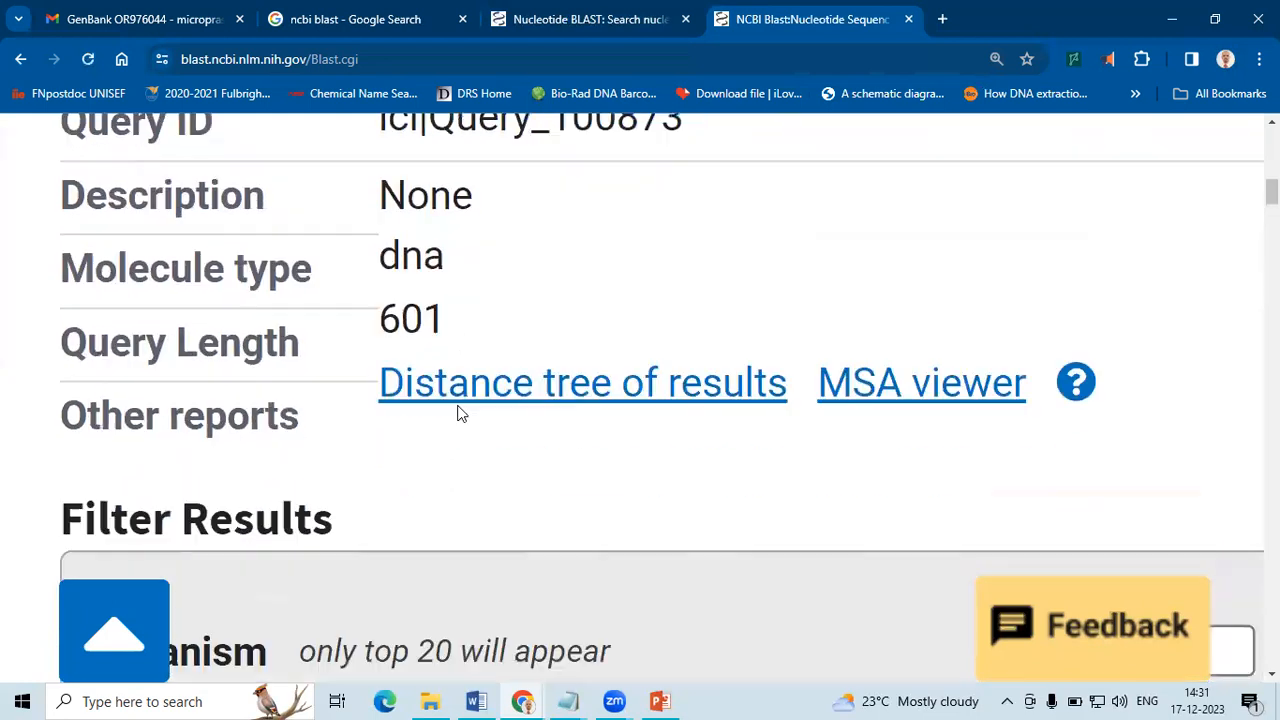
key(ctrl+minus)
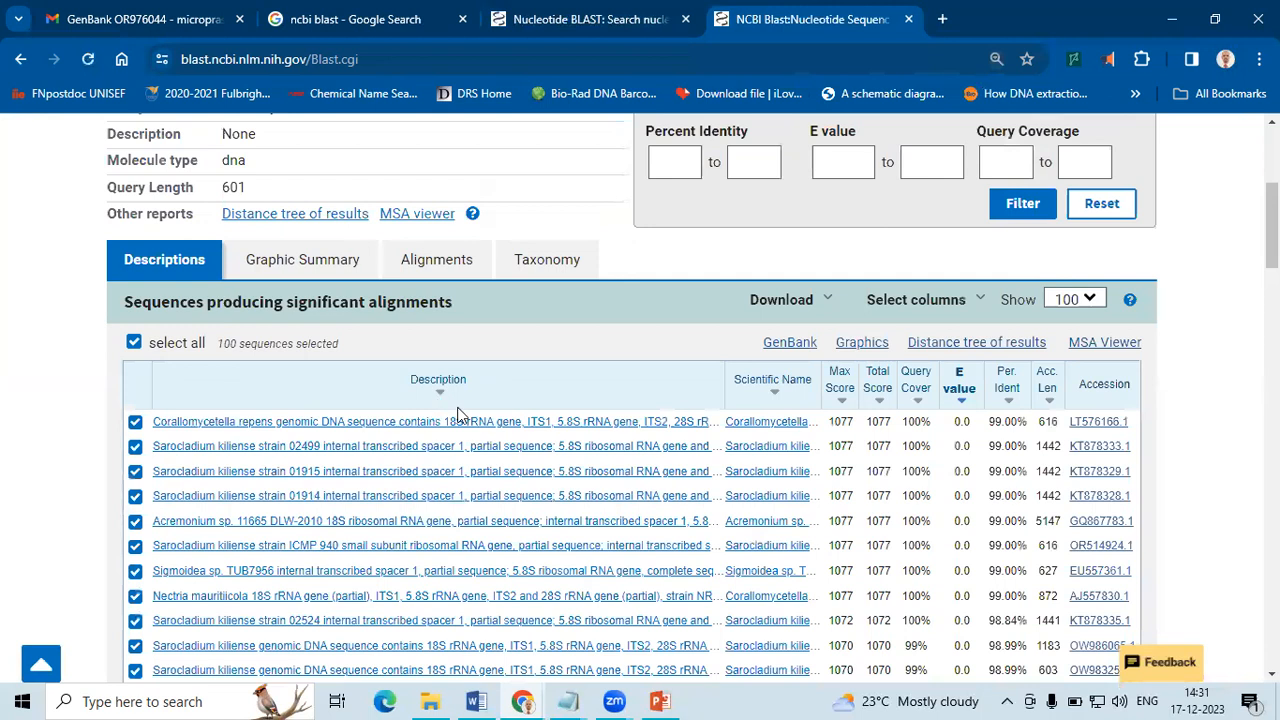
mouse_move(7, 527)
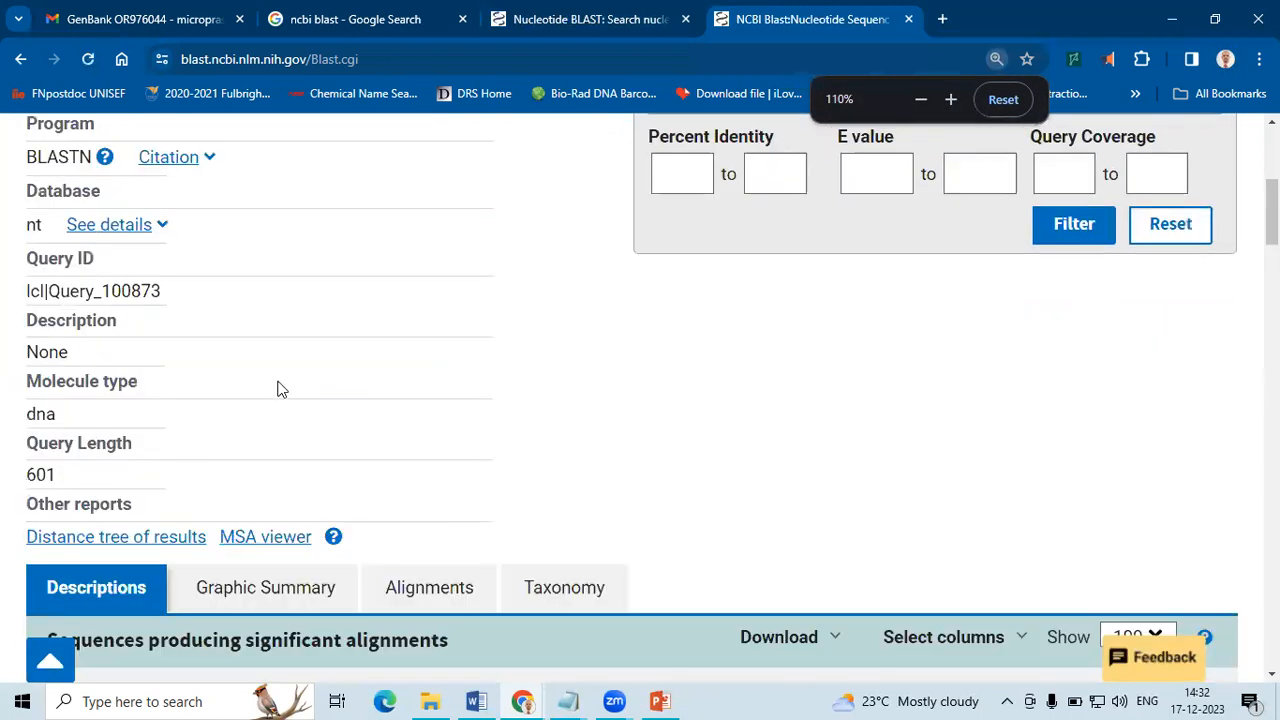
scroll(down, 3)
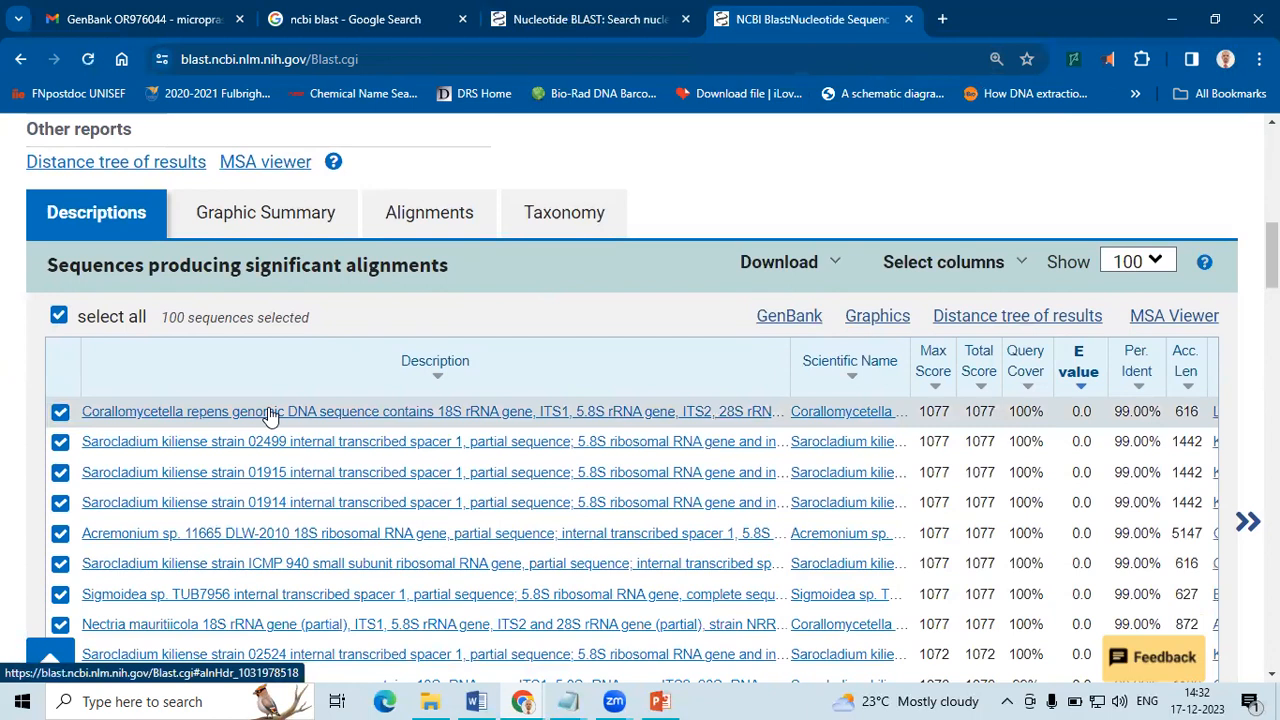
mouse_move(1018, 315)
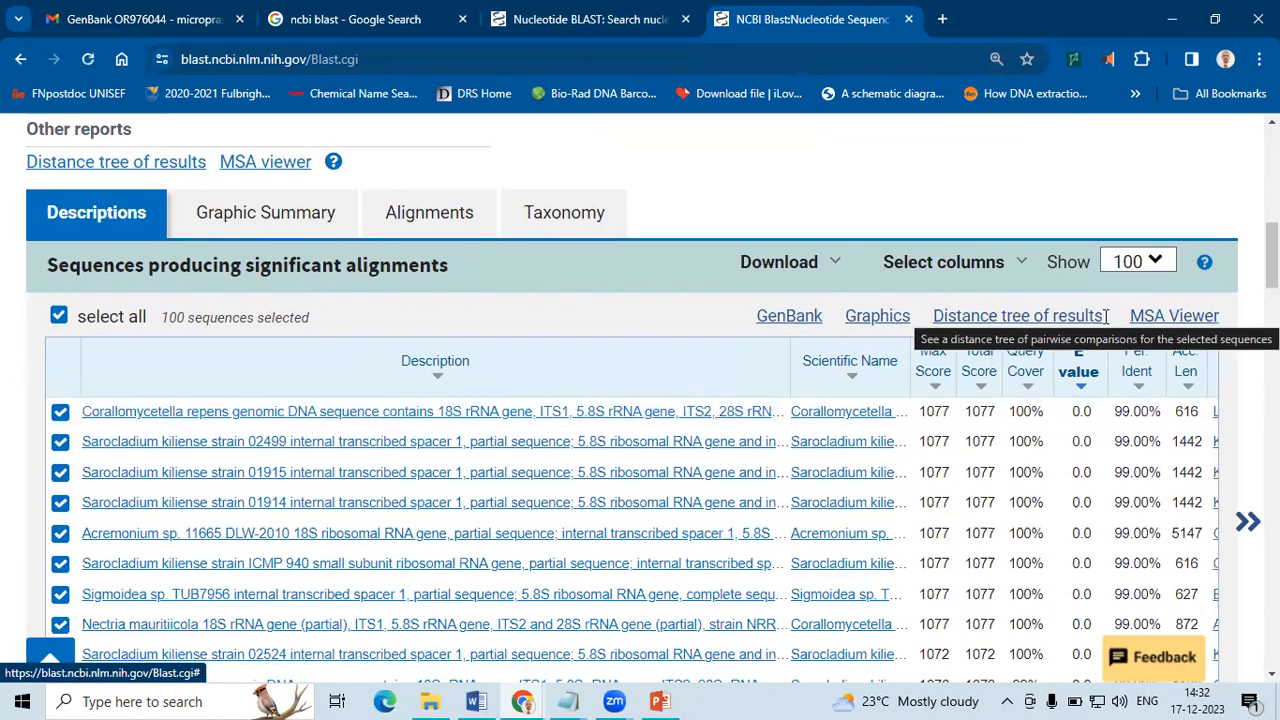
scroll(down, 3)
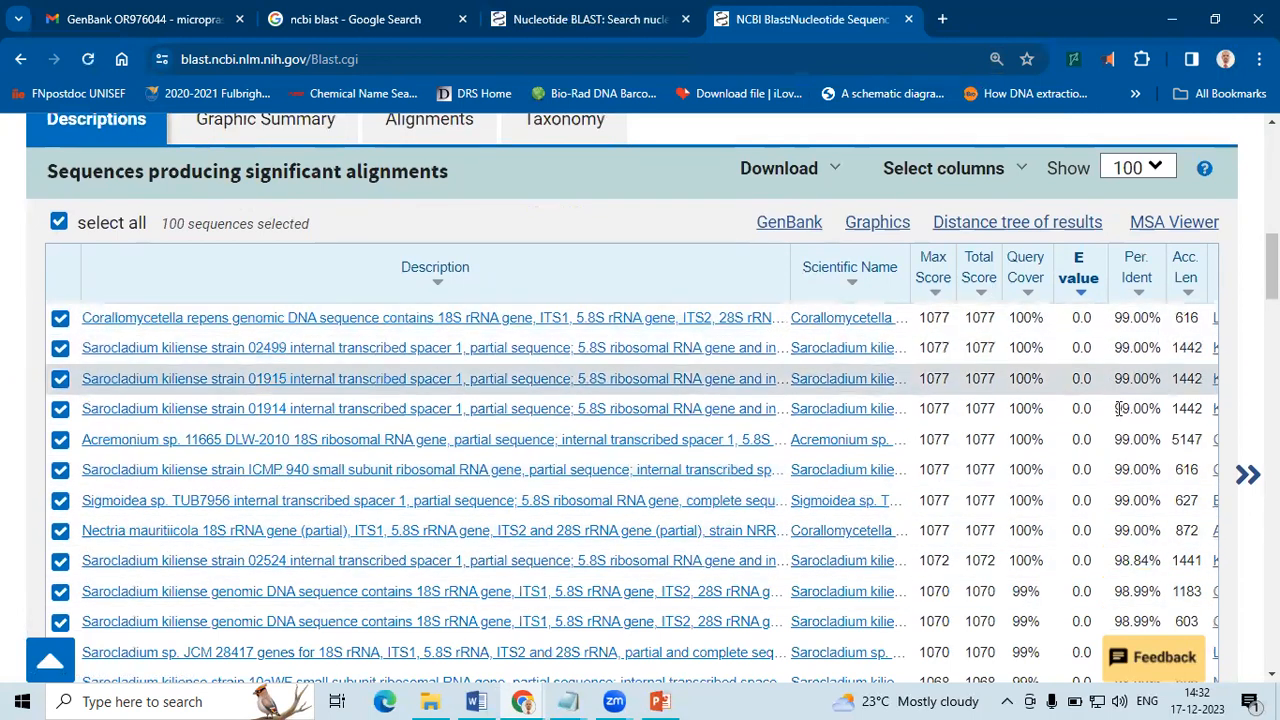
mouse_move(345, 408)
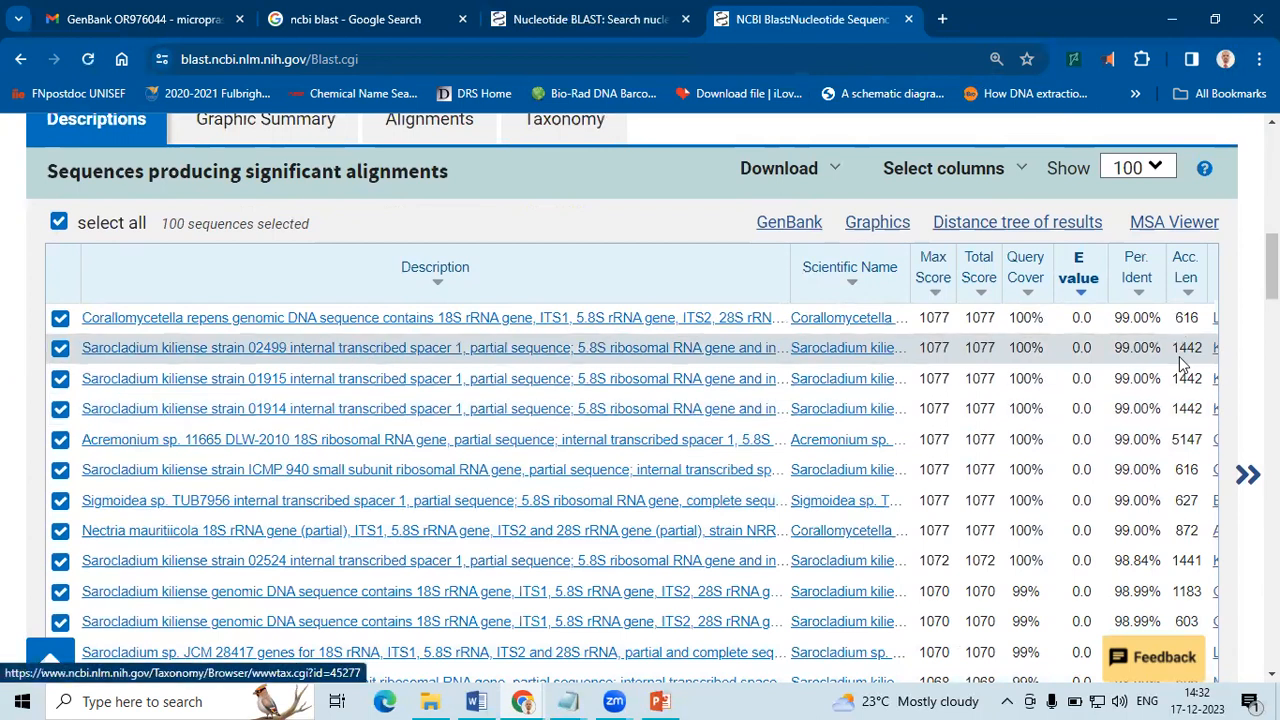
mouse_move(1057, 393)
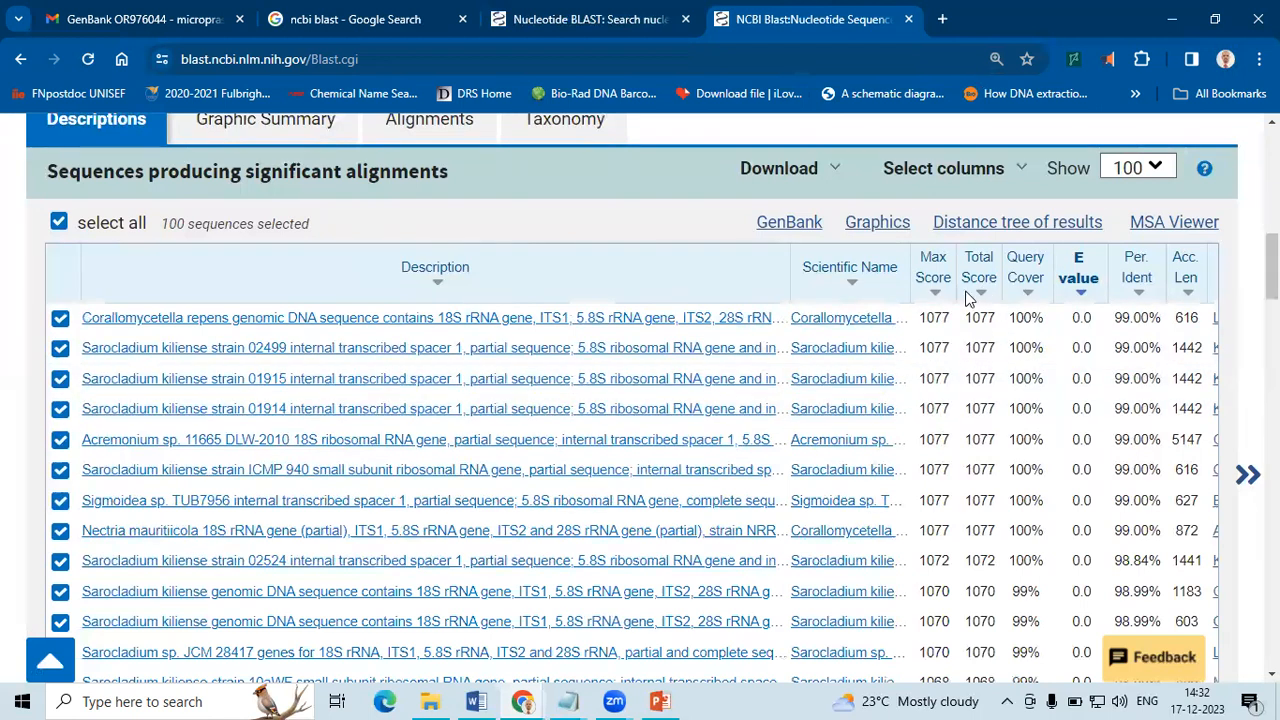
mouse_move(112, 343)
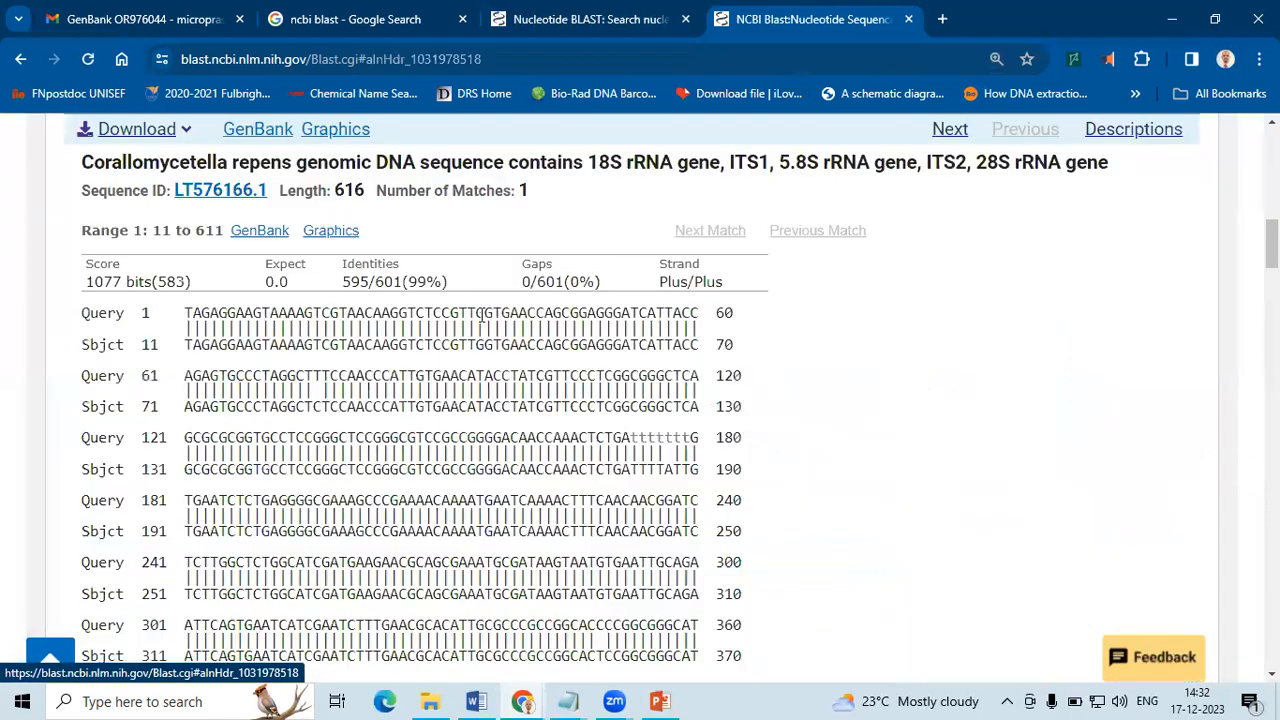
Step: Inspect the top alignment, highlighting its Sbjct and Query row labels
scroll(down, 3)
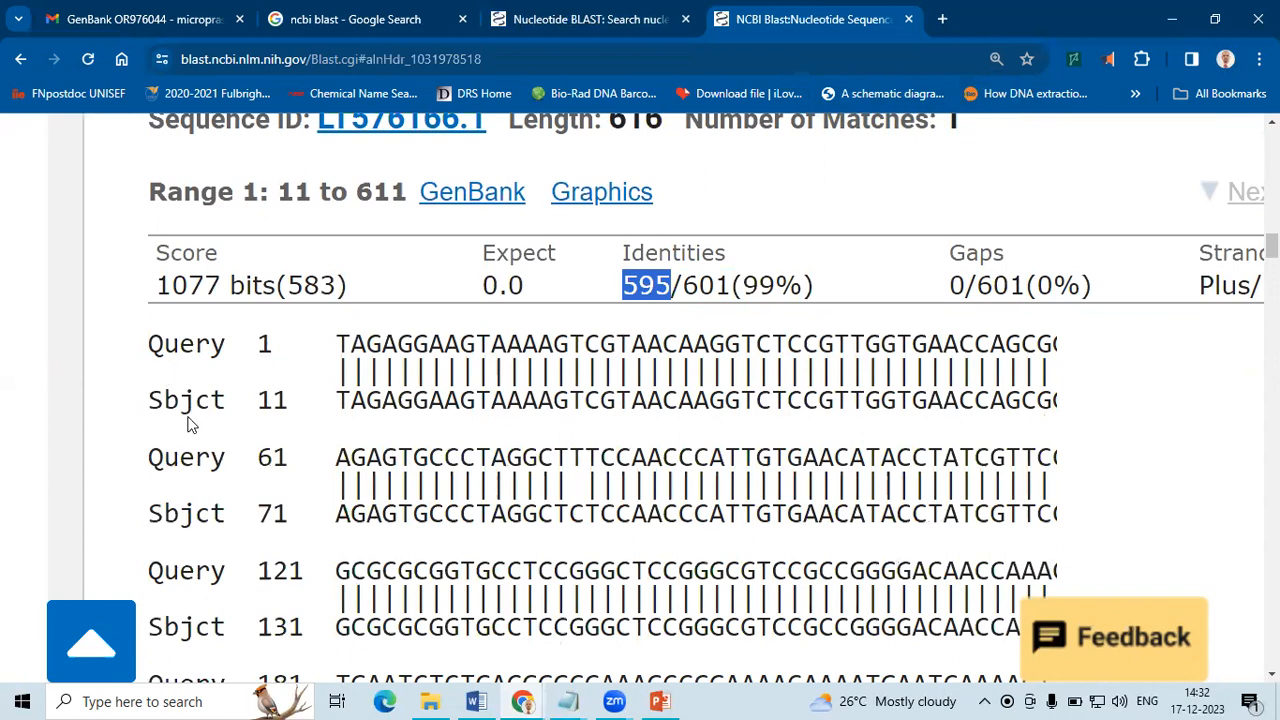
double_click(186, 399)
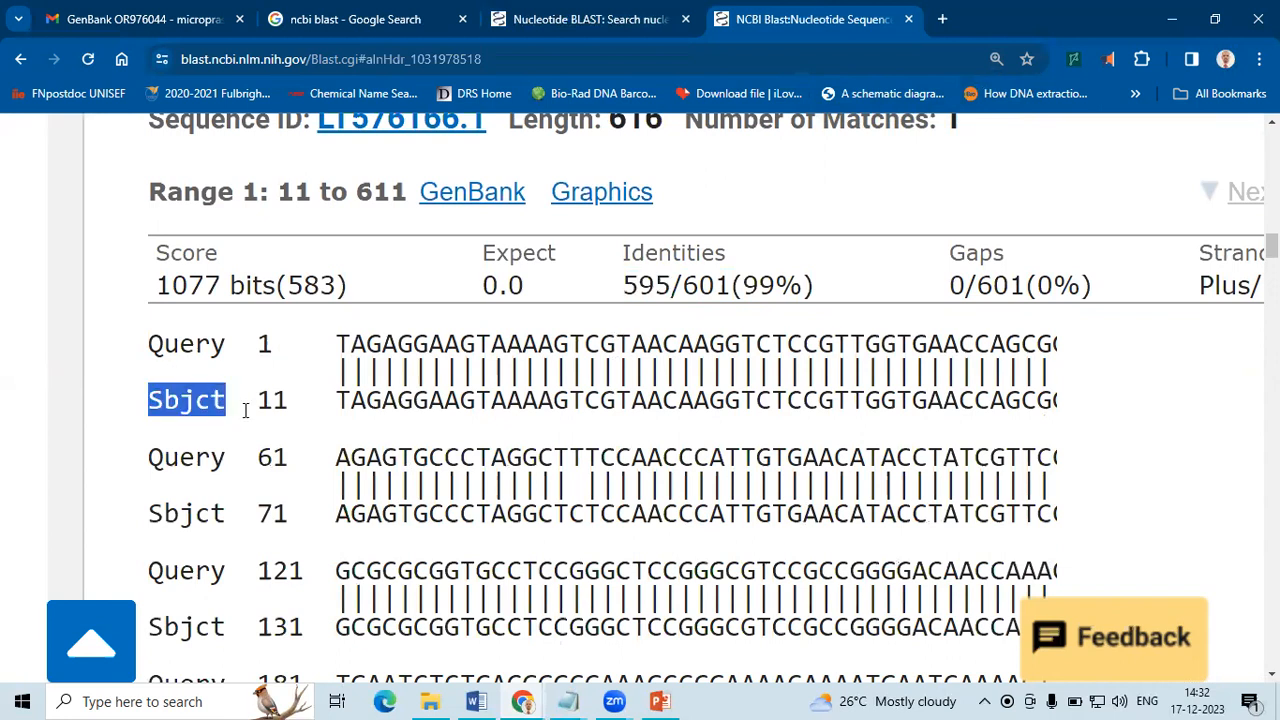
double_click(186, 343)
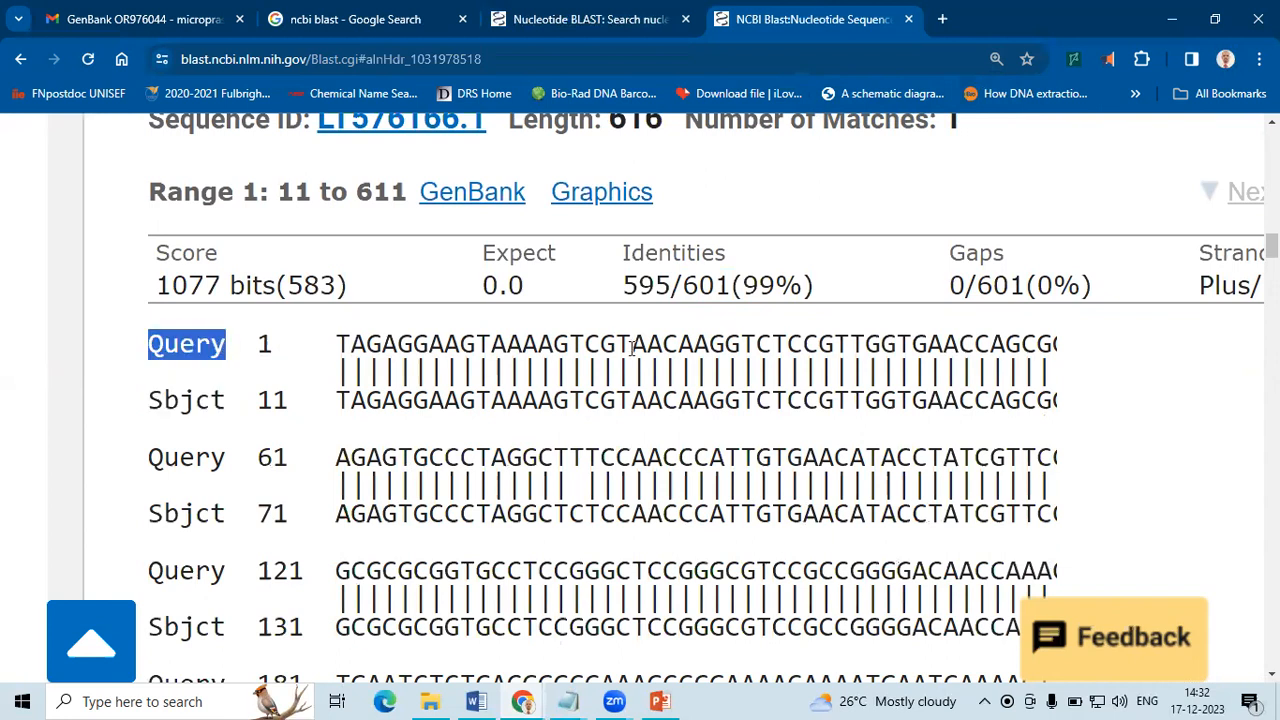
Step: Scroll through the alignments and select the top hit's name 'Corallomycetella repens'
scroll(down, 3)
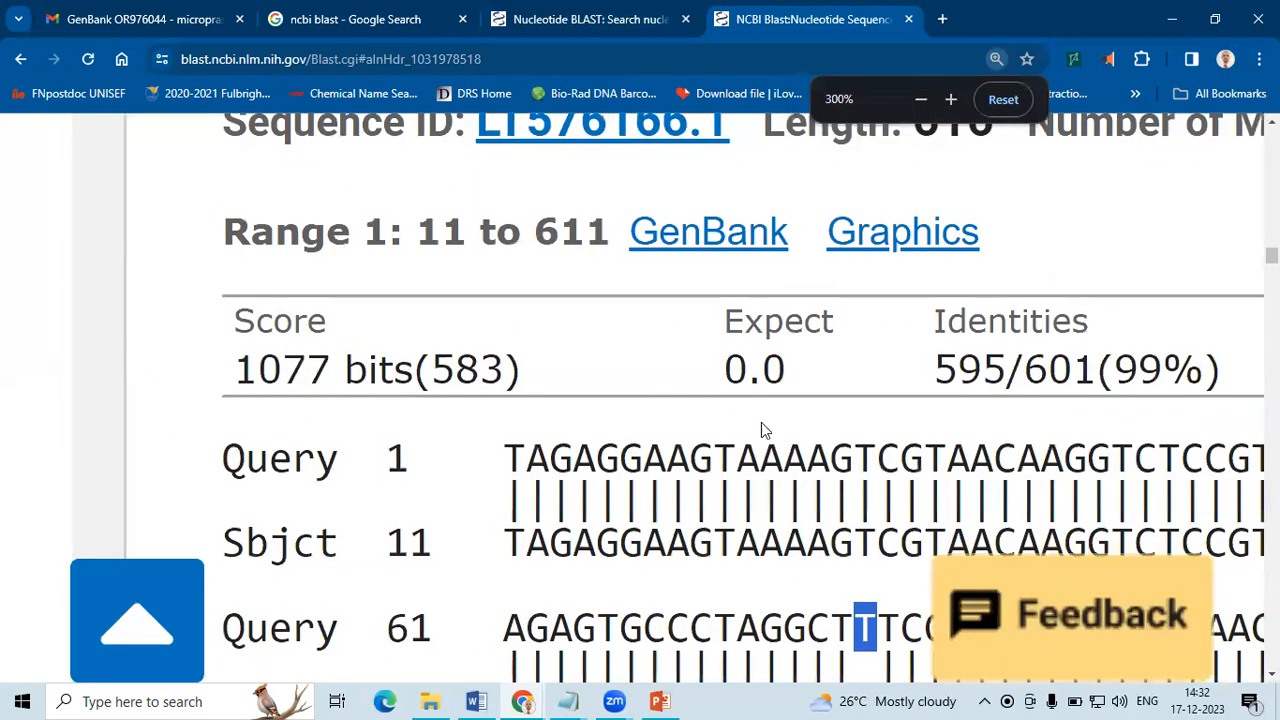
scroll(down, 3)
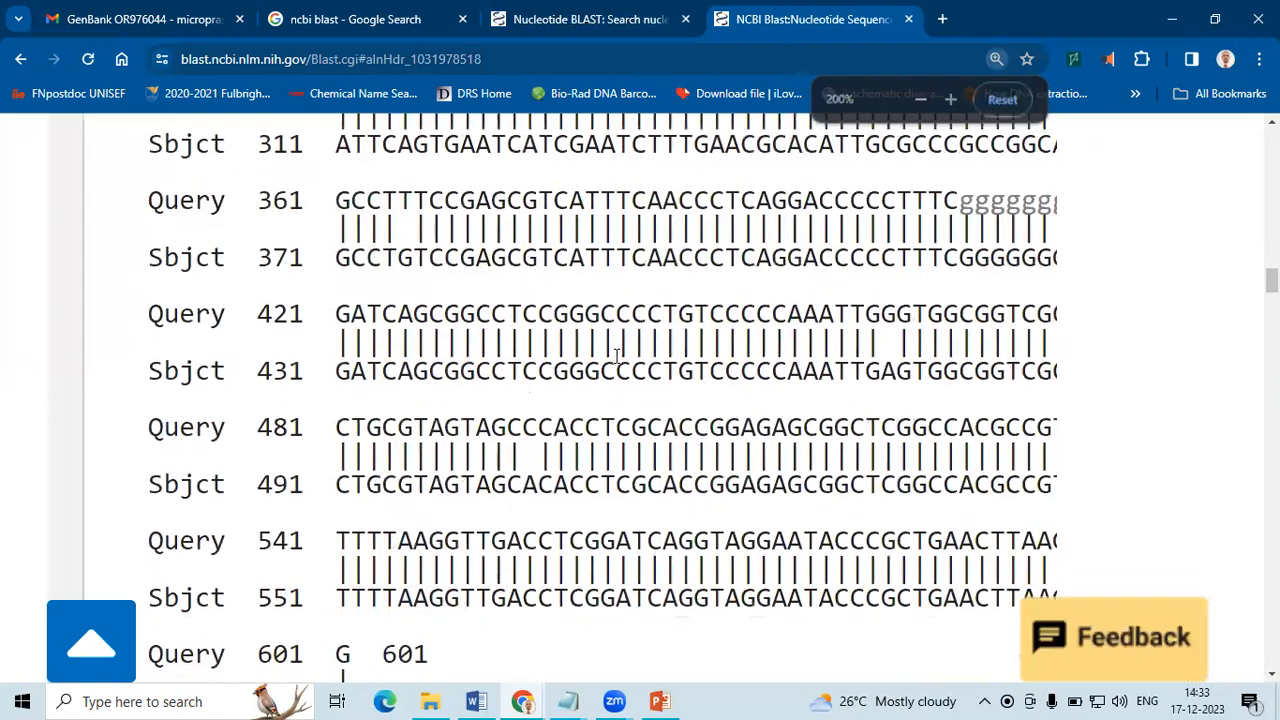
scroll(down, 3)
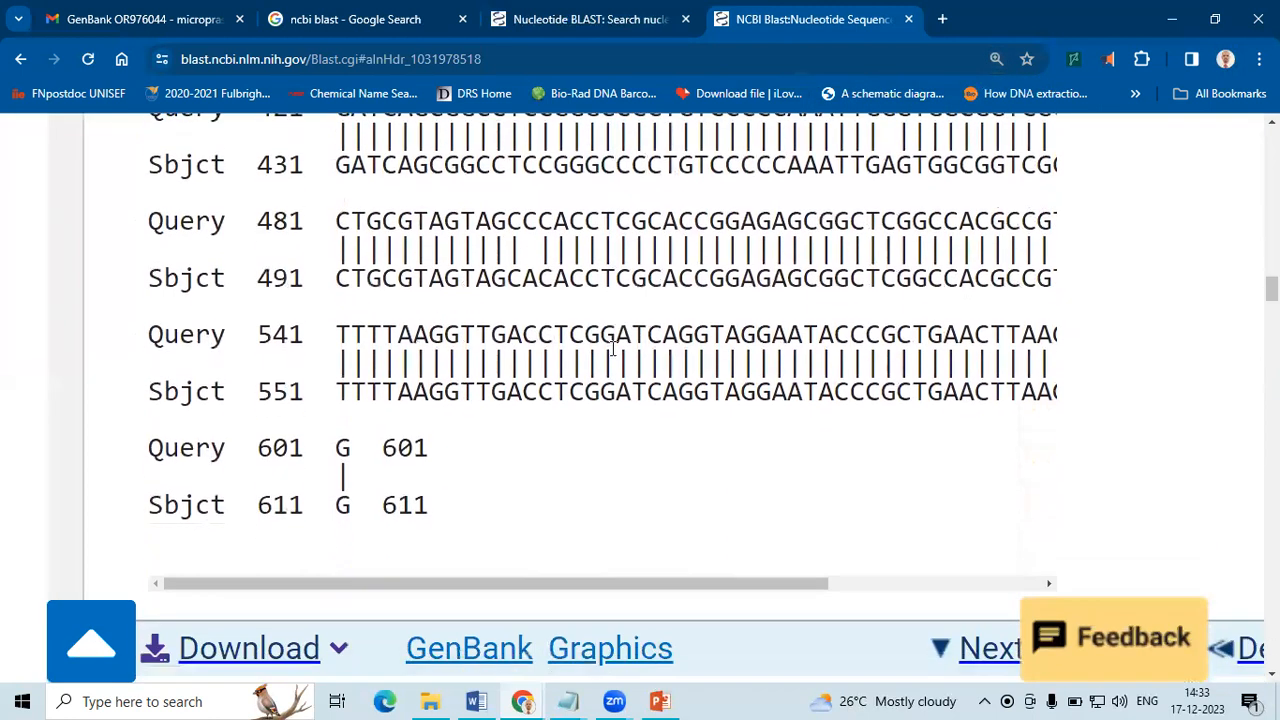
scroll(up, 3)
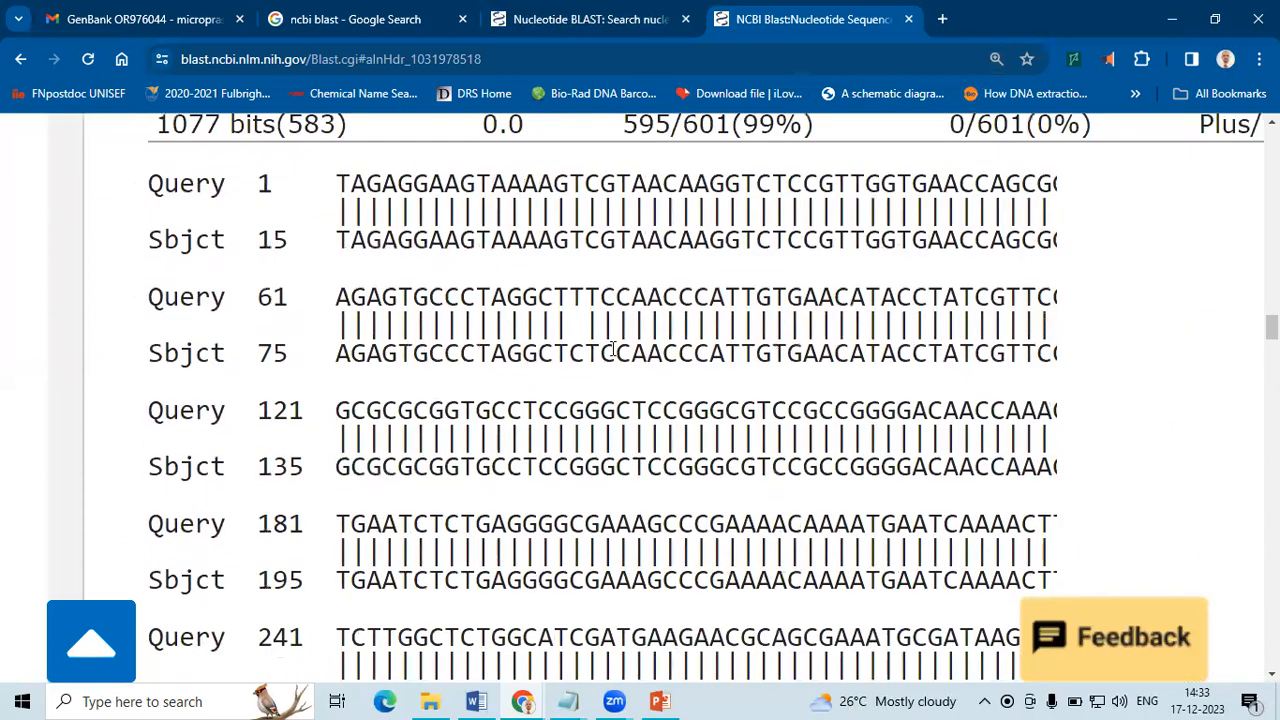
scroll(down, 3)
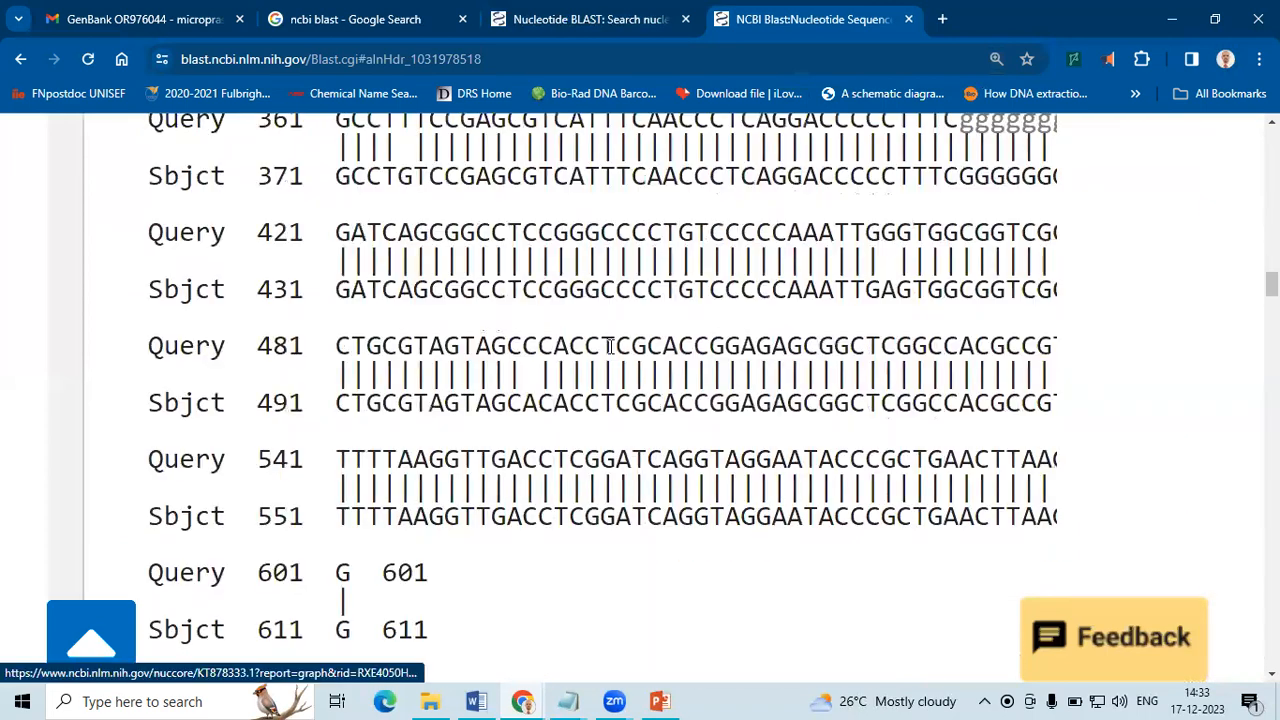
scroll(up, 3)
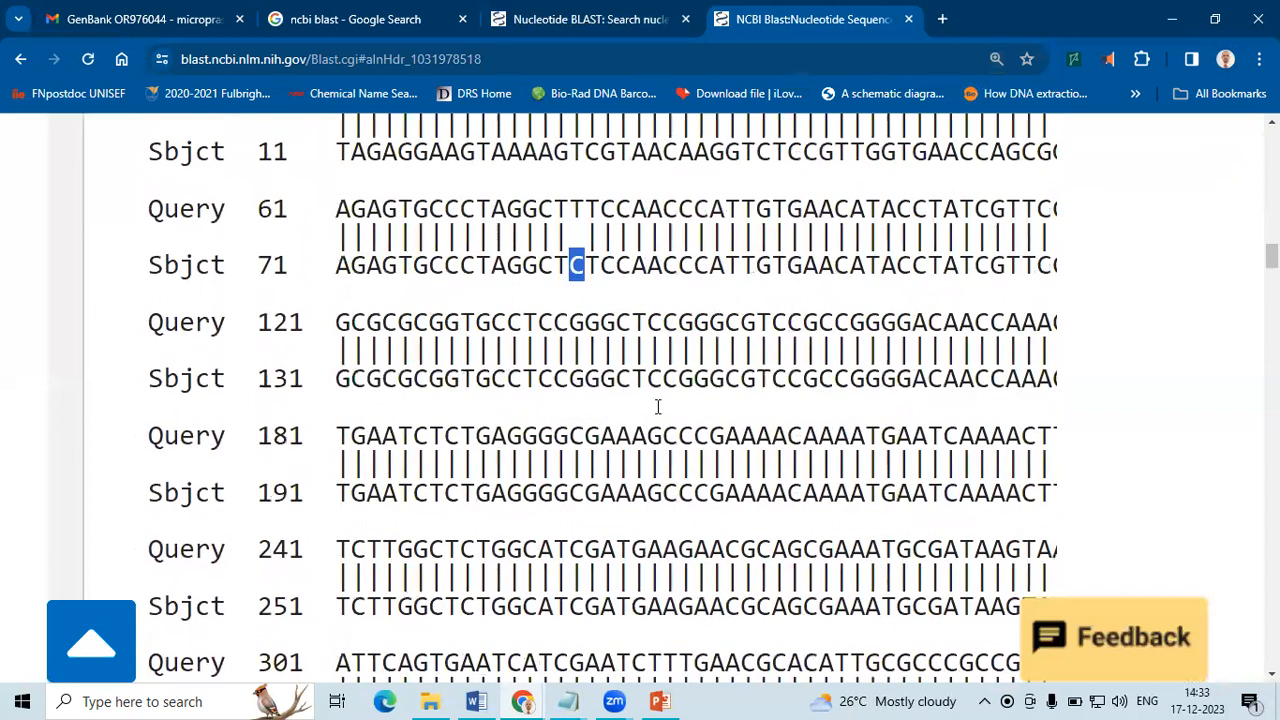
scroll(up, 3)
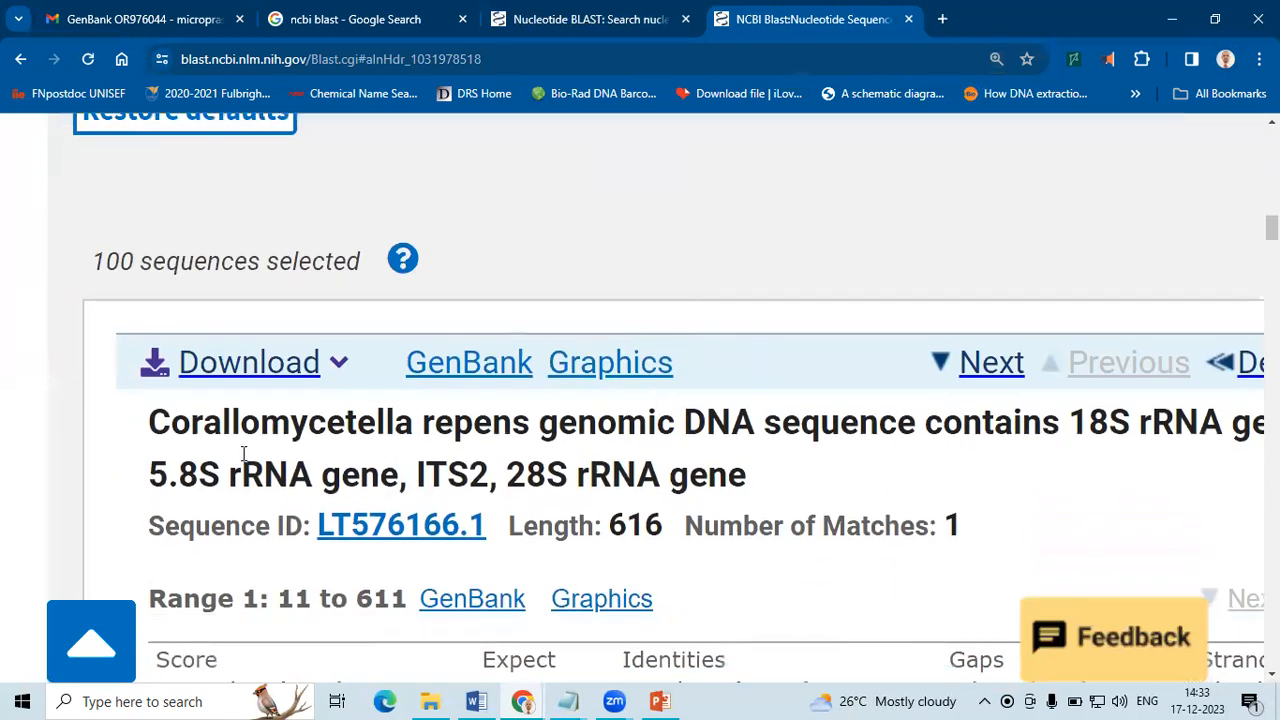
double_click(335, 422)
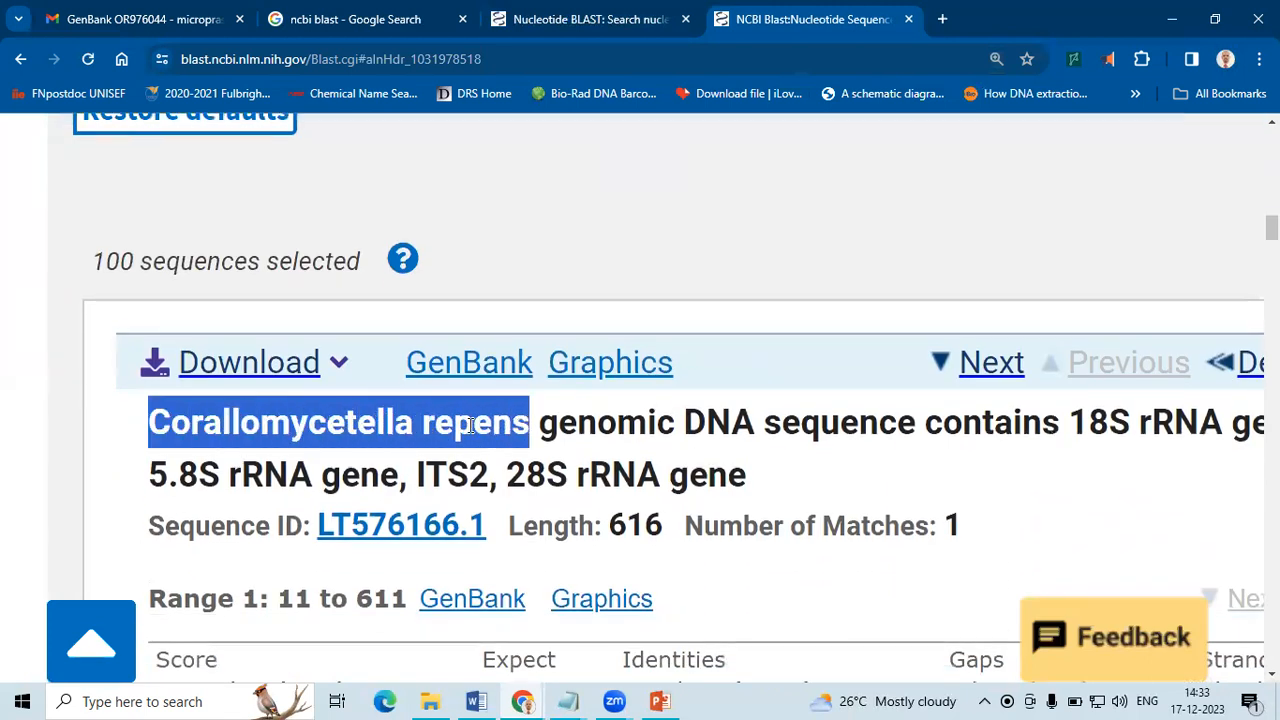
mouse_move(575, 551)
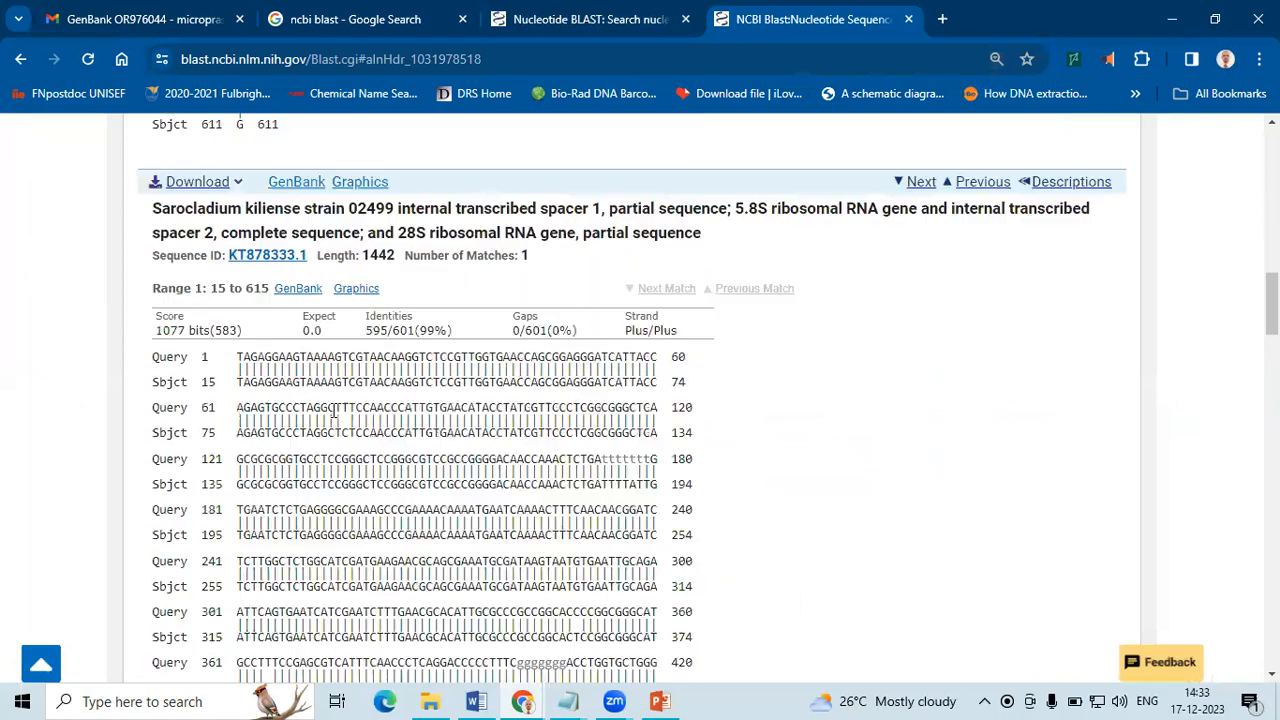
scroll(up, 3)
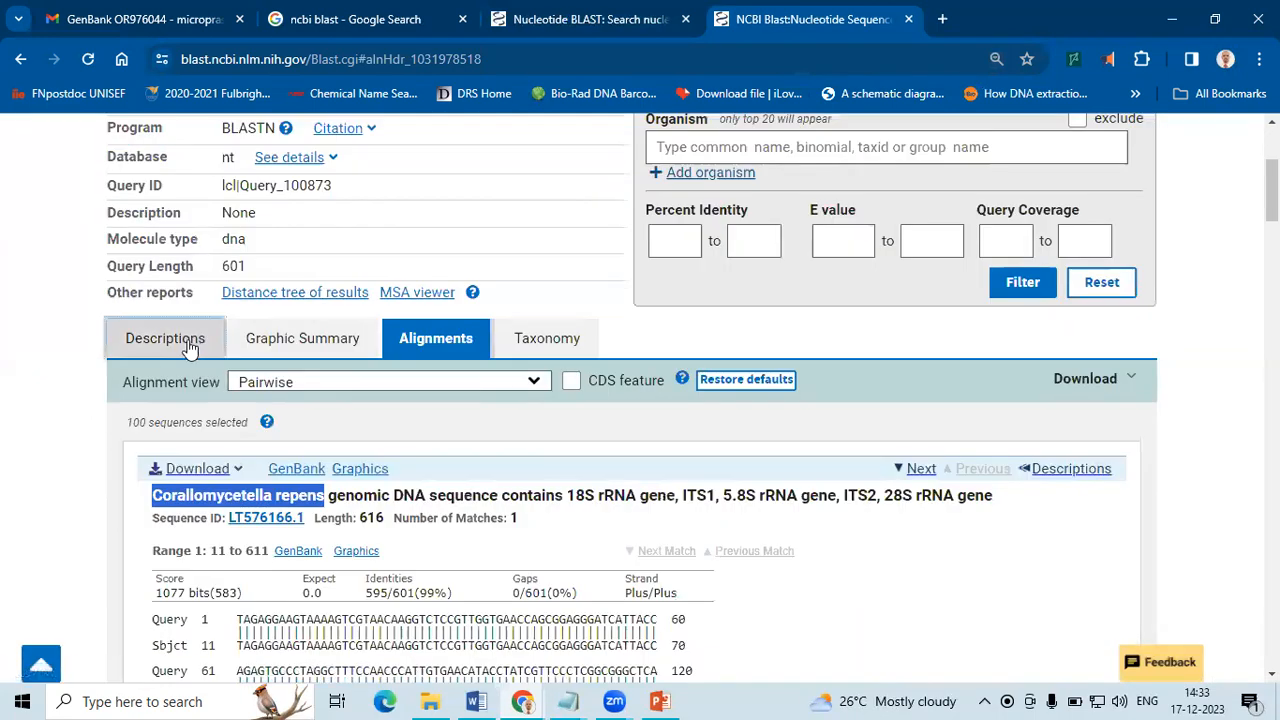
Step: Return to the Descriptions hit table, scroll it, and open a new browser tab
click(164, 338)
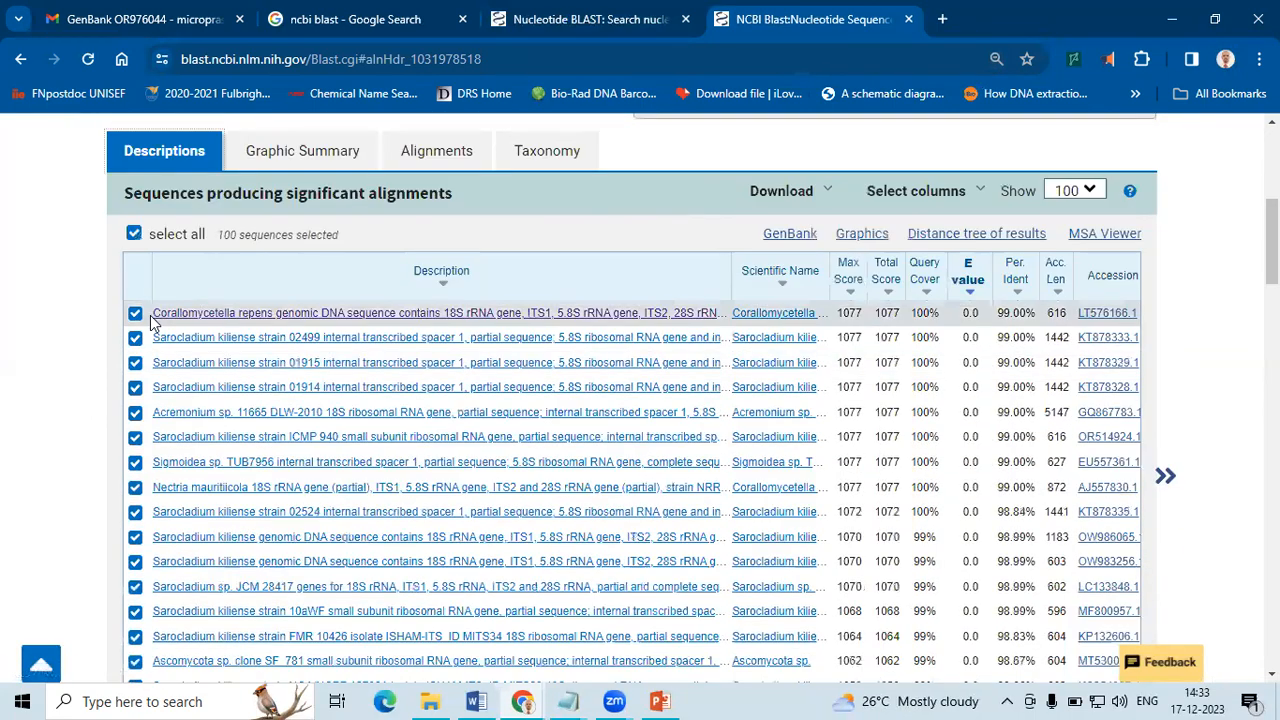
scroll(down, 3)
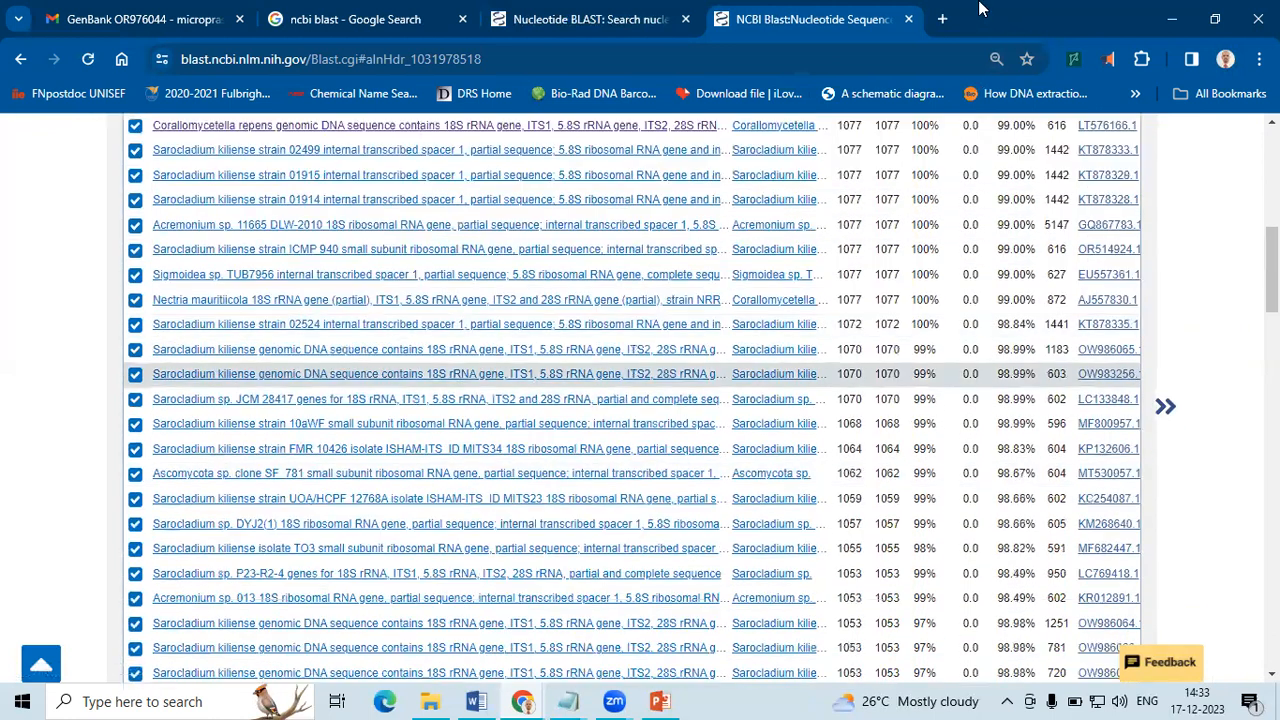
click(940, 19)
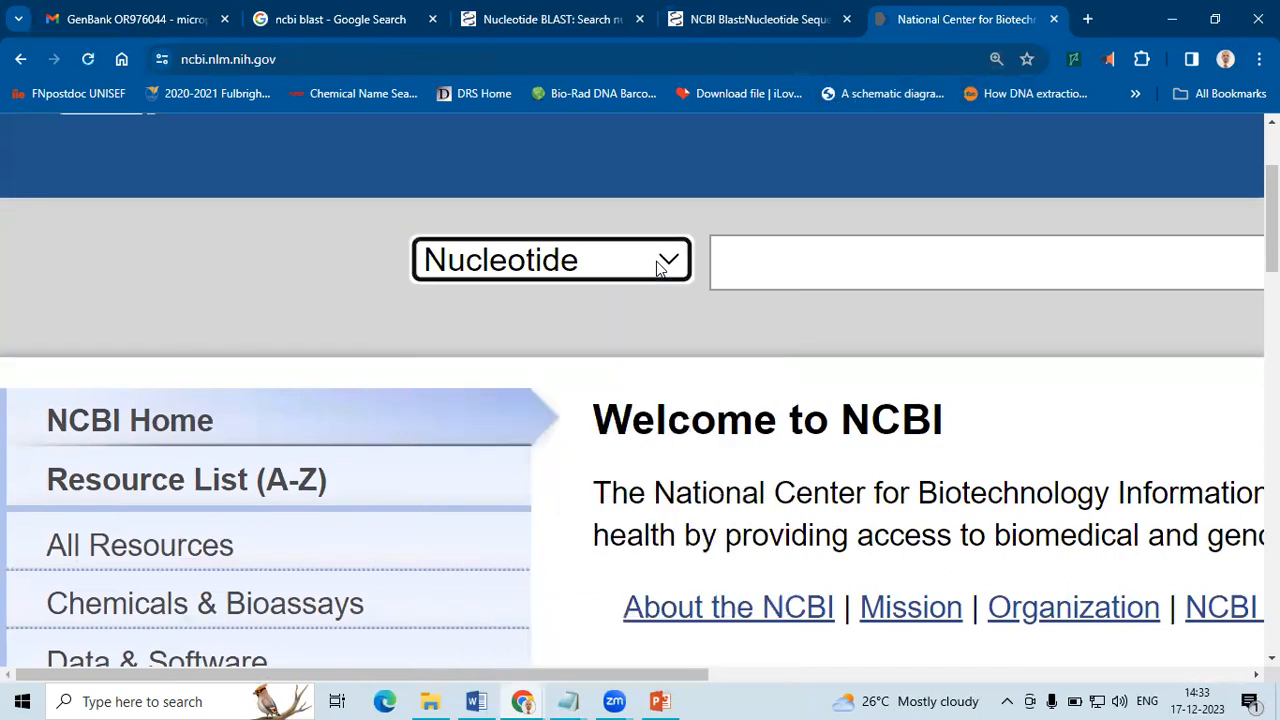
Step: Search Nucleotide for 'Corallomycetella repens ITS' and browse the five returned records
text(Corallomycetella repens)
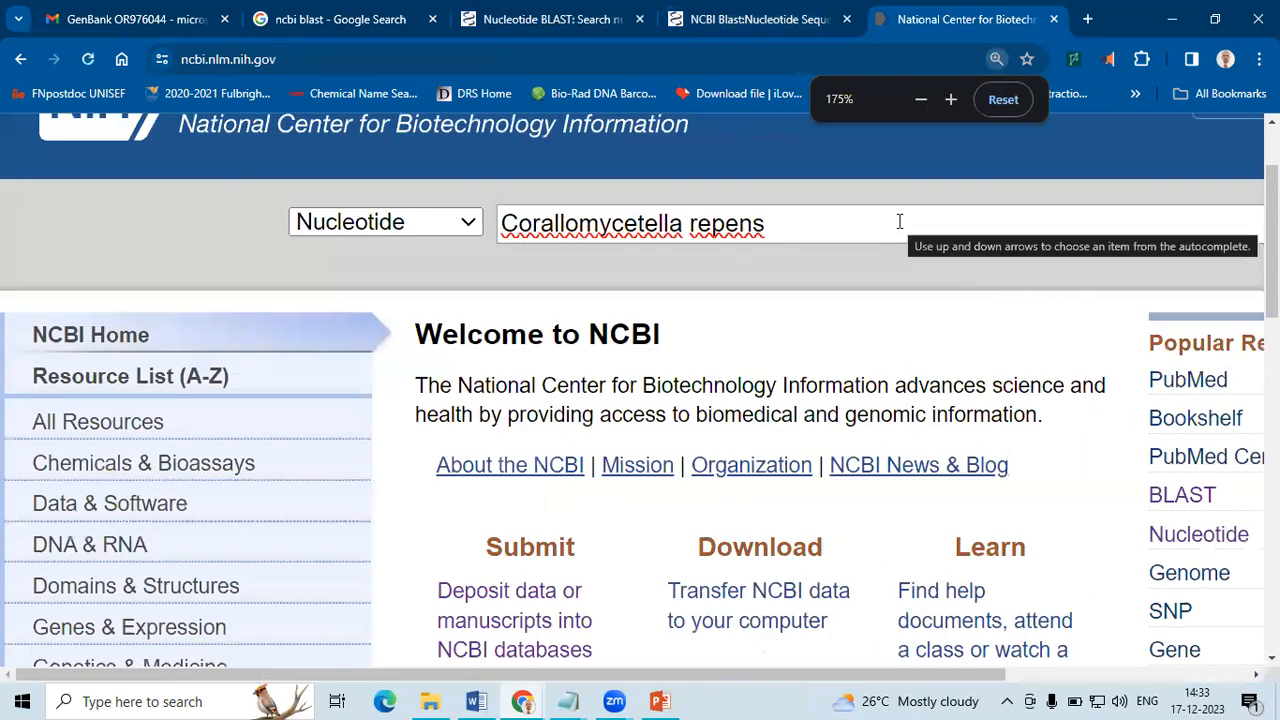
text(ITS)
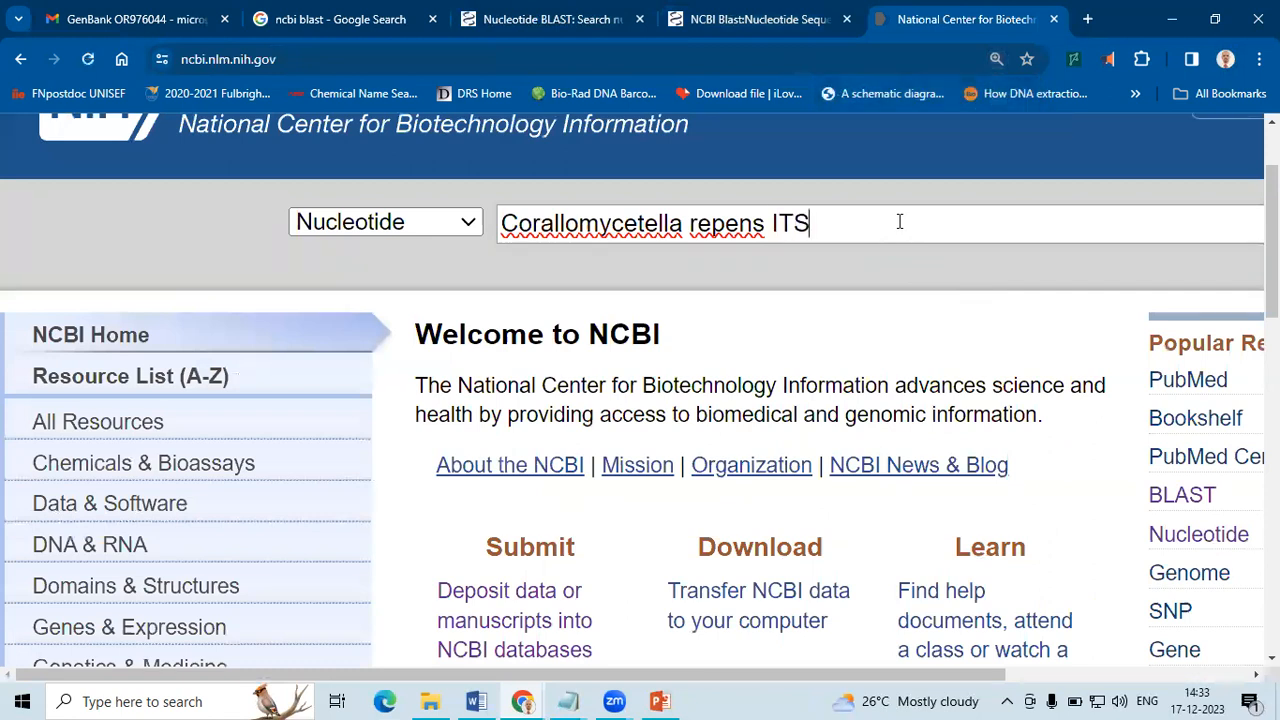
key(Return)
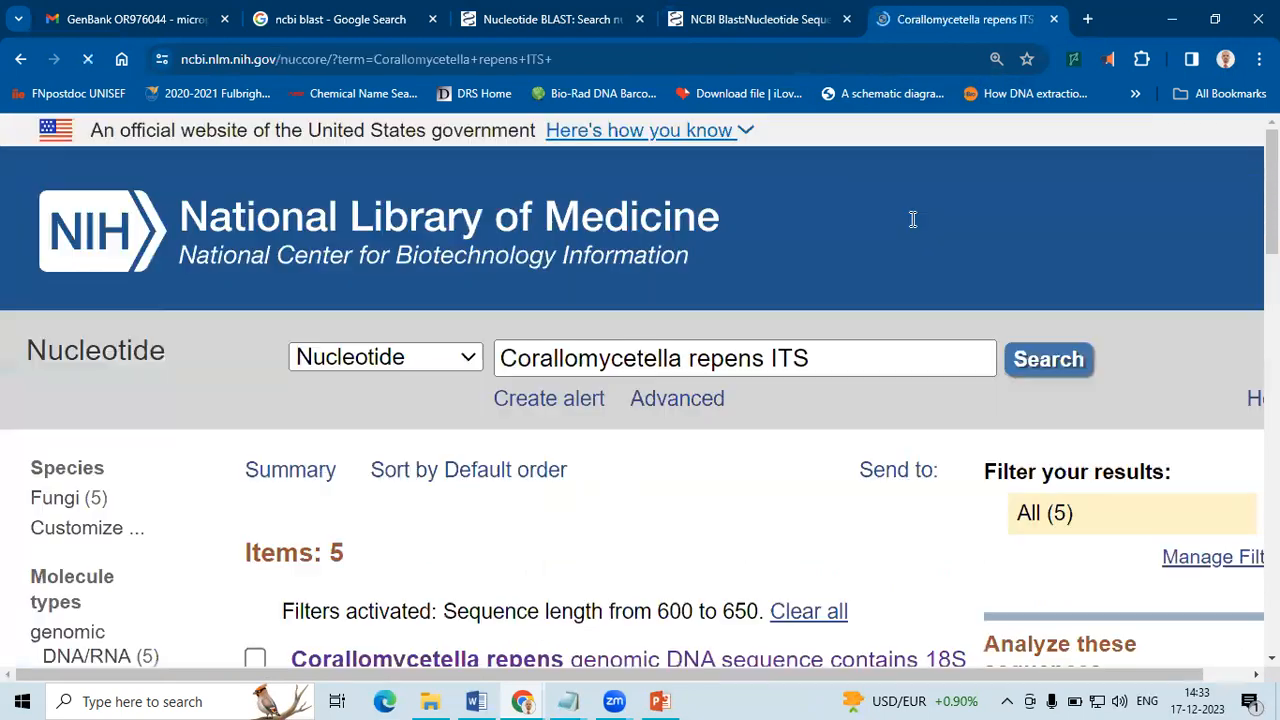
scroll(down, 3)
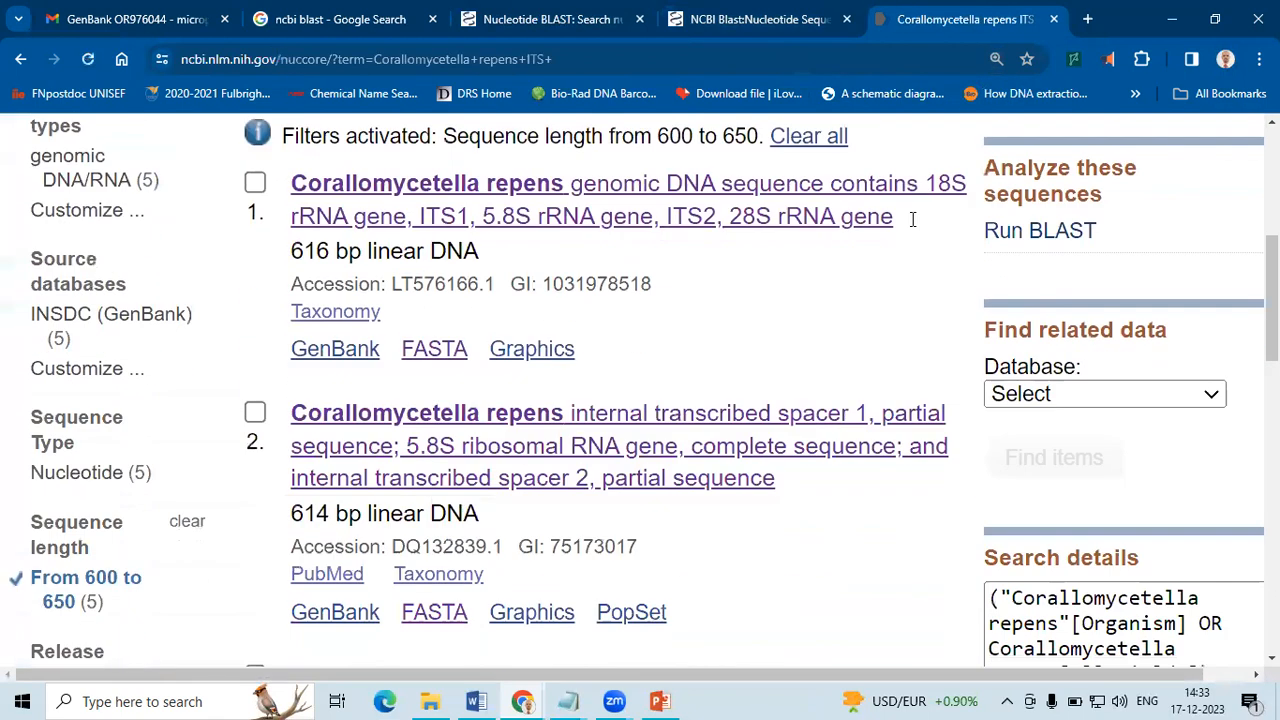
scroll(down, 3)
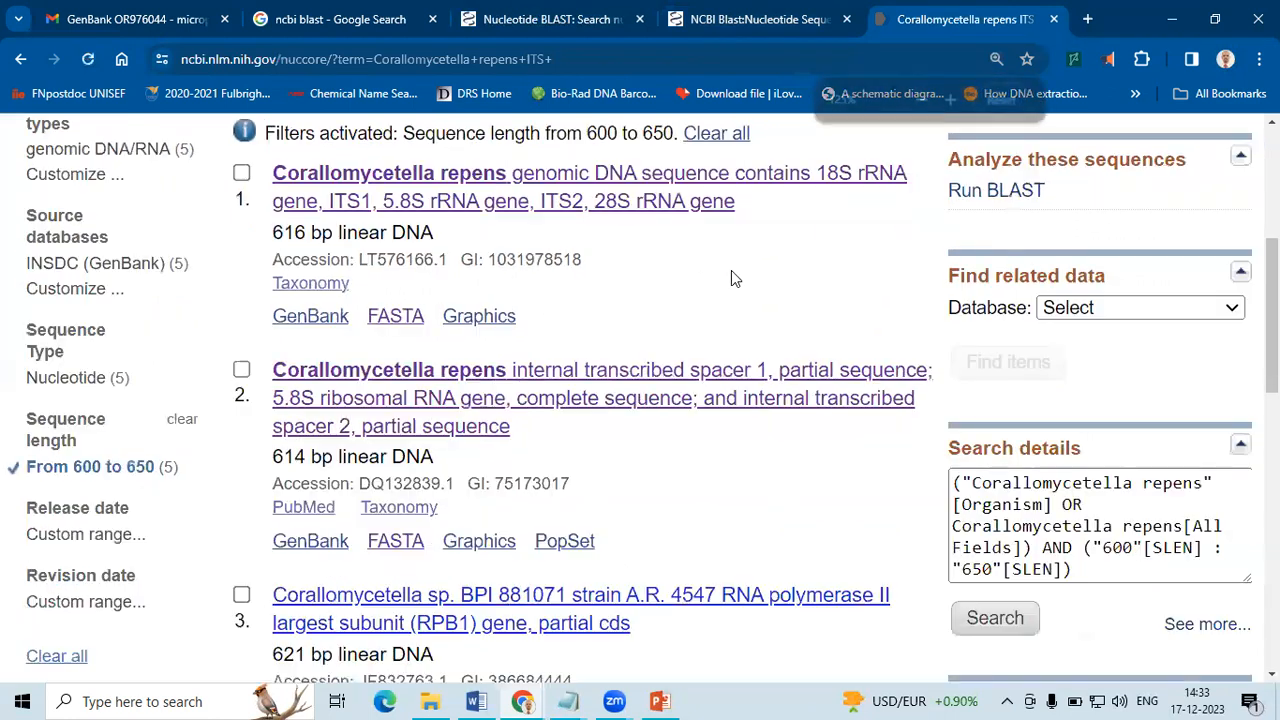
key(ctrl+minus)
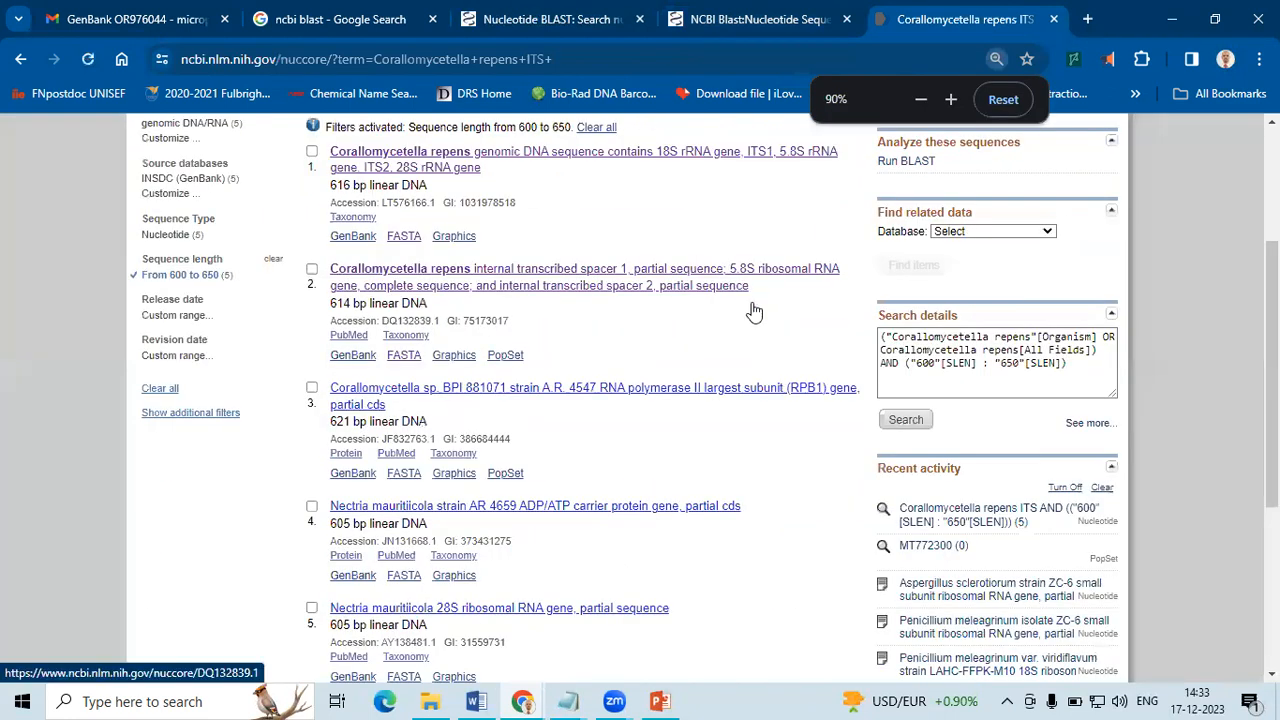
scroll(down, 3)
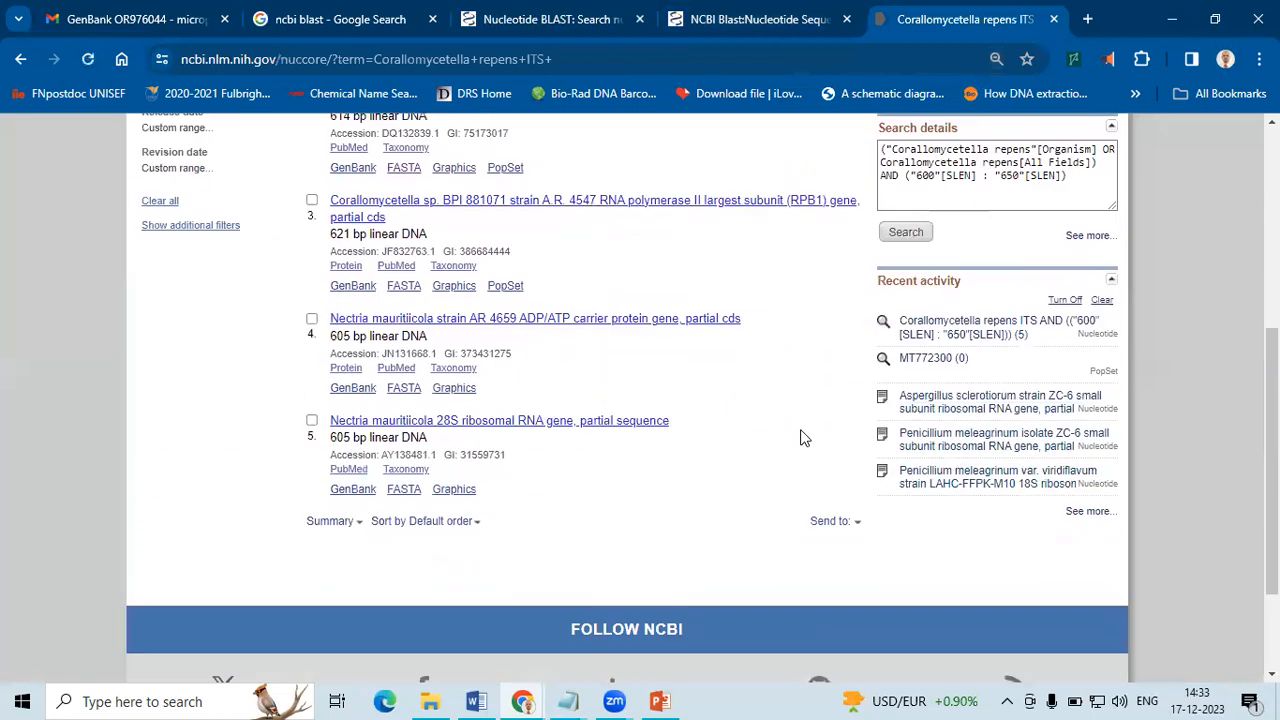
scroll(up, 3)
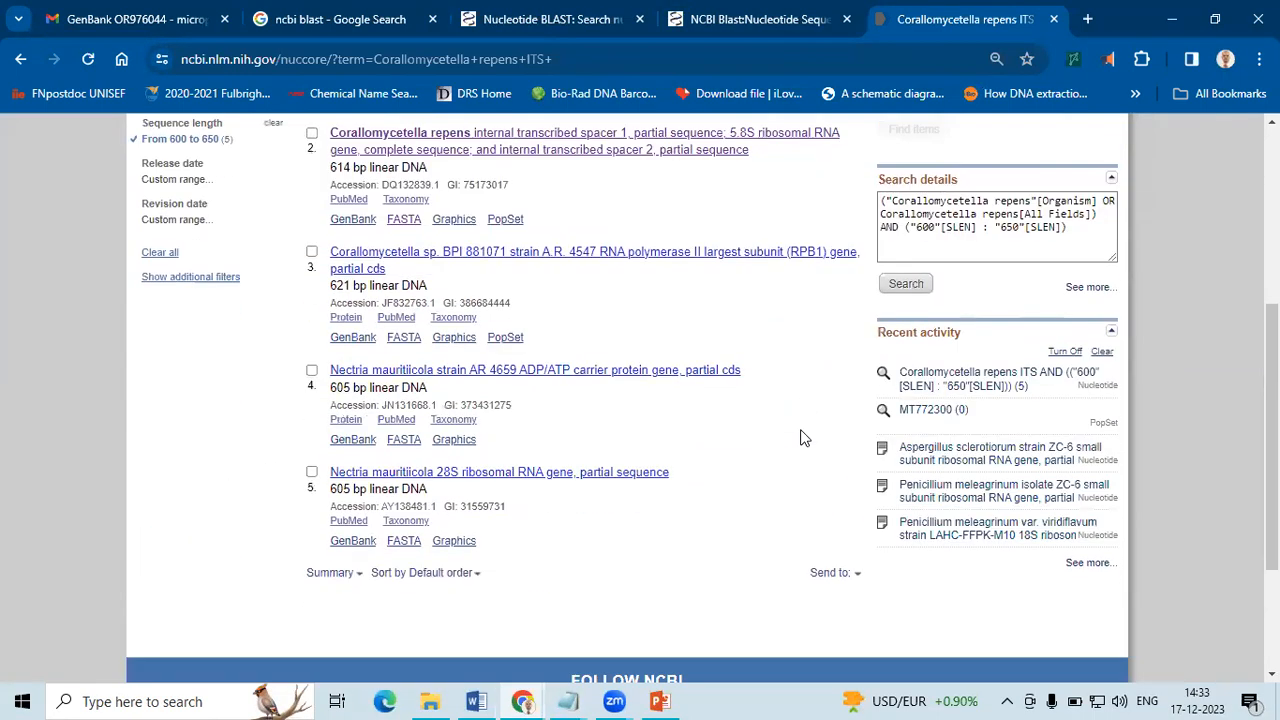
scroll(up, 3)
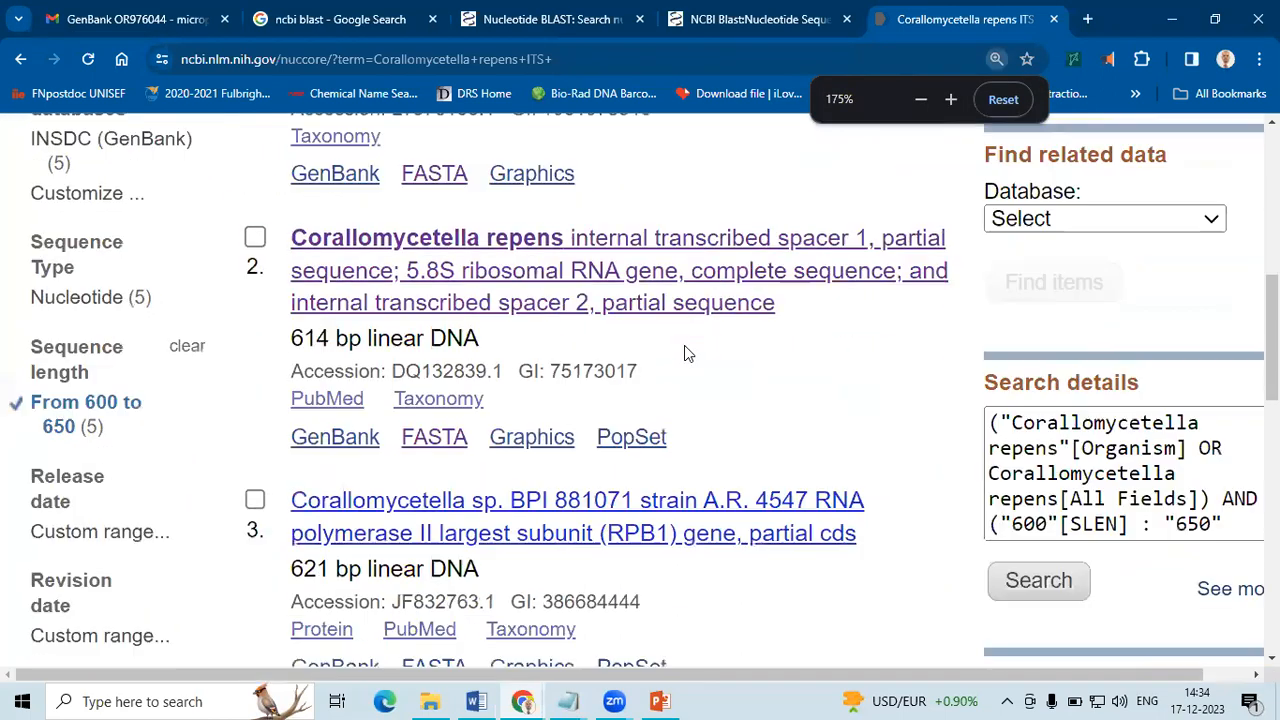
scroll(up, 3)
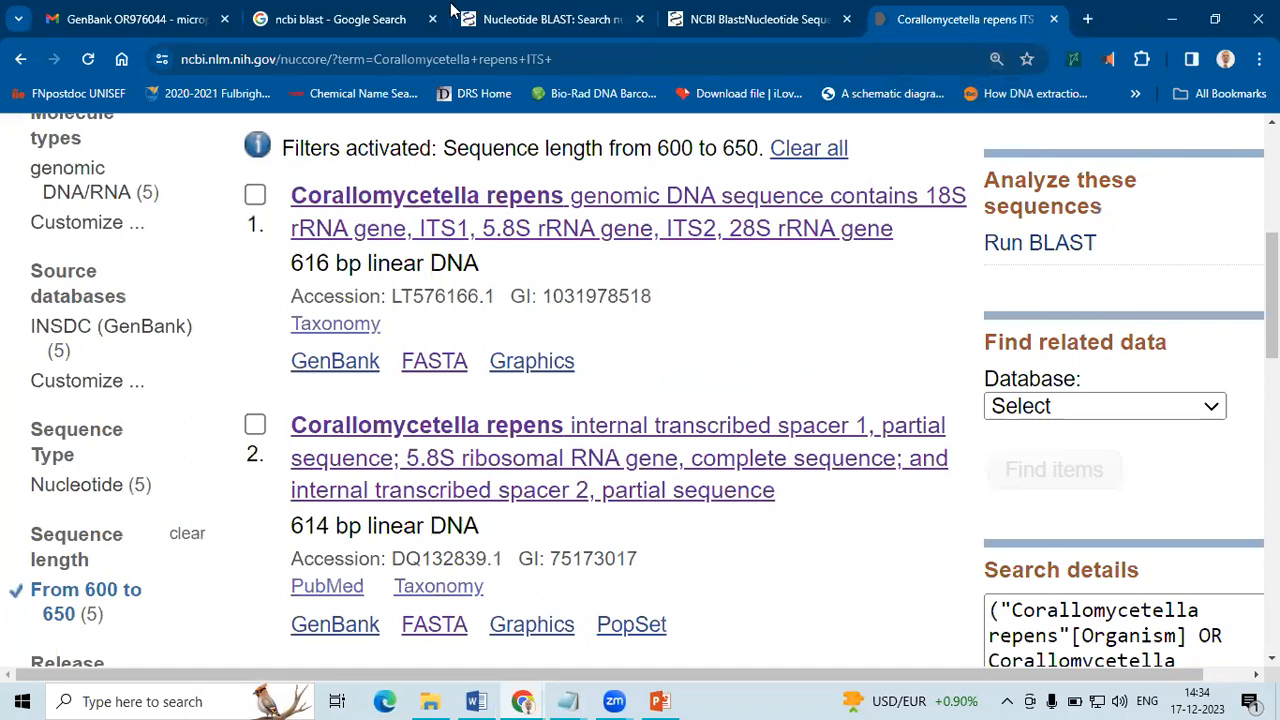
mouse_move(760, 19)
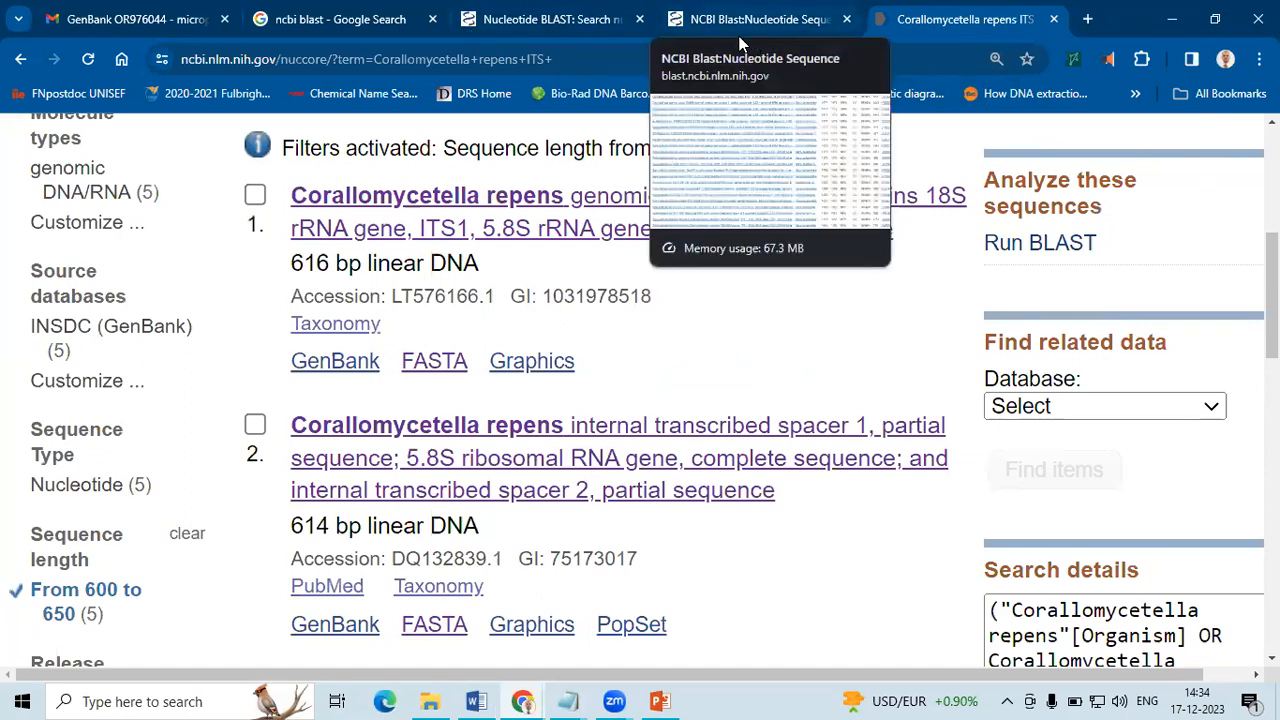
Step: Switch back to the BLAST results tab and scan the 100 hits, Corallomycetella repens topping at 99%
click(755, 19)
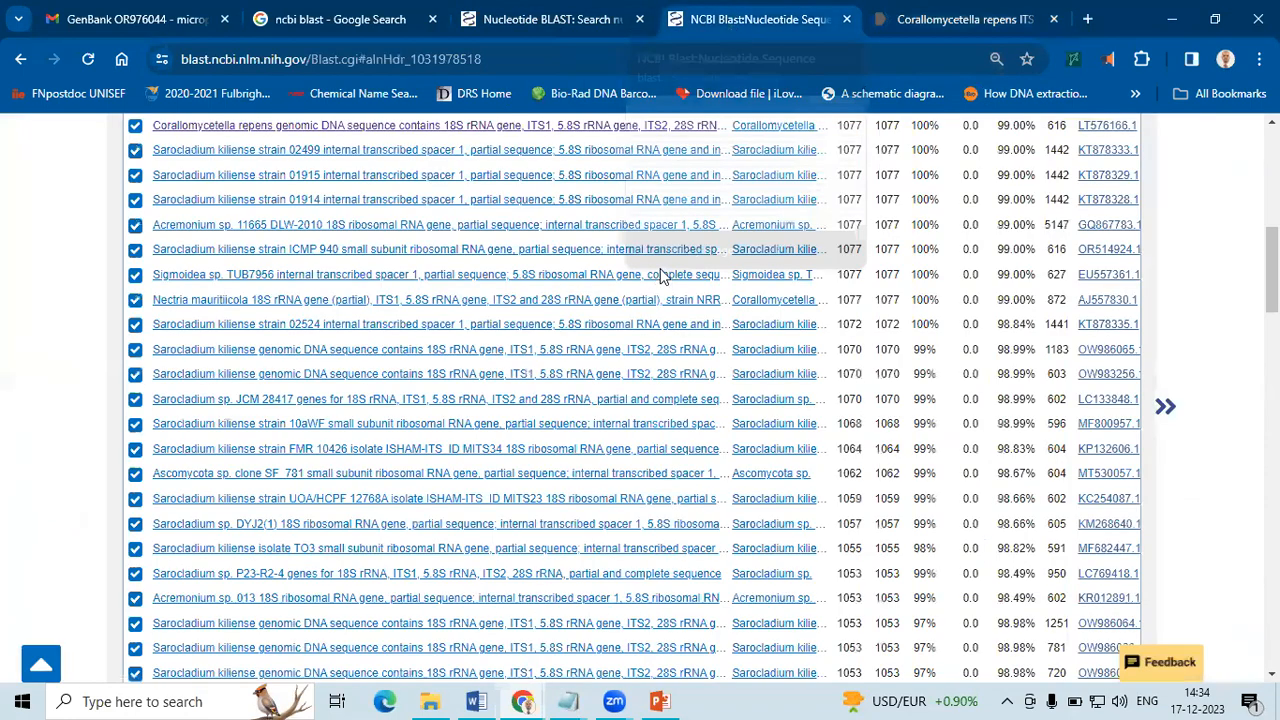
scroll(up, 3)
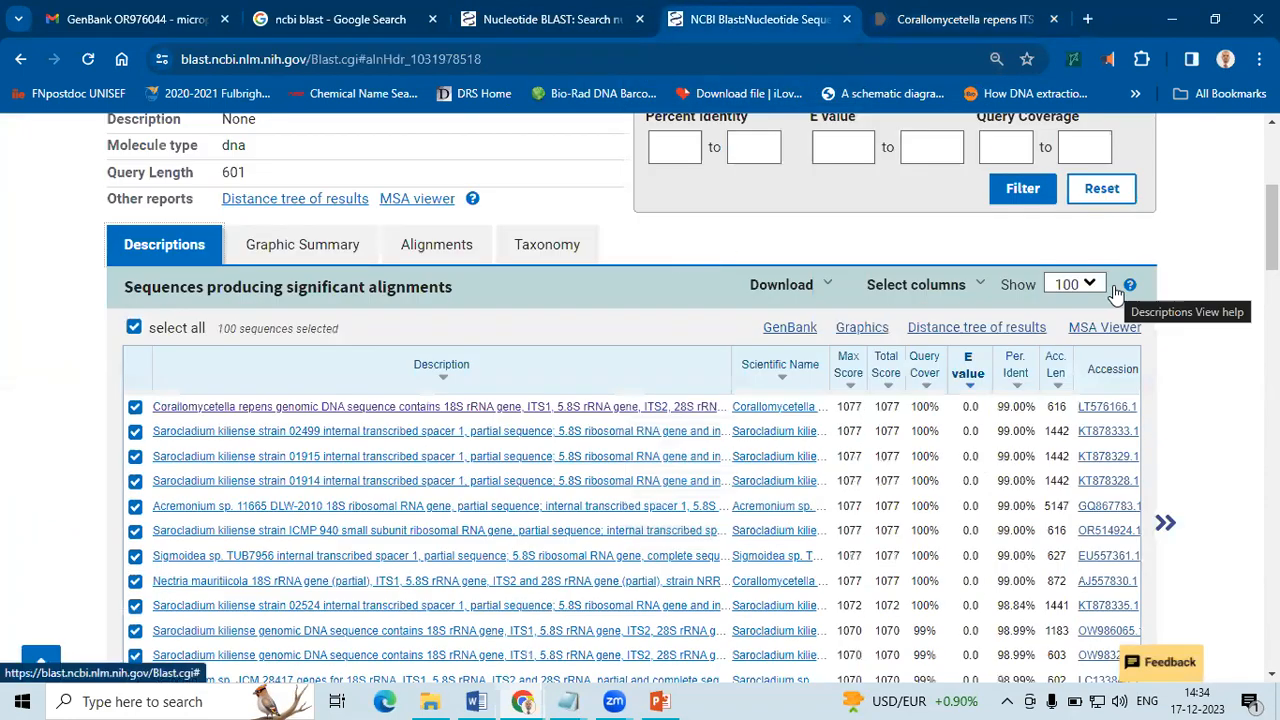
scroll(down, 3)
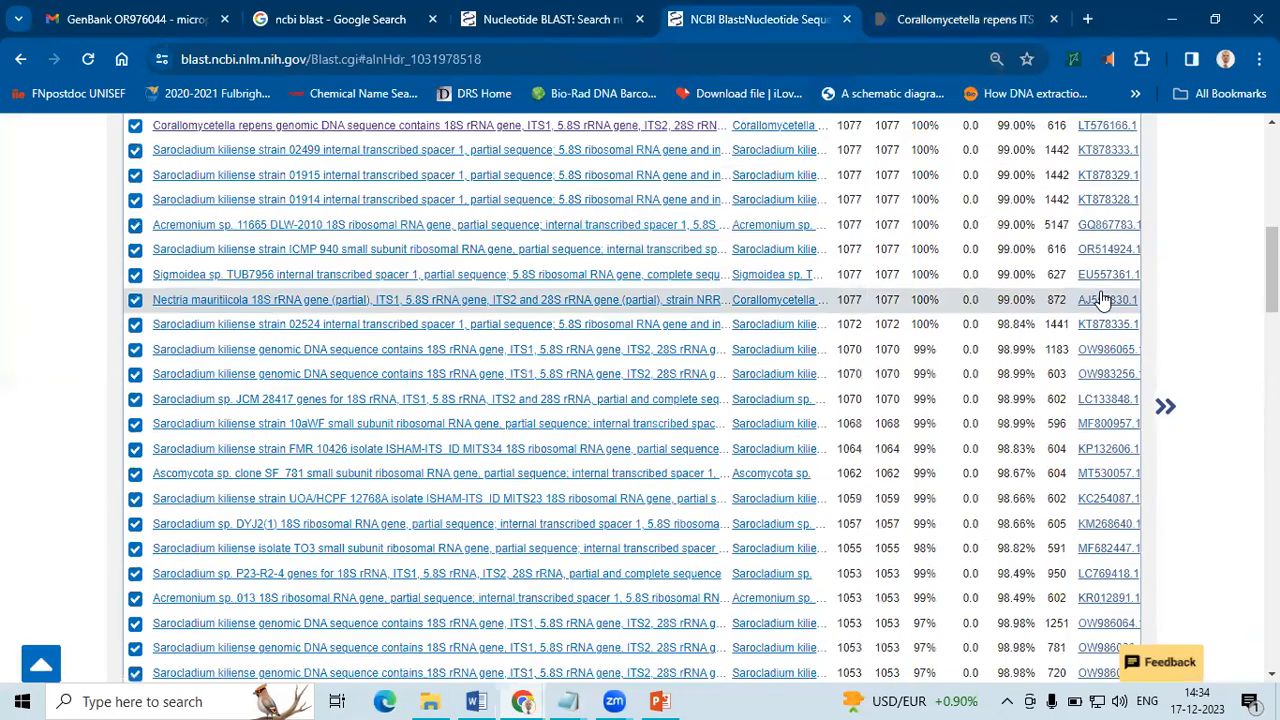
scroll(up, 3)
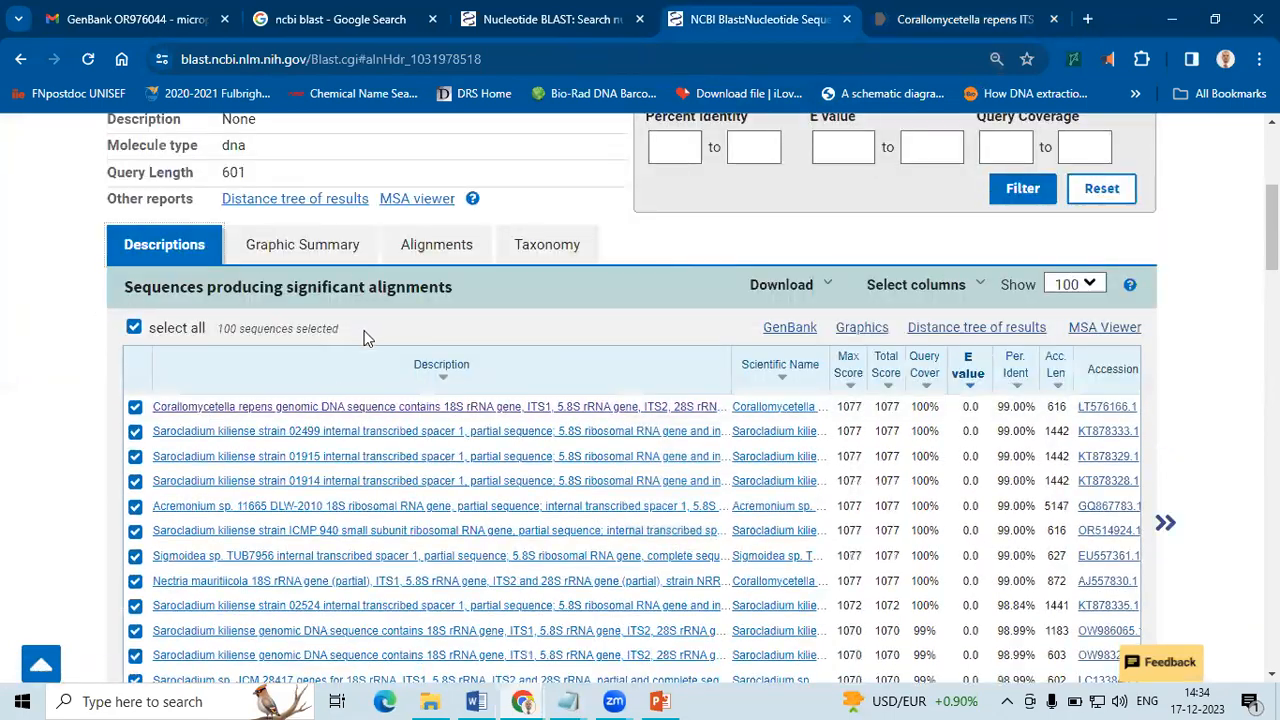
scroll(down, 3)
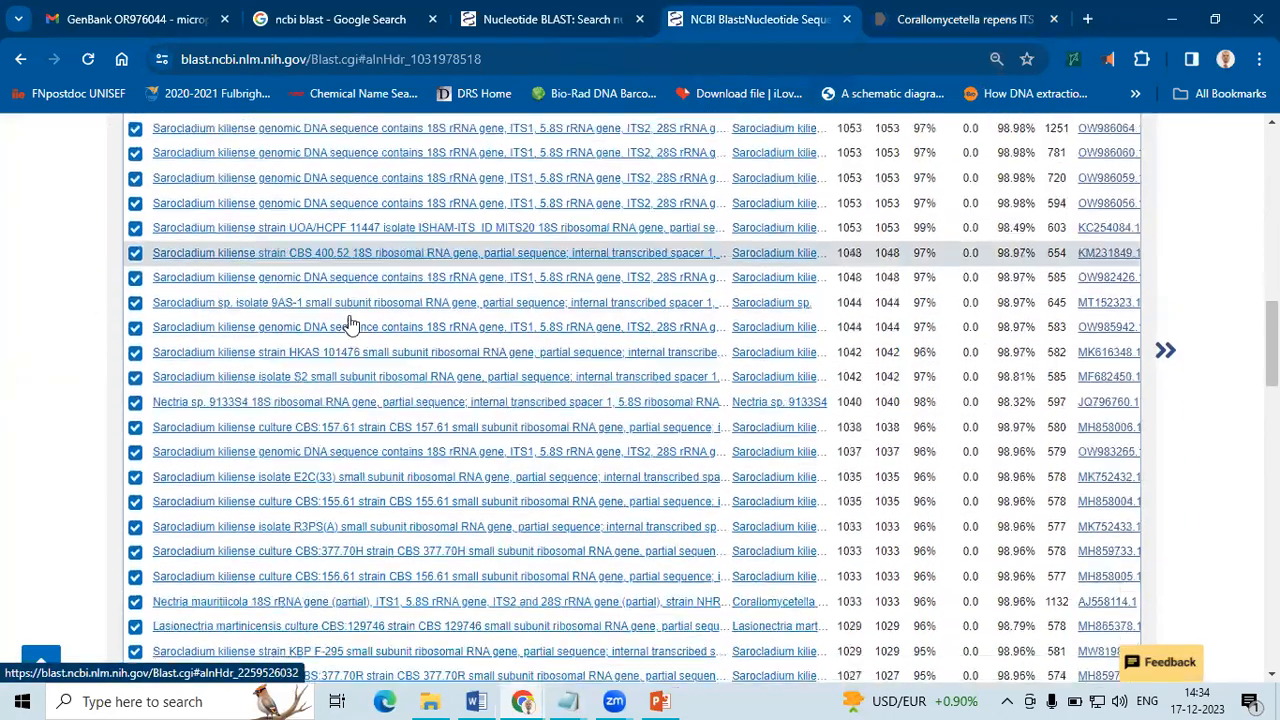
scroll(down, 3)
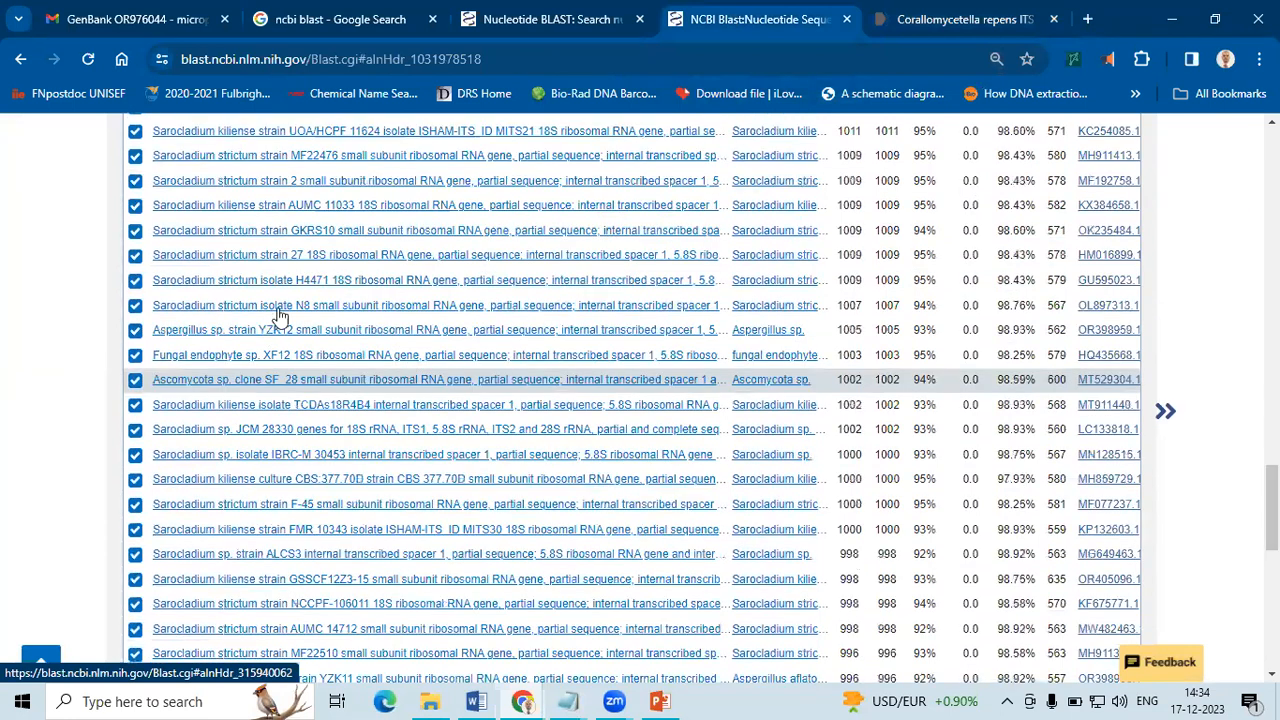
scroll(up, 3)
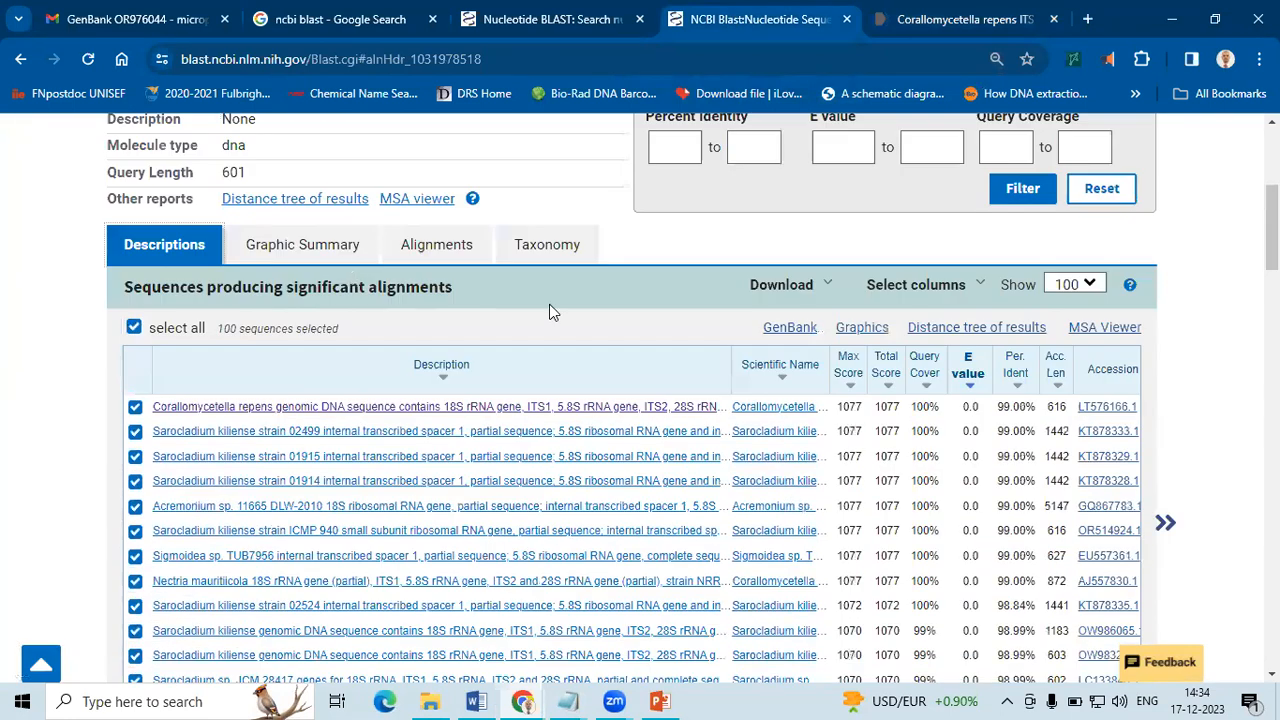